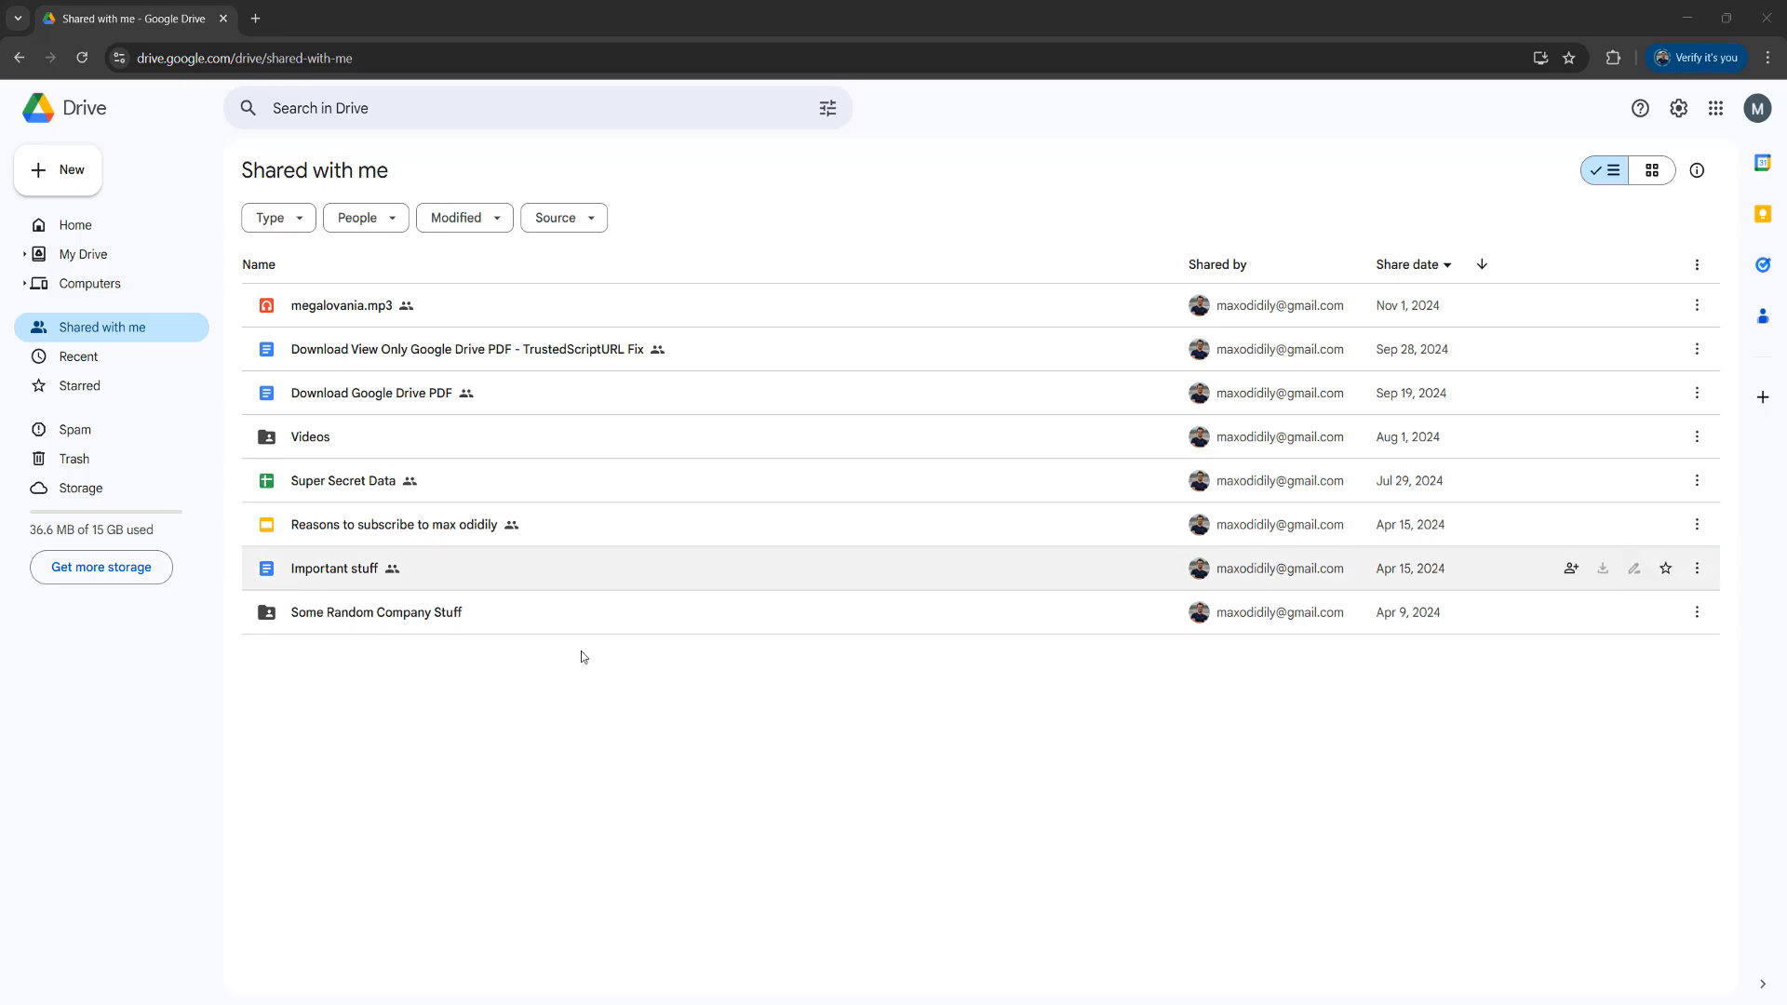
{"action": "mouse_move", "coordinate": [646, 544]}
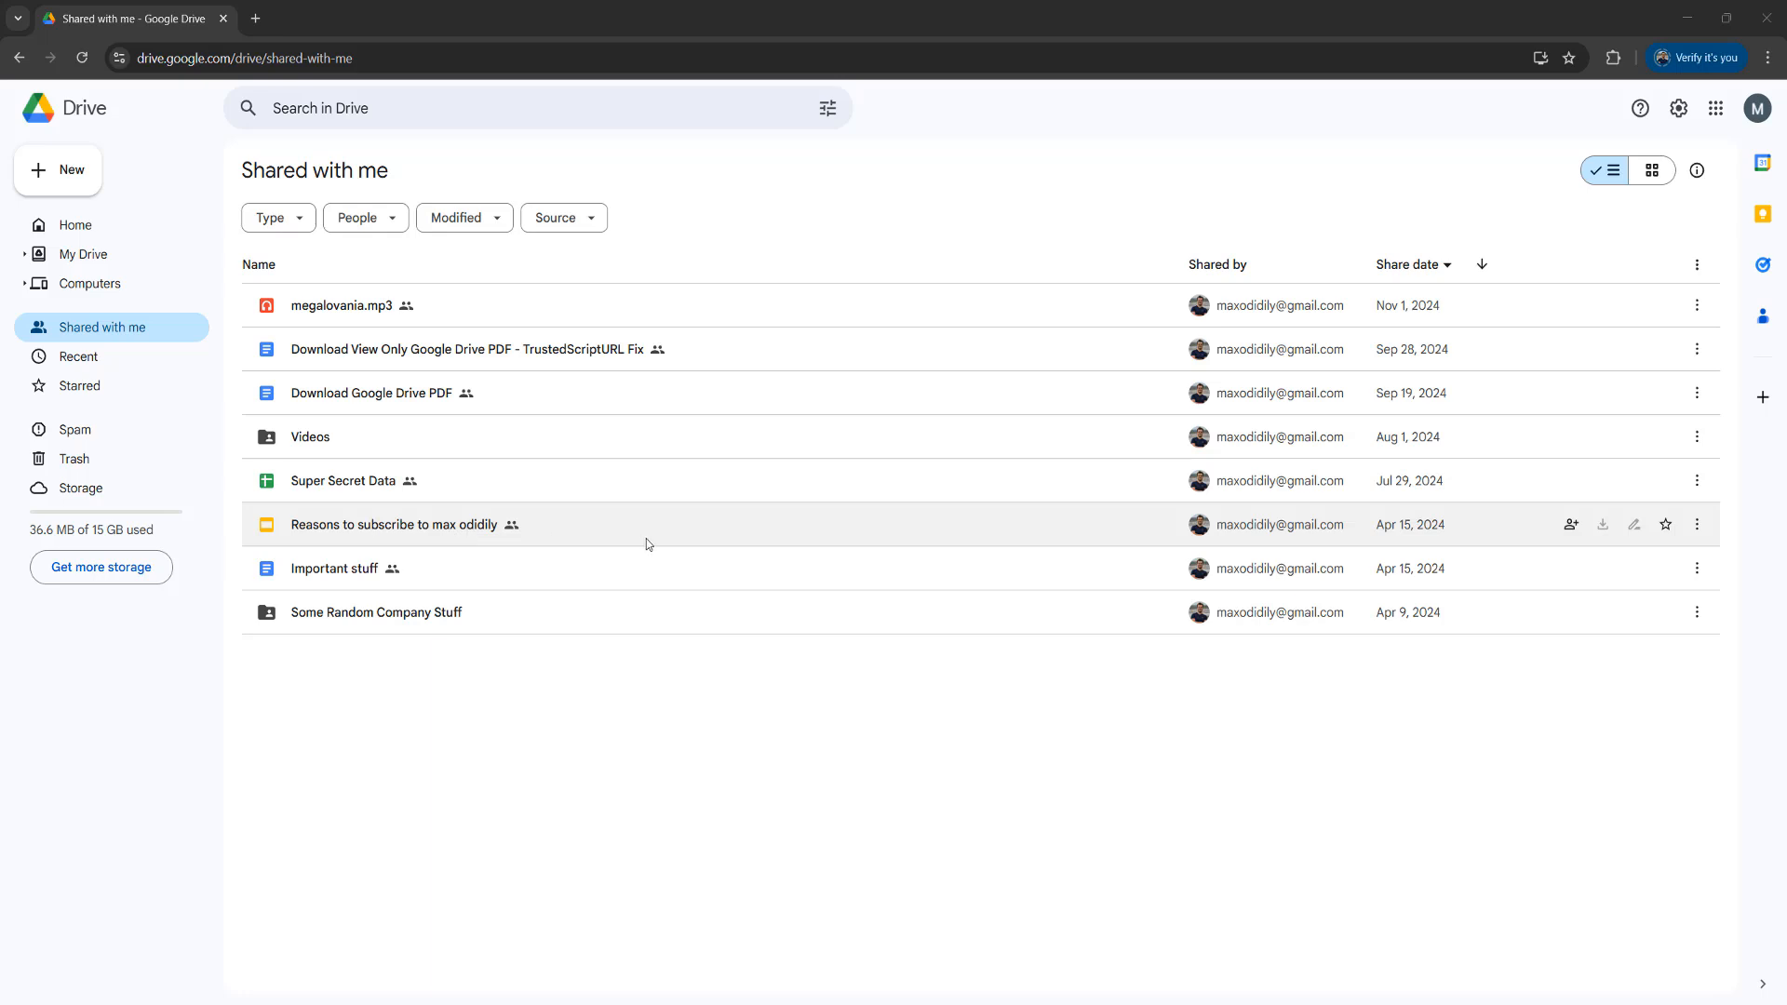
{"action": "mouse_move", "coordinate": [633, 540]}
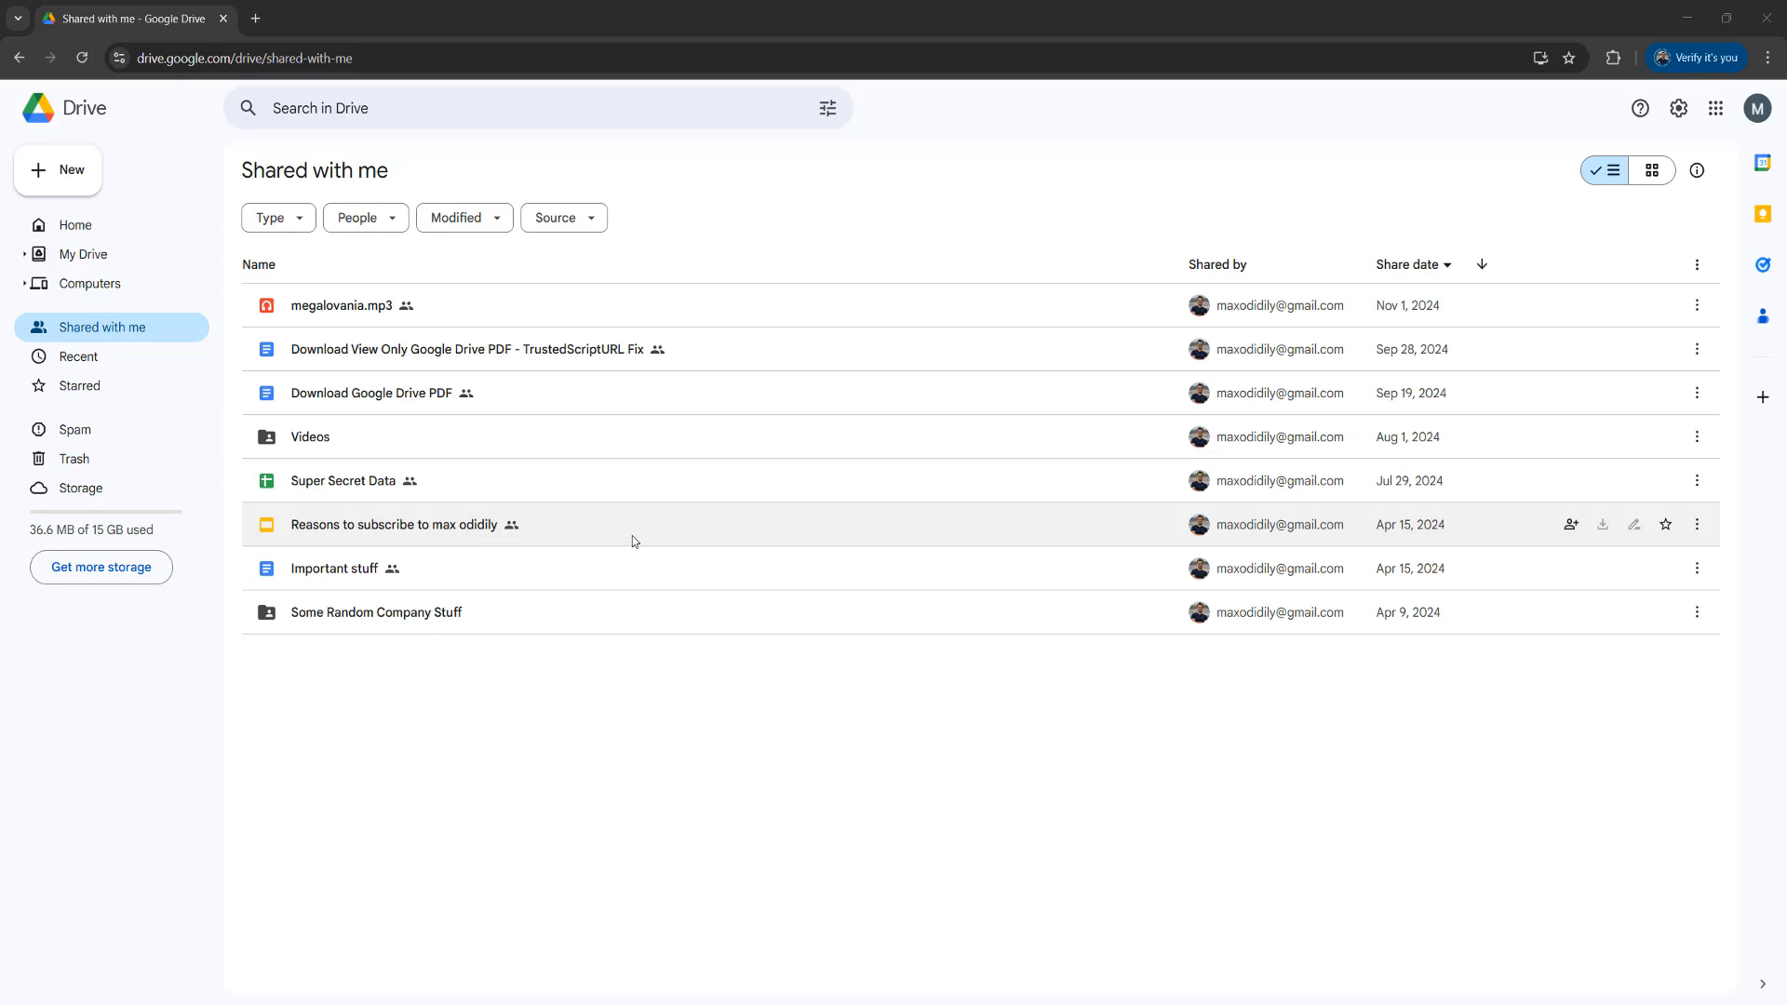
Open the 'Reasons to subscribe to max odidily' deck and confirm download/print are disabled in File.
{"action": "double_click", "coordinate": [394, 525]}
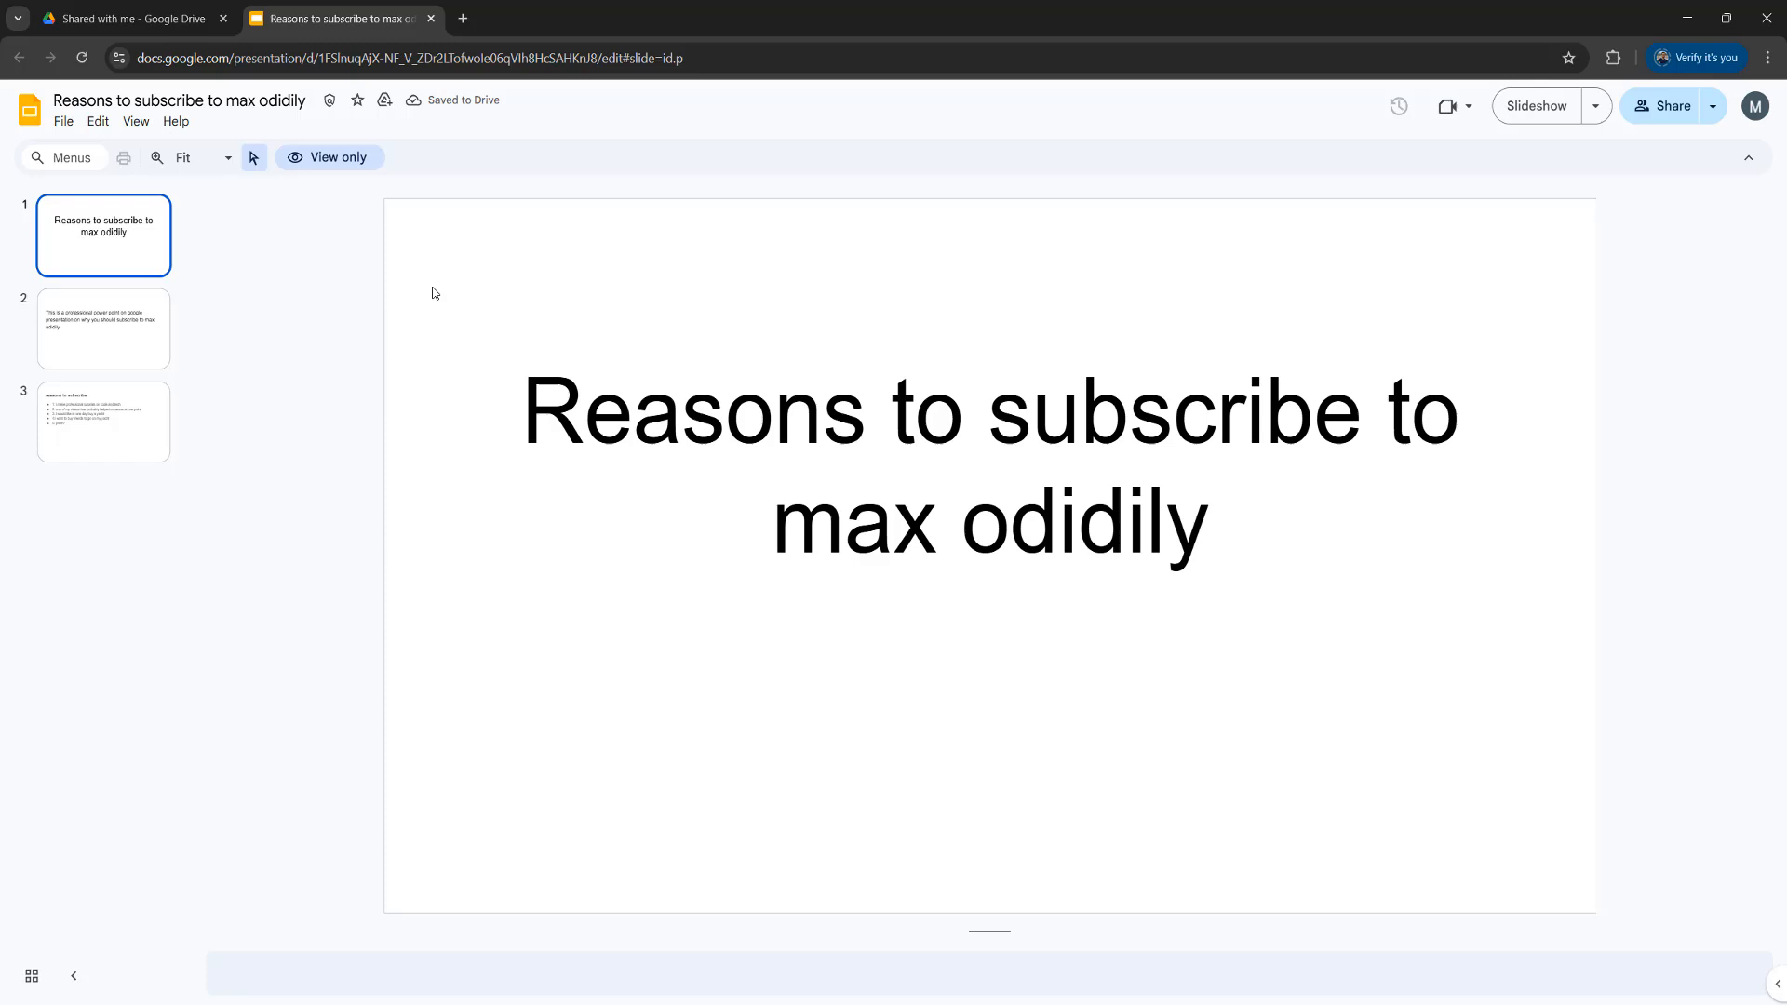
{"action": "left_click", "coordinate": [63, 121]}
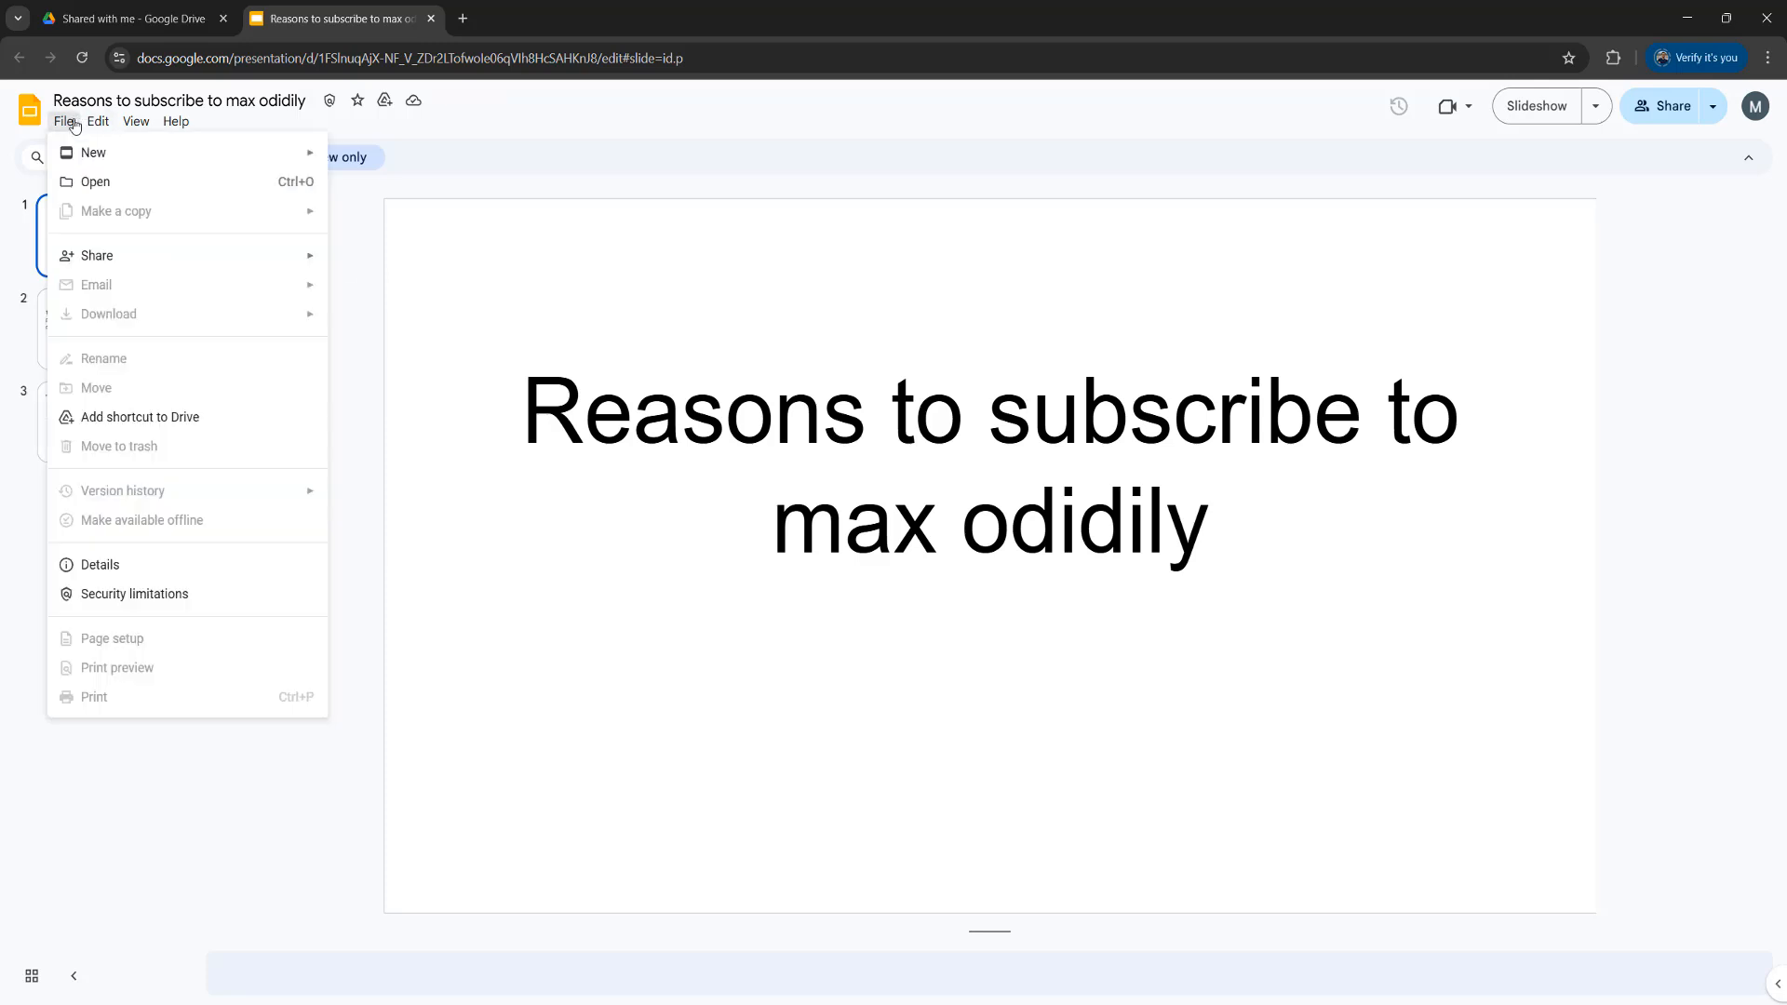
{"action": "mouse_move", "coordinate": [129, 704]}
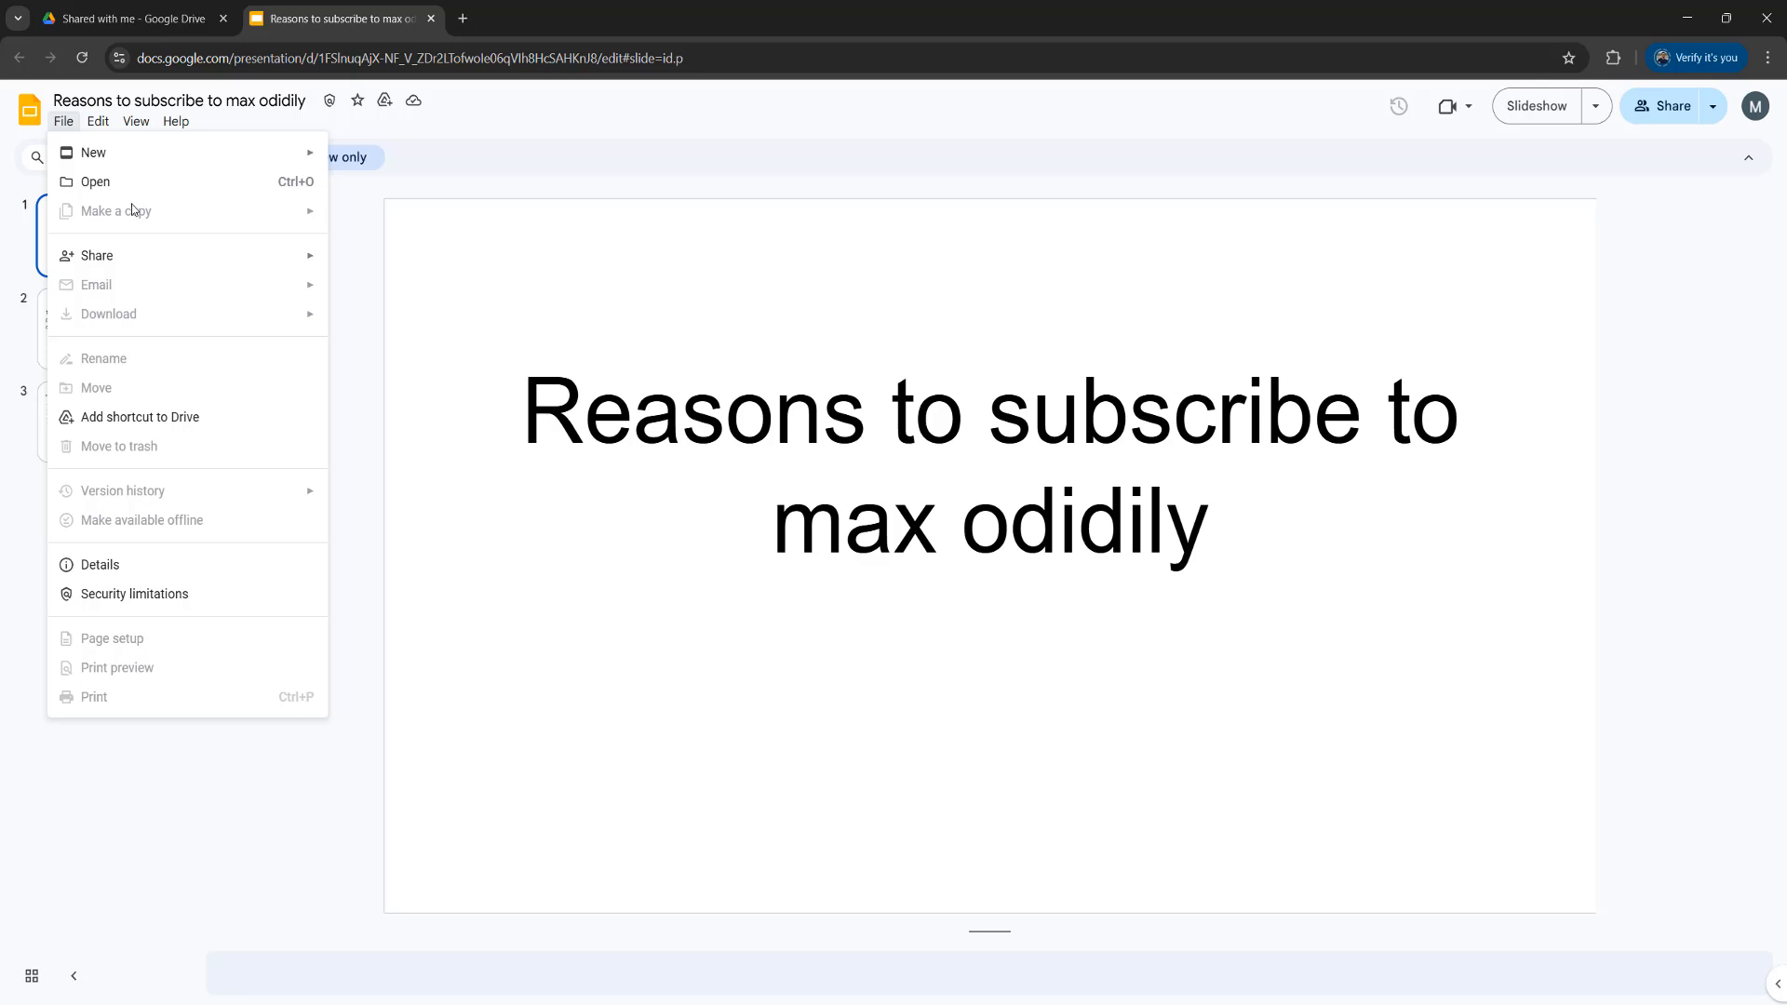
{"action": "left_click", "coordinate": [553, 201]}
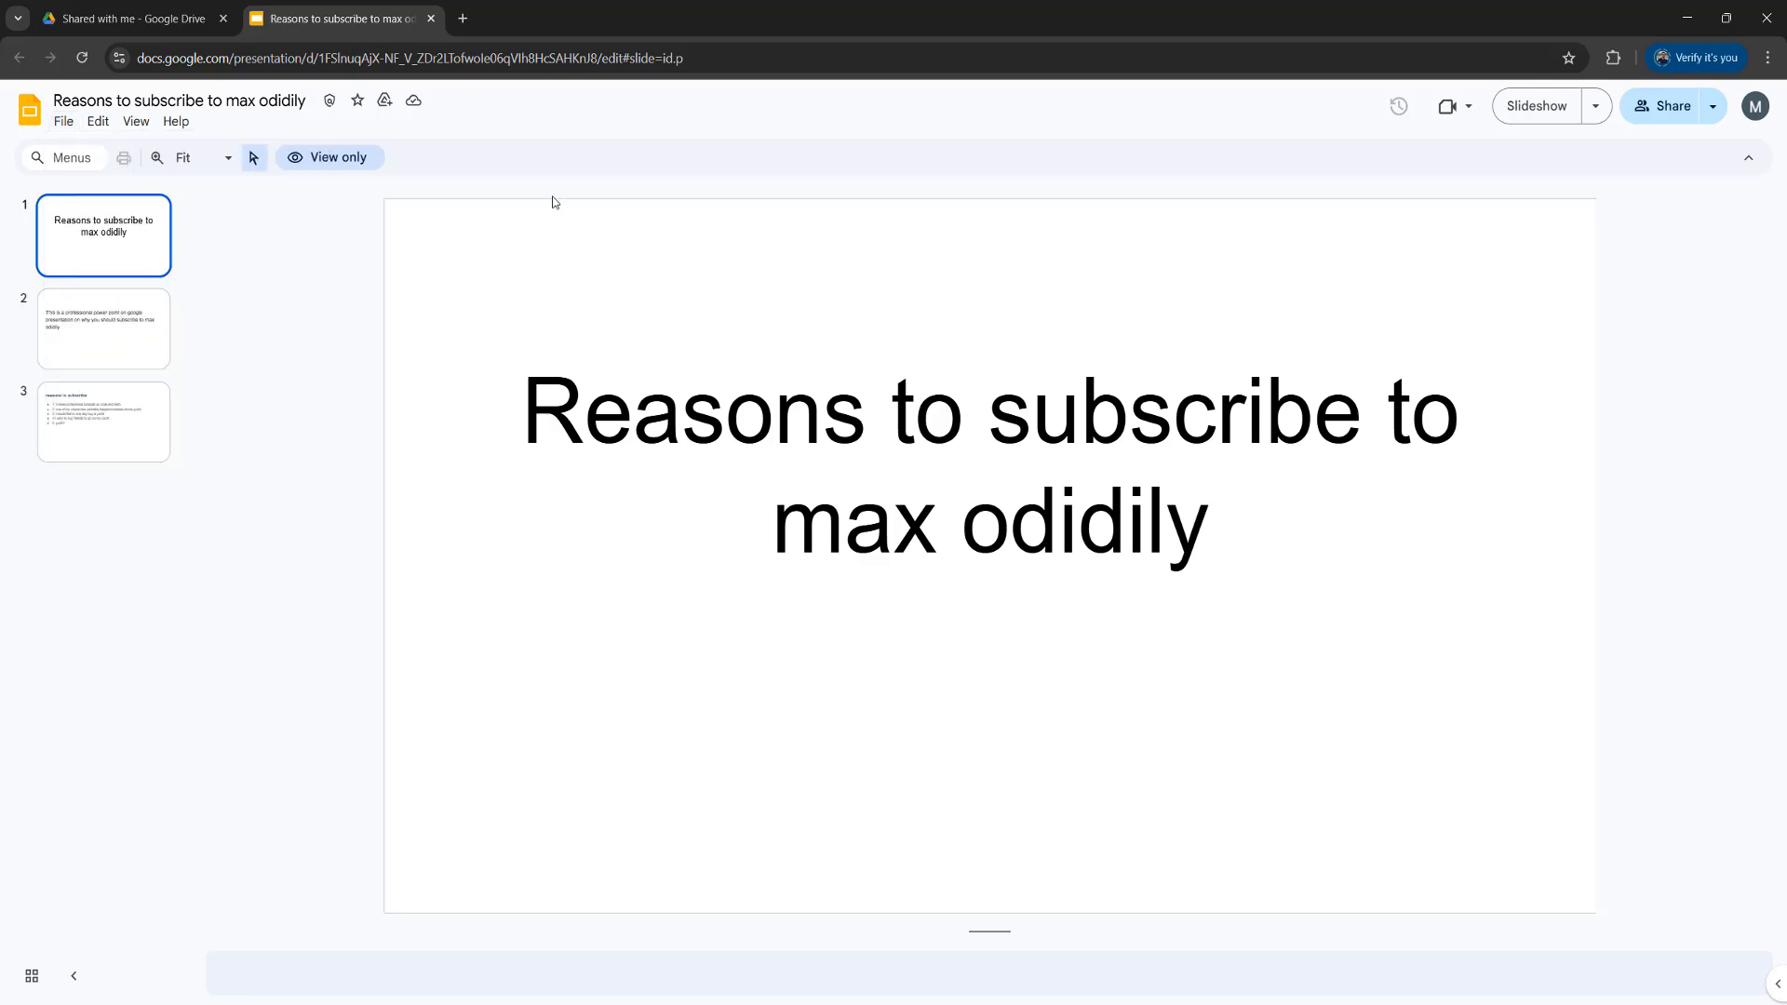
{"action": "mouse_move", "coordinate": [409, 197]}
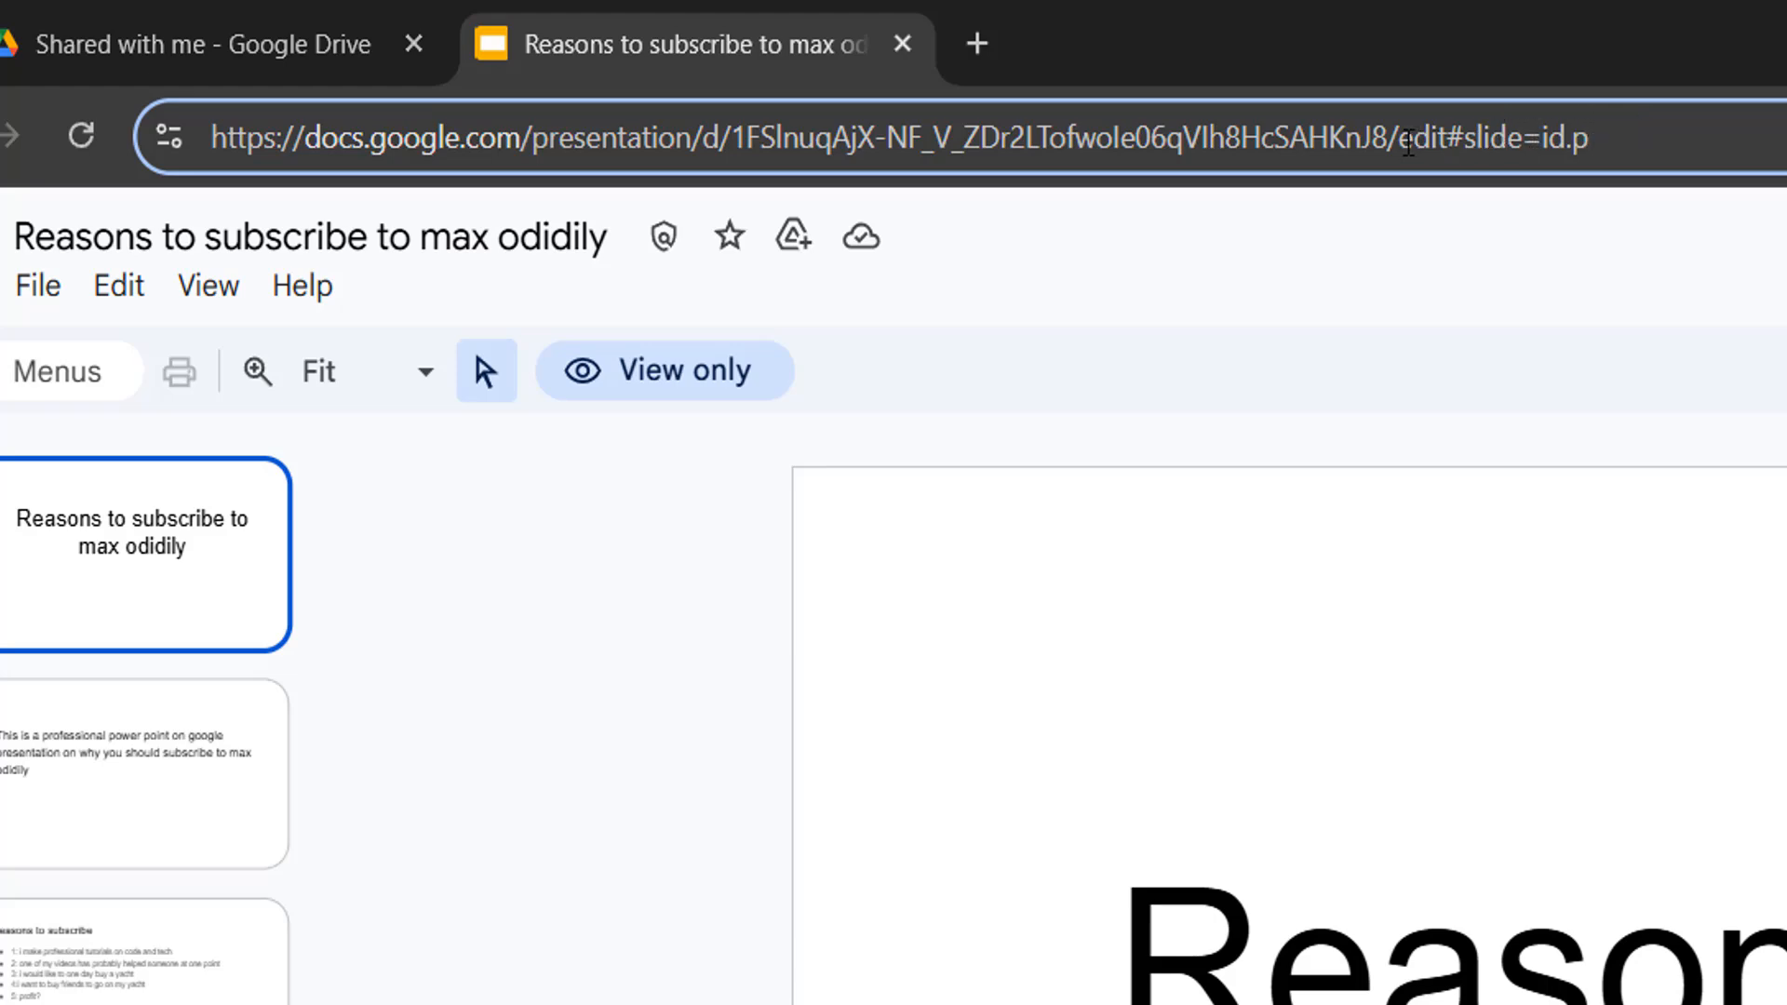
Replace 'edit' in the deck URL with 'htmlpresent' to load all slides on one page.
{"action": "double_click", "coordinate": [1493, 137]}
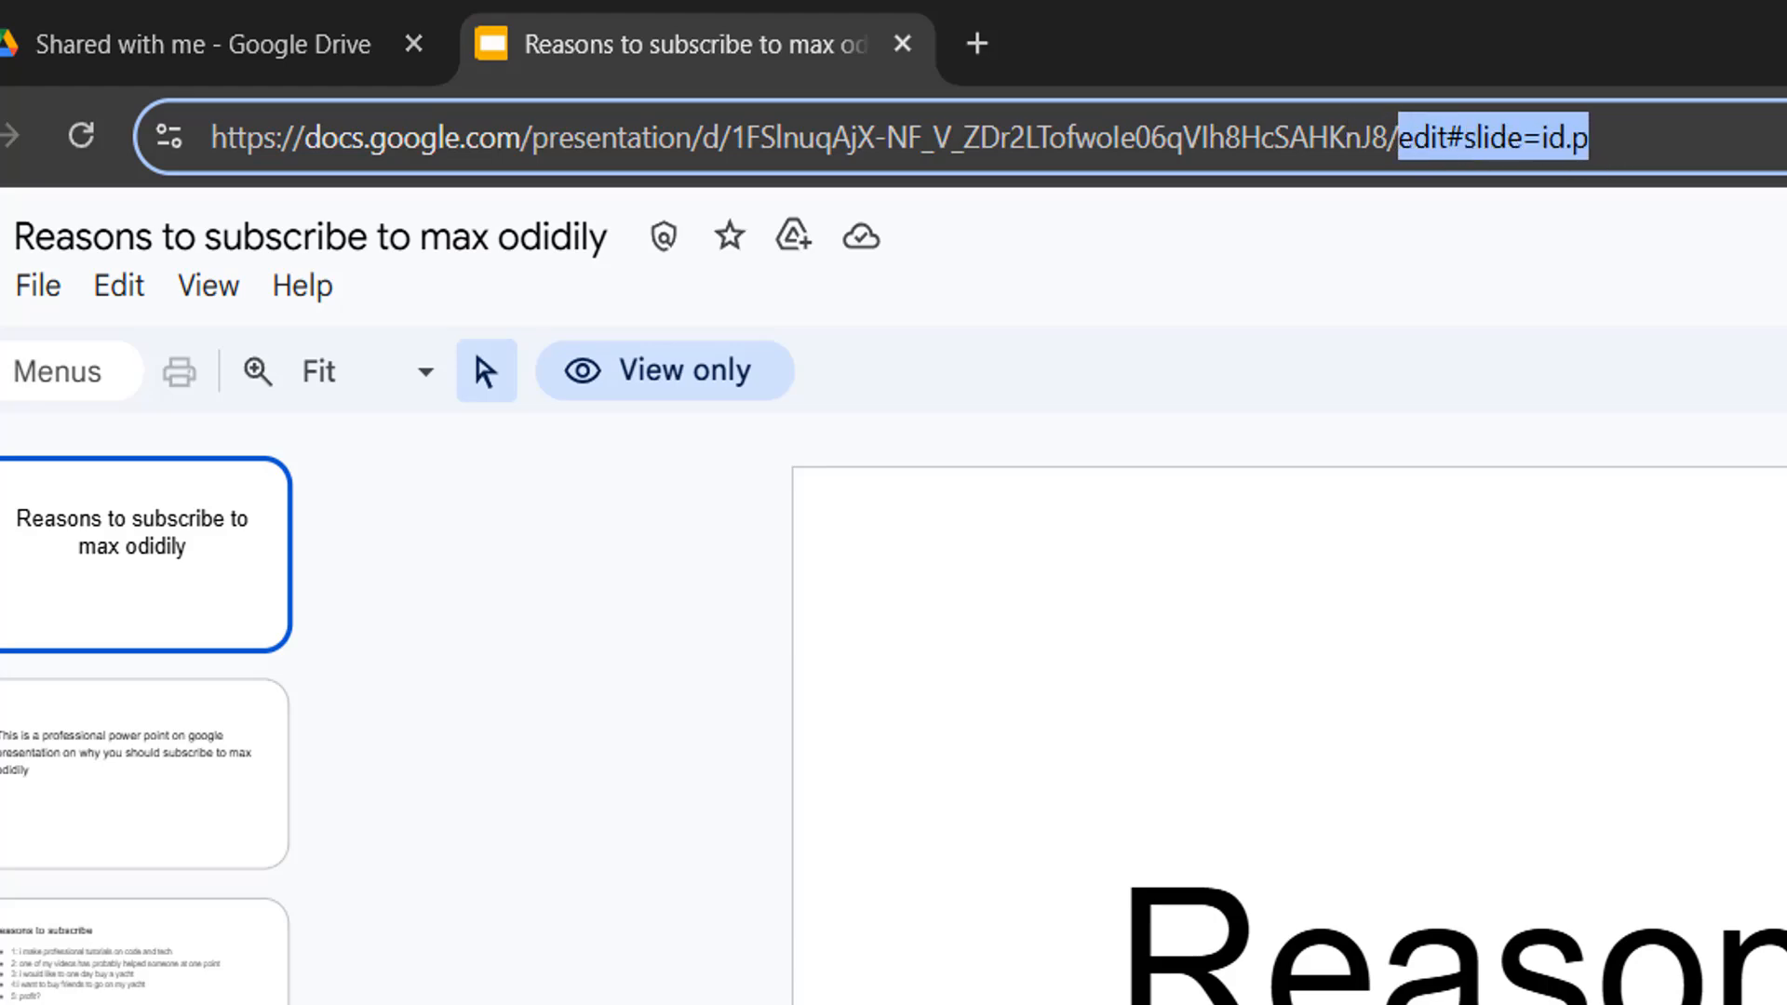
{"action": "type", "text": "htmlpresent"}
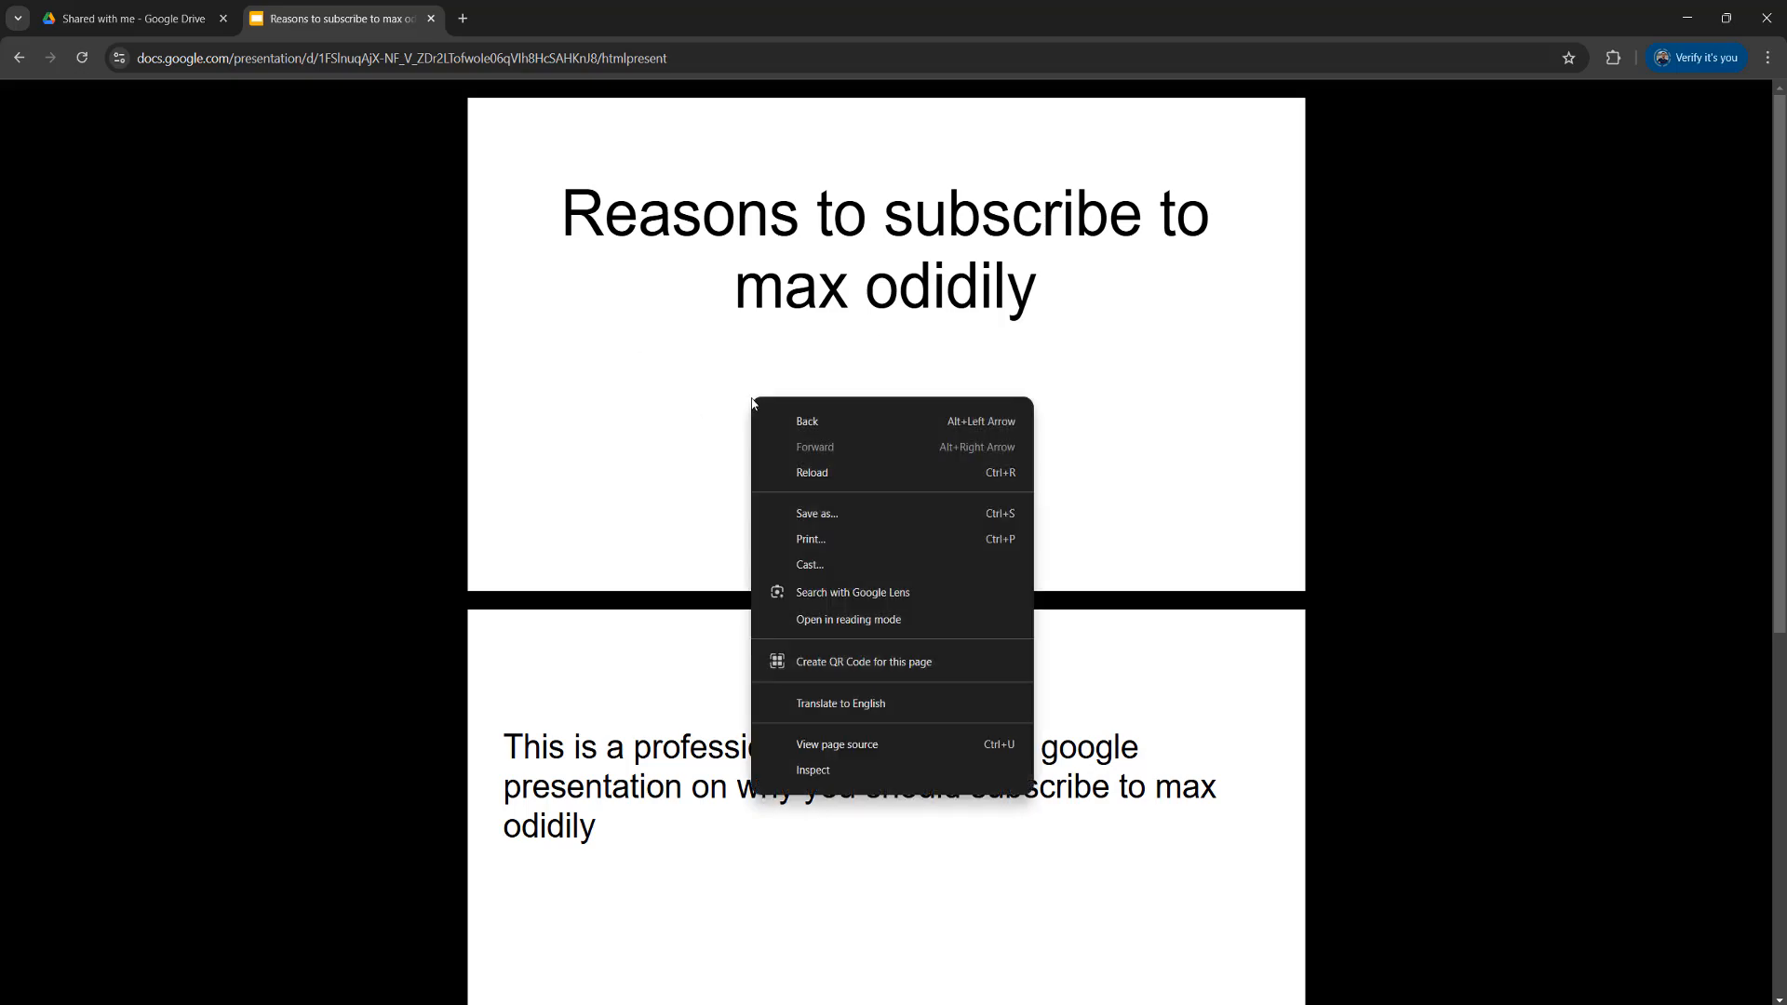
{"action": "mouse_move", "coordinate": [888, 514]}
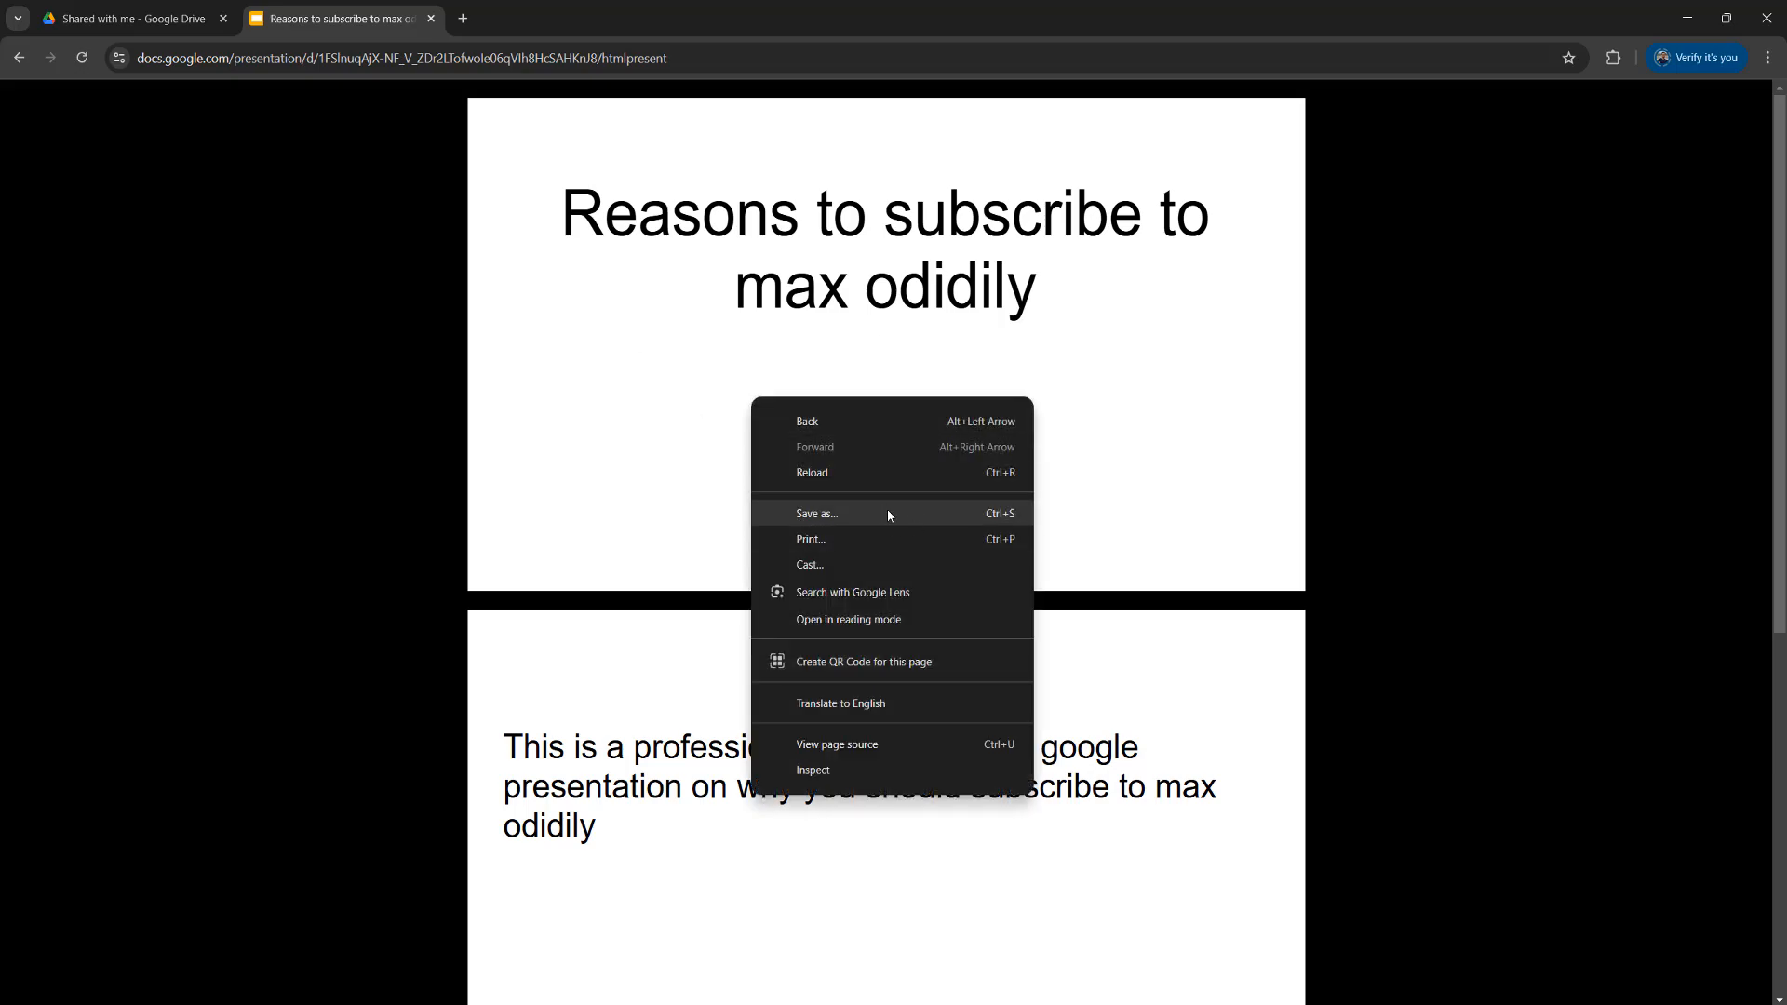
Start saving the stacked-slides page via the page's Save as command.
{"action": "left_click", "coordinate": [815, 514]}
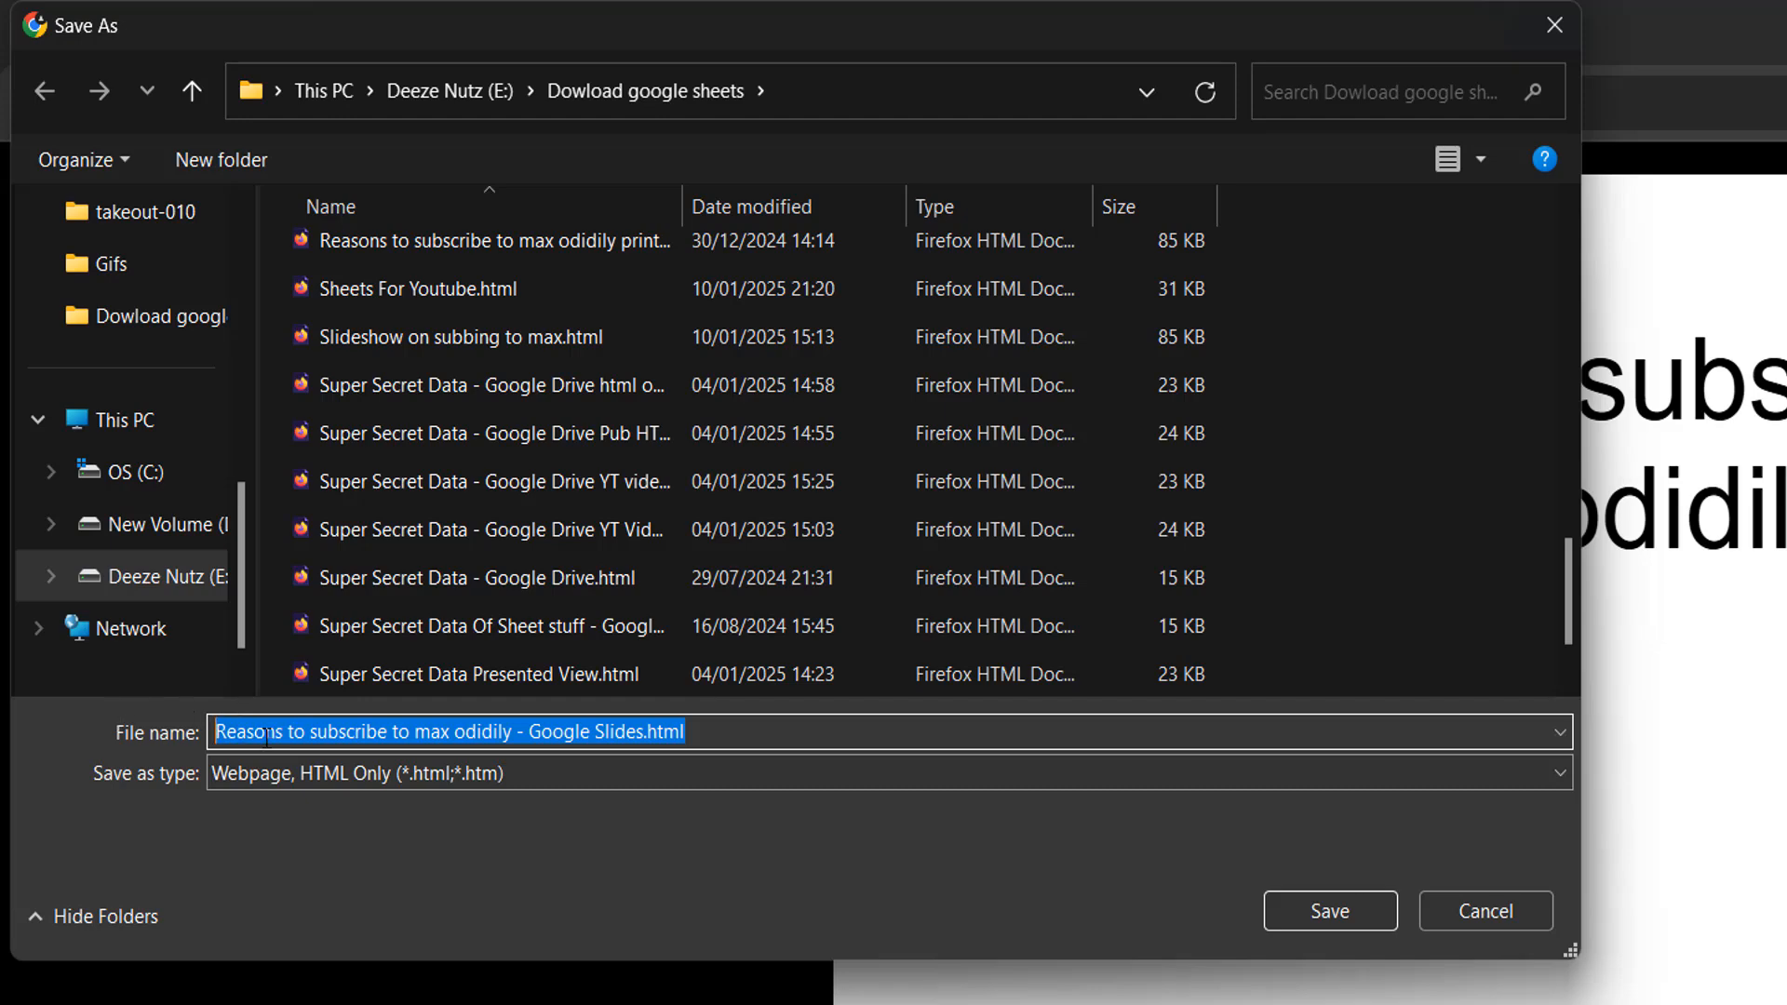
Save the page as SlideOnSubToMax.html, Webpage HTML Only, in the Dowload google sheets folder.
{"action": "type", "text": "SlideOnSub"}
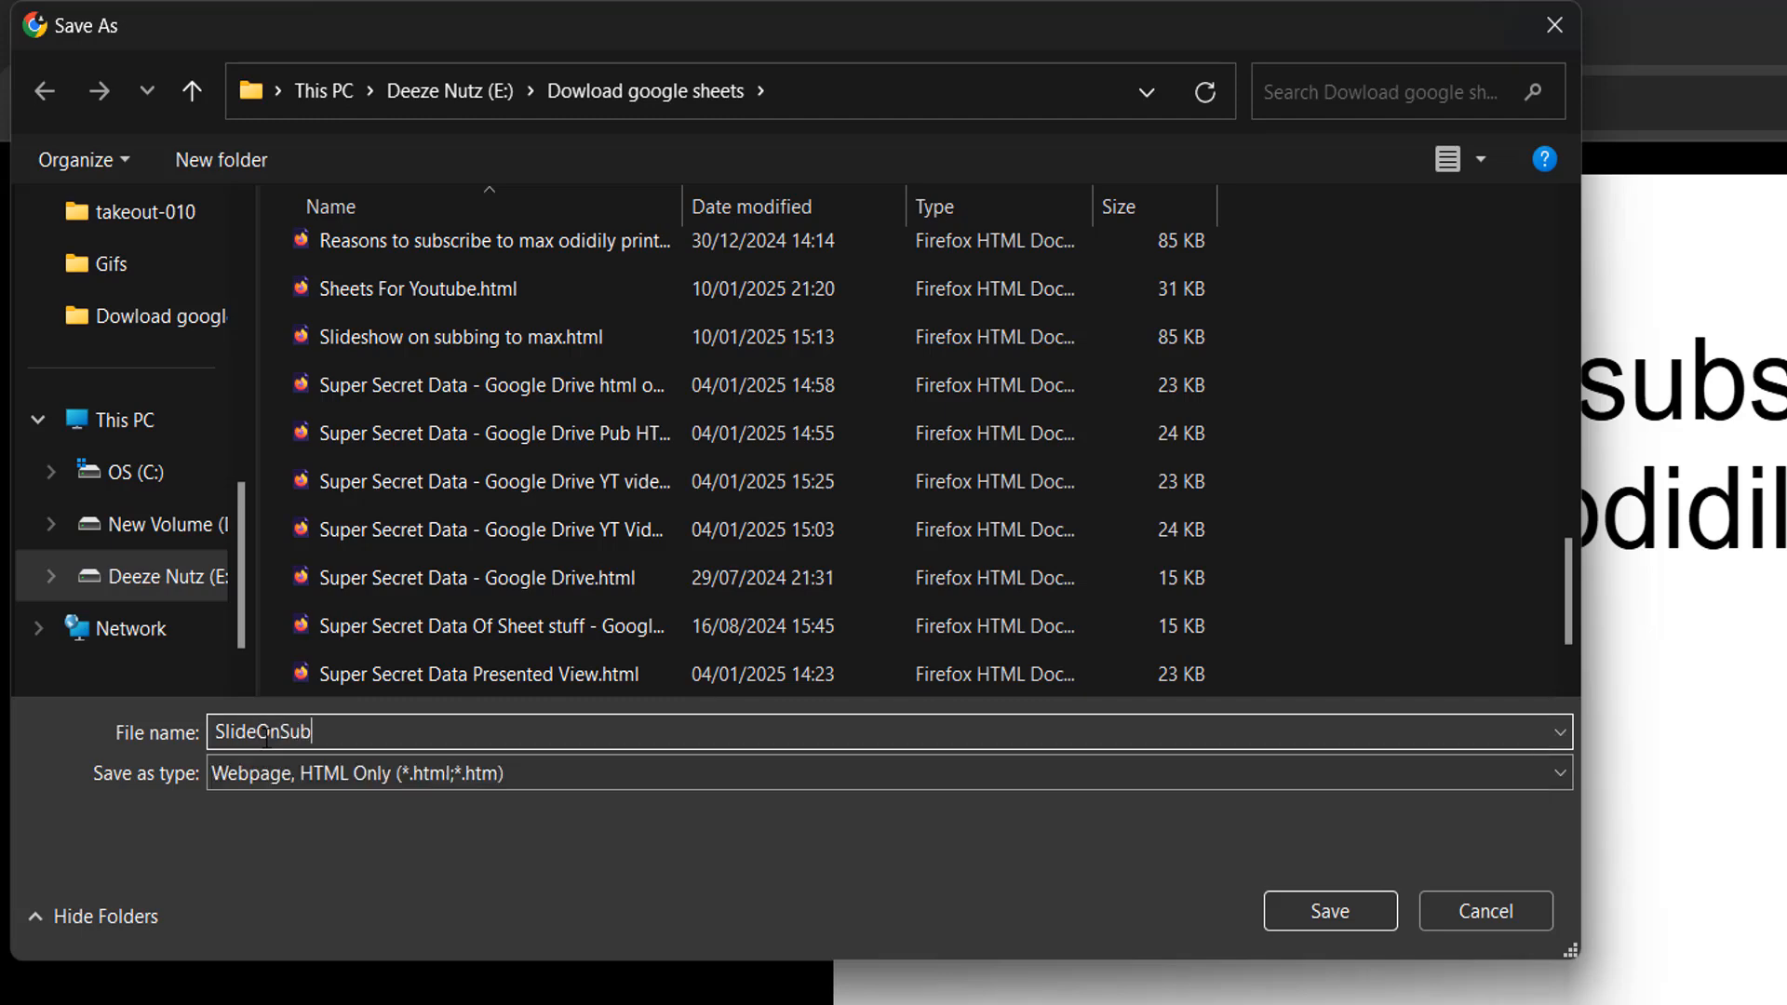
{"action": "type", "text": "ToMax"}
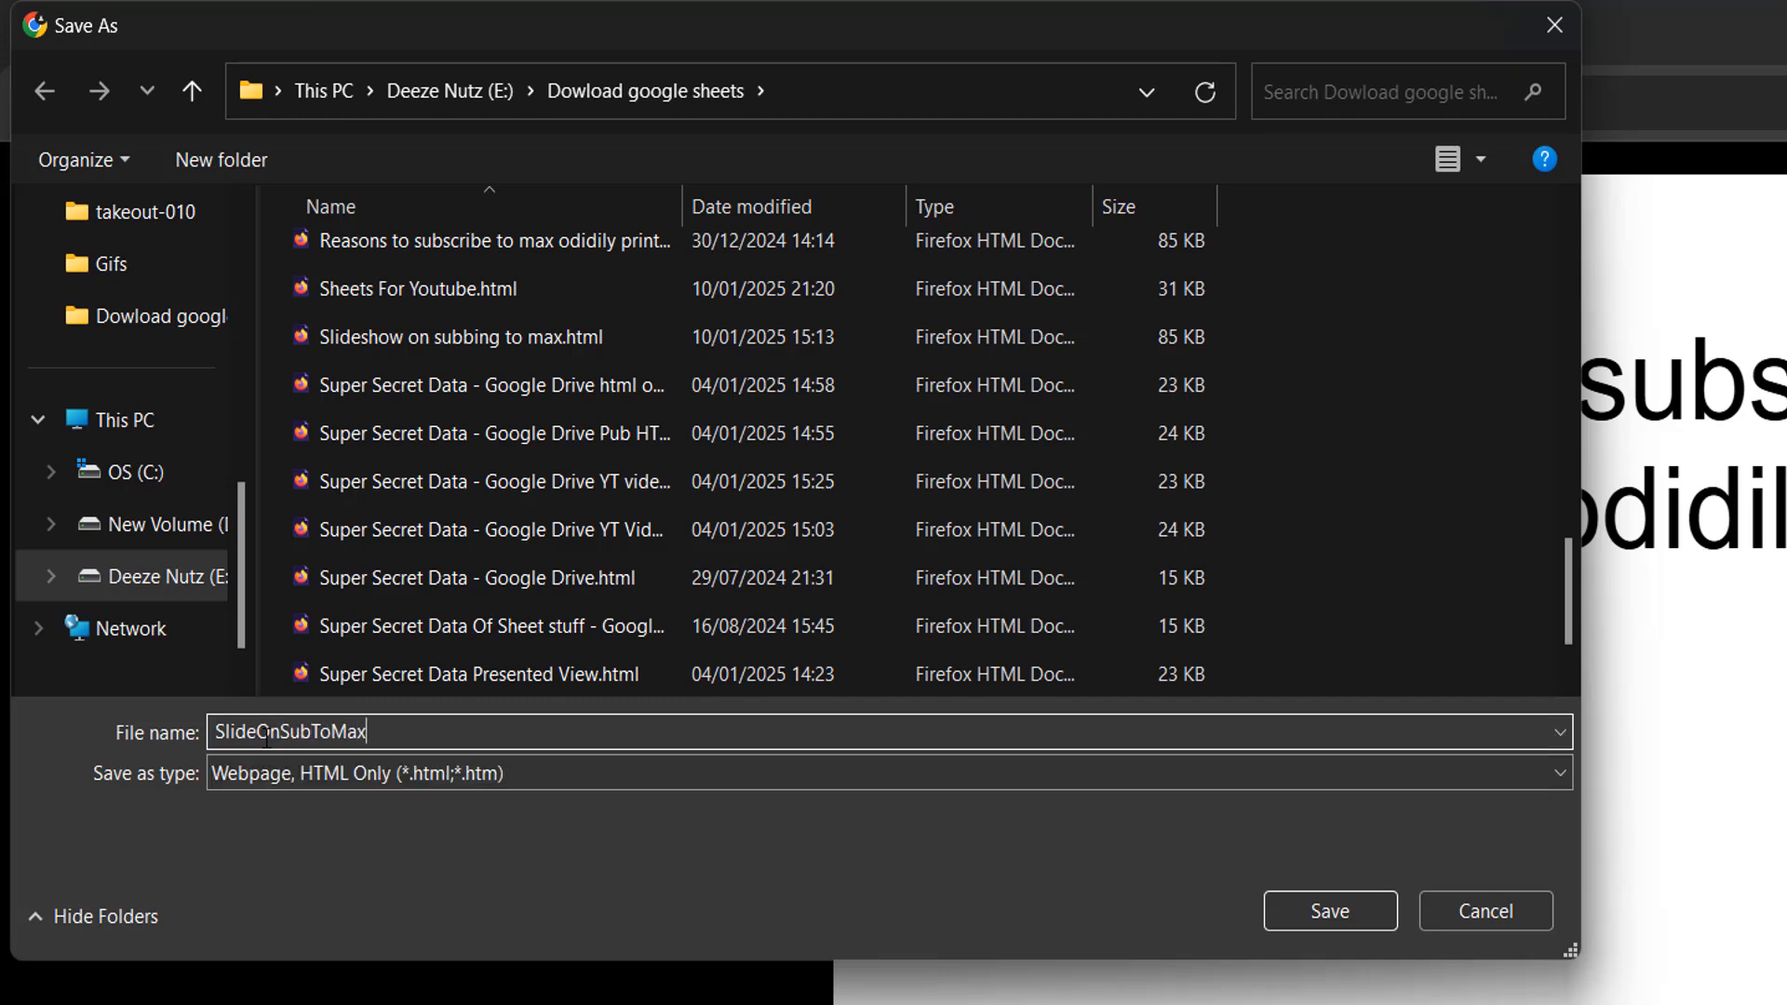
{"action": "type", "text": ".html"}
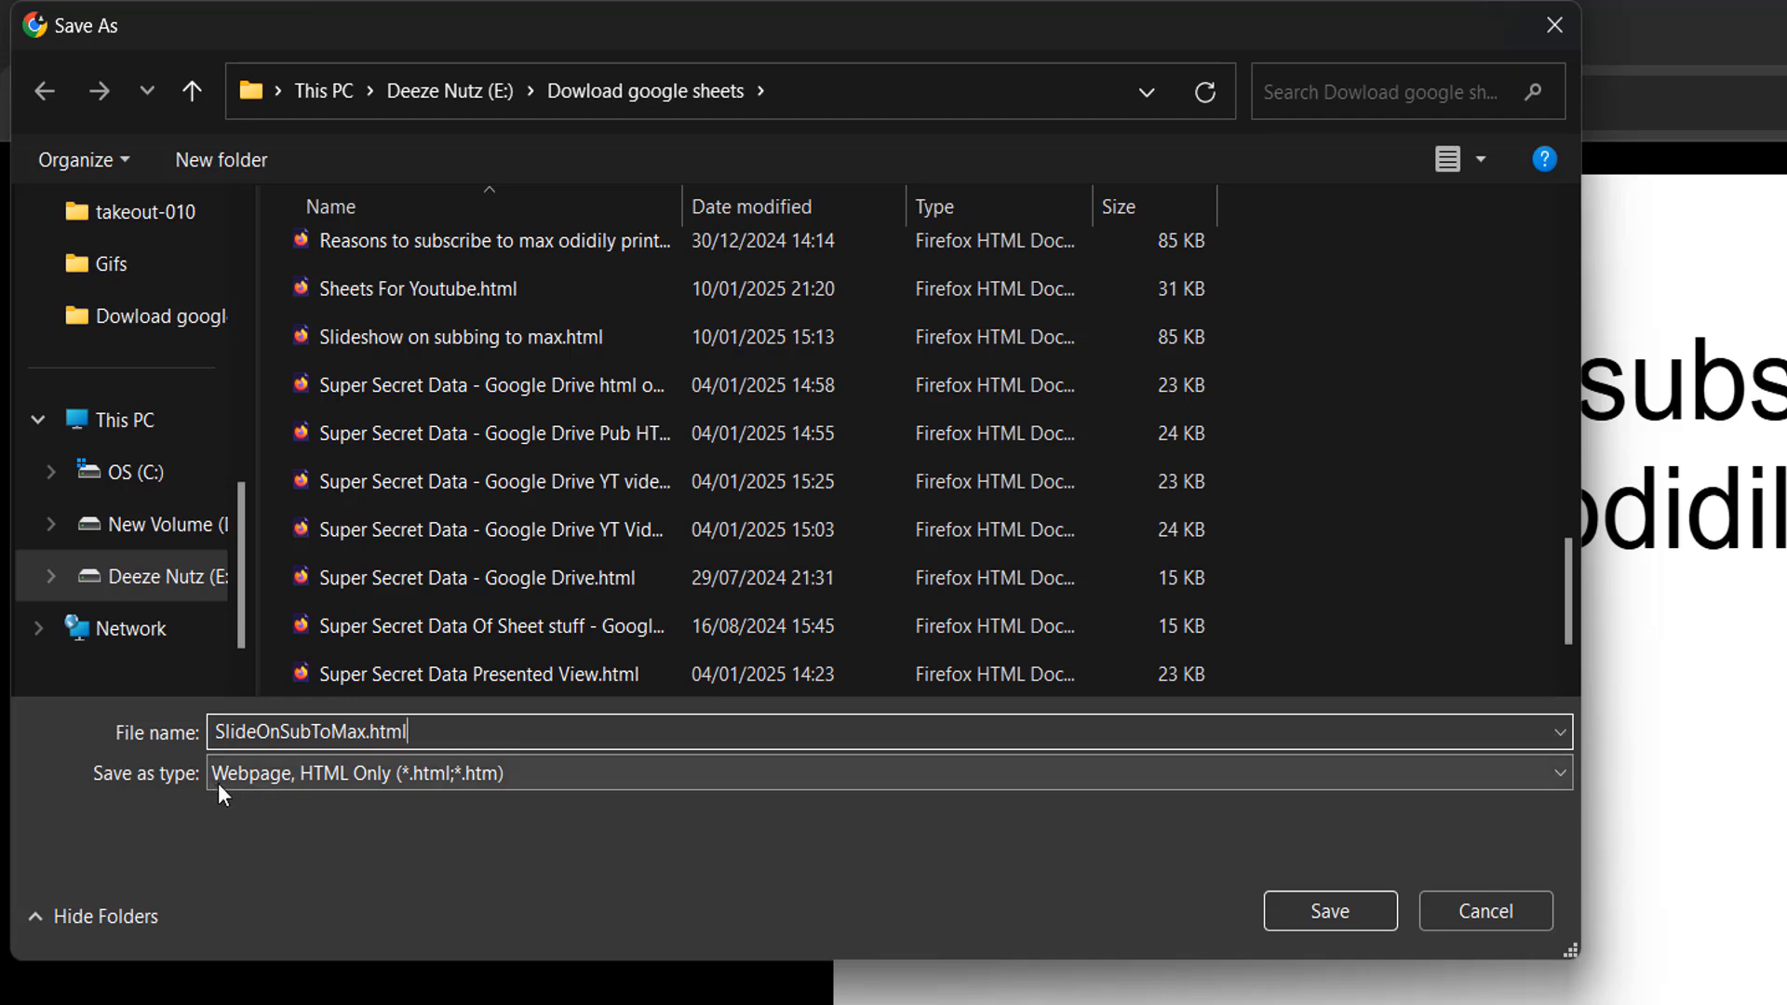
{"action": "mouse_move", "coordinate": [240, 797]}
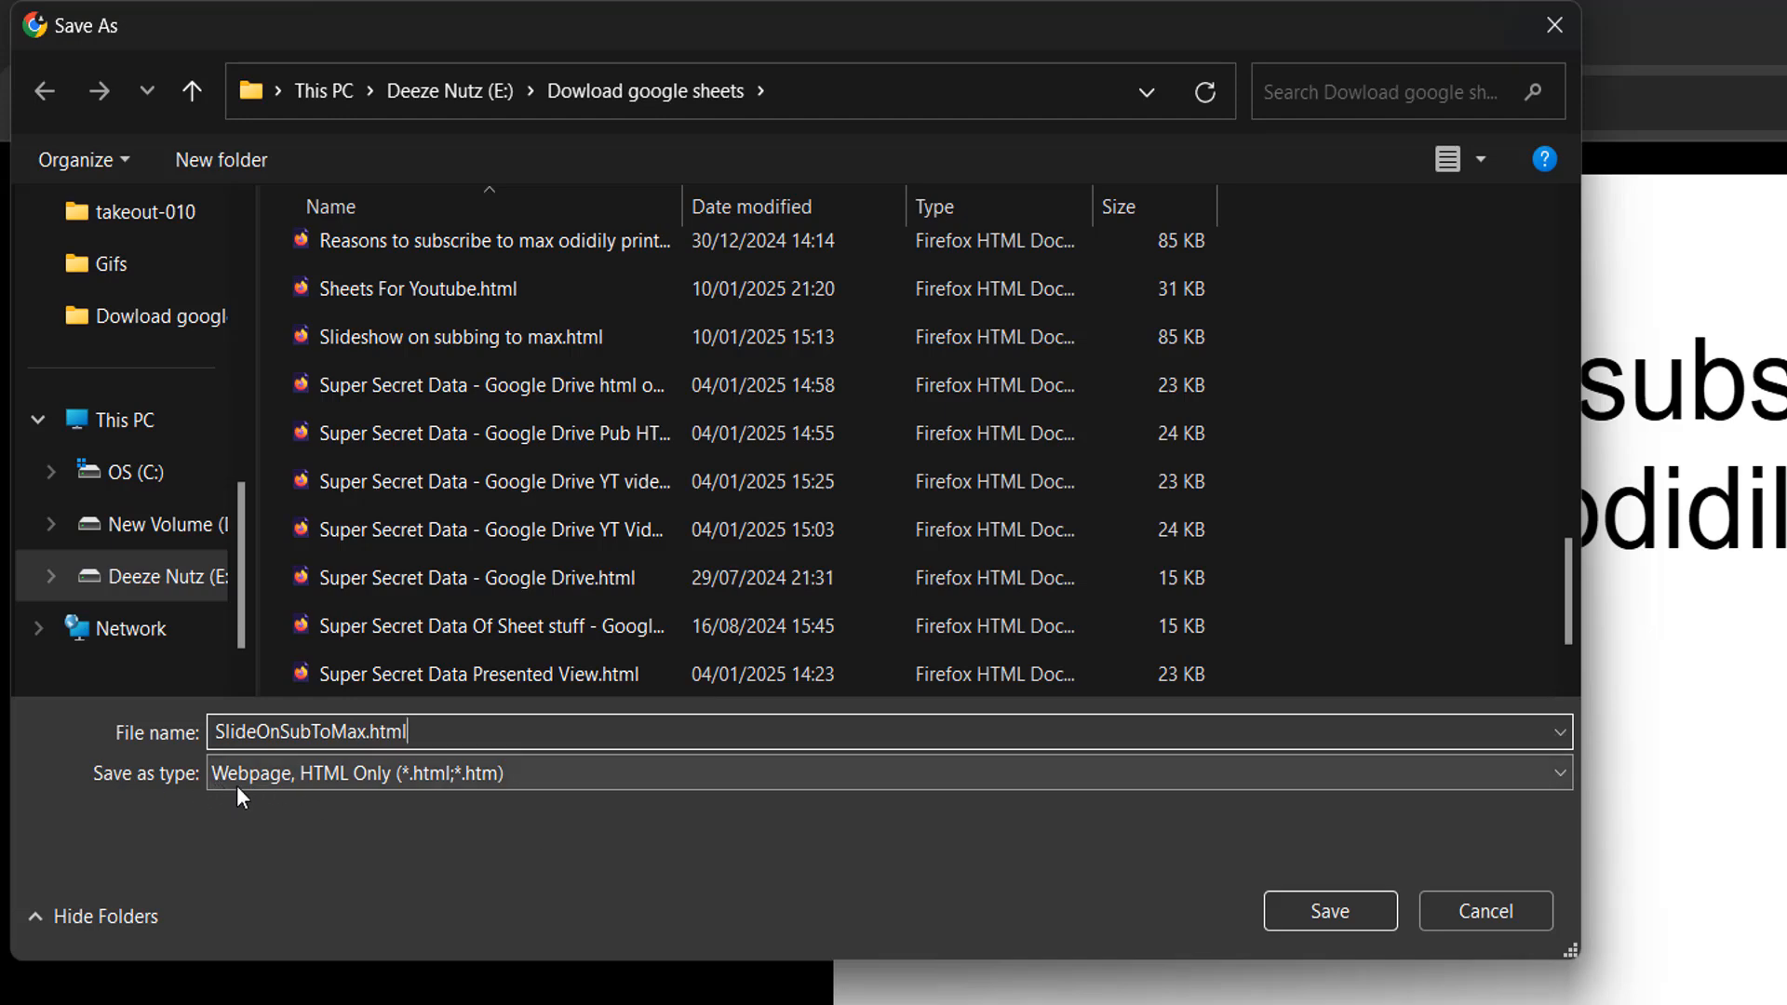
{"action": "mouse_move", "coordinate": [1189, 824]}
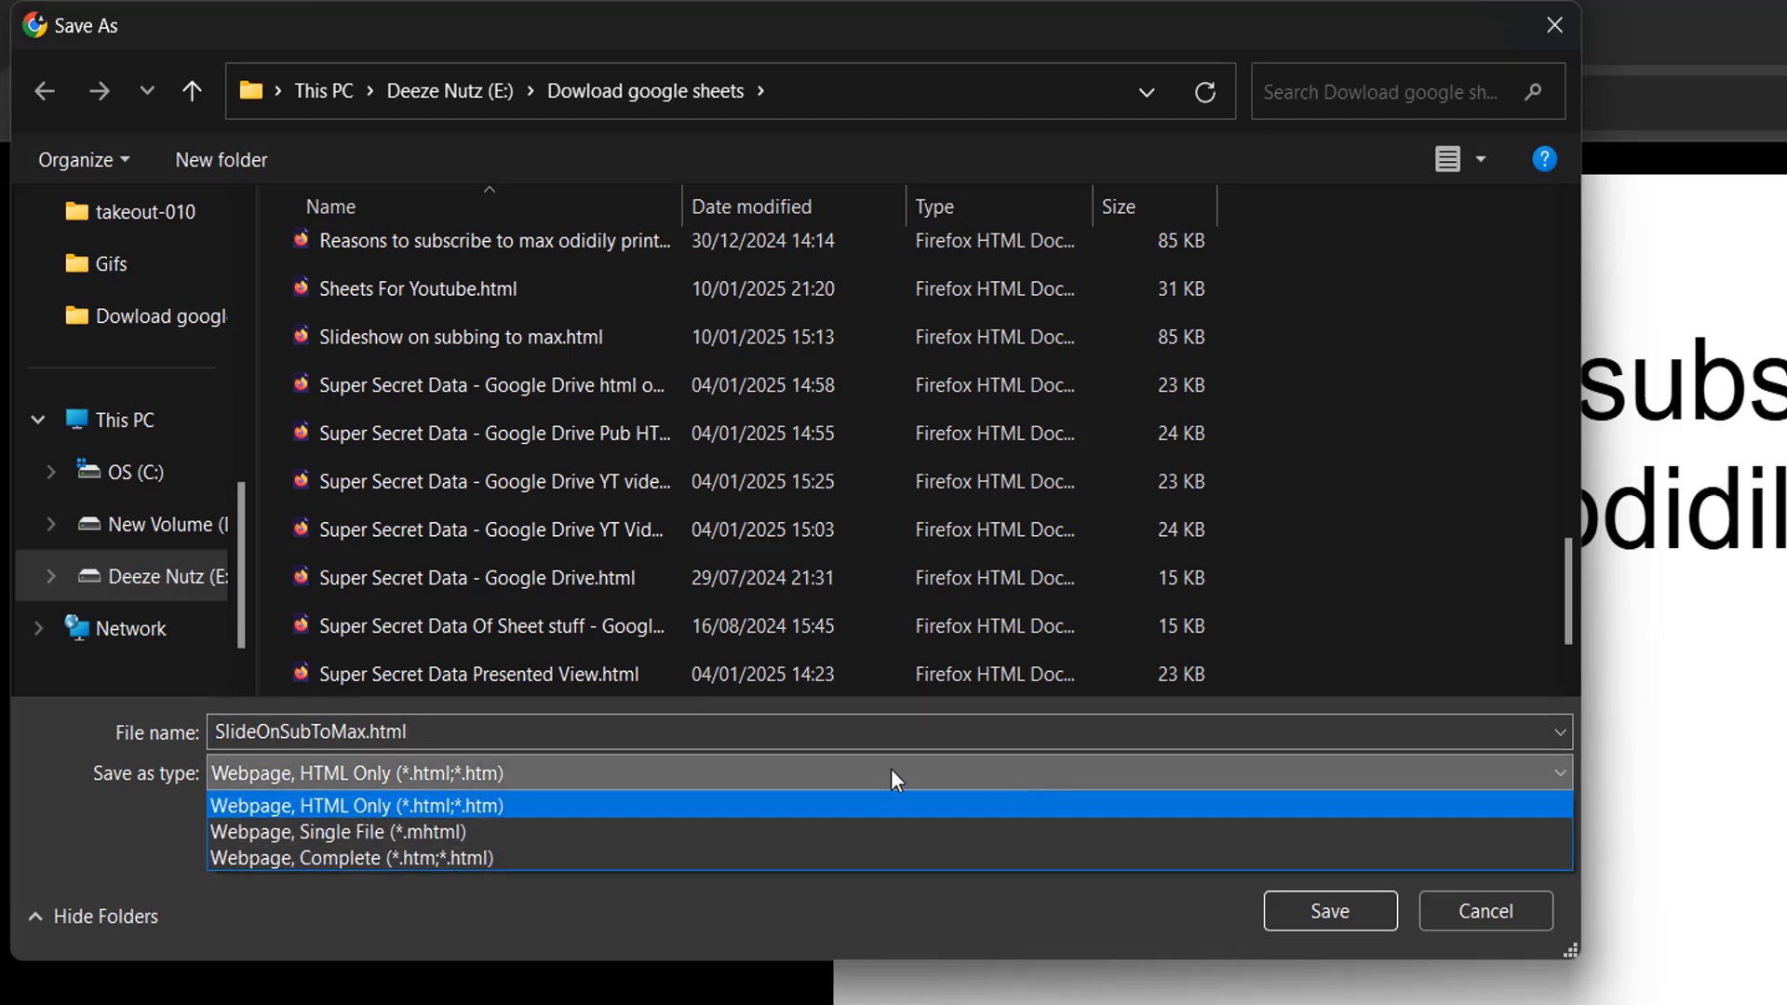
{"action": "mouse_move", "coordinate": [555, 812]}
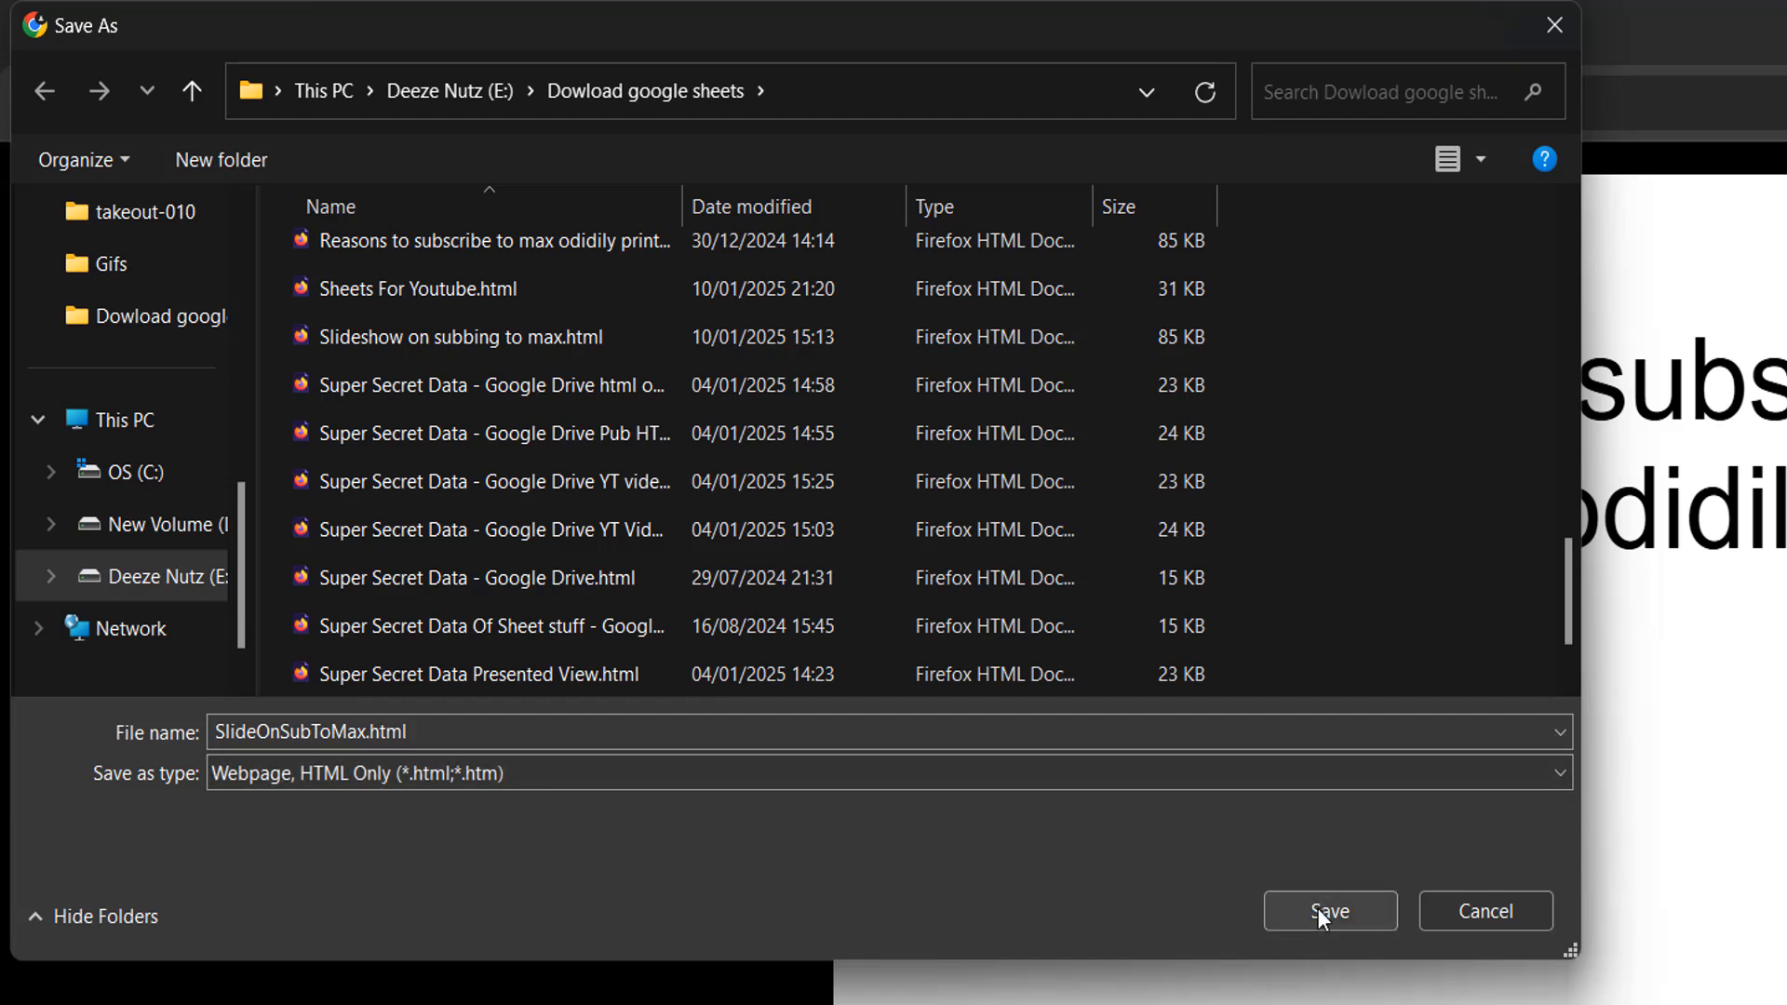
{"action": "left_click", "coordinate": [1329, 910]}
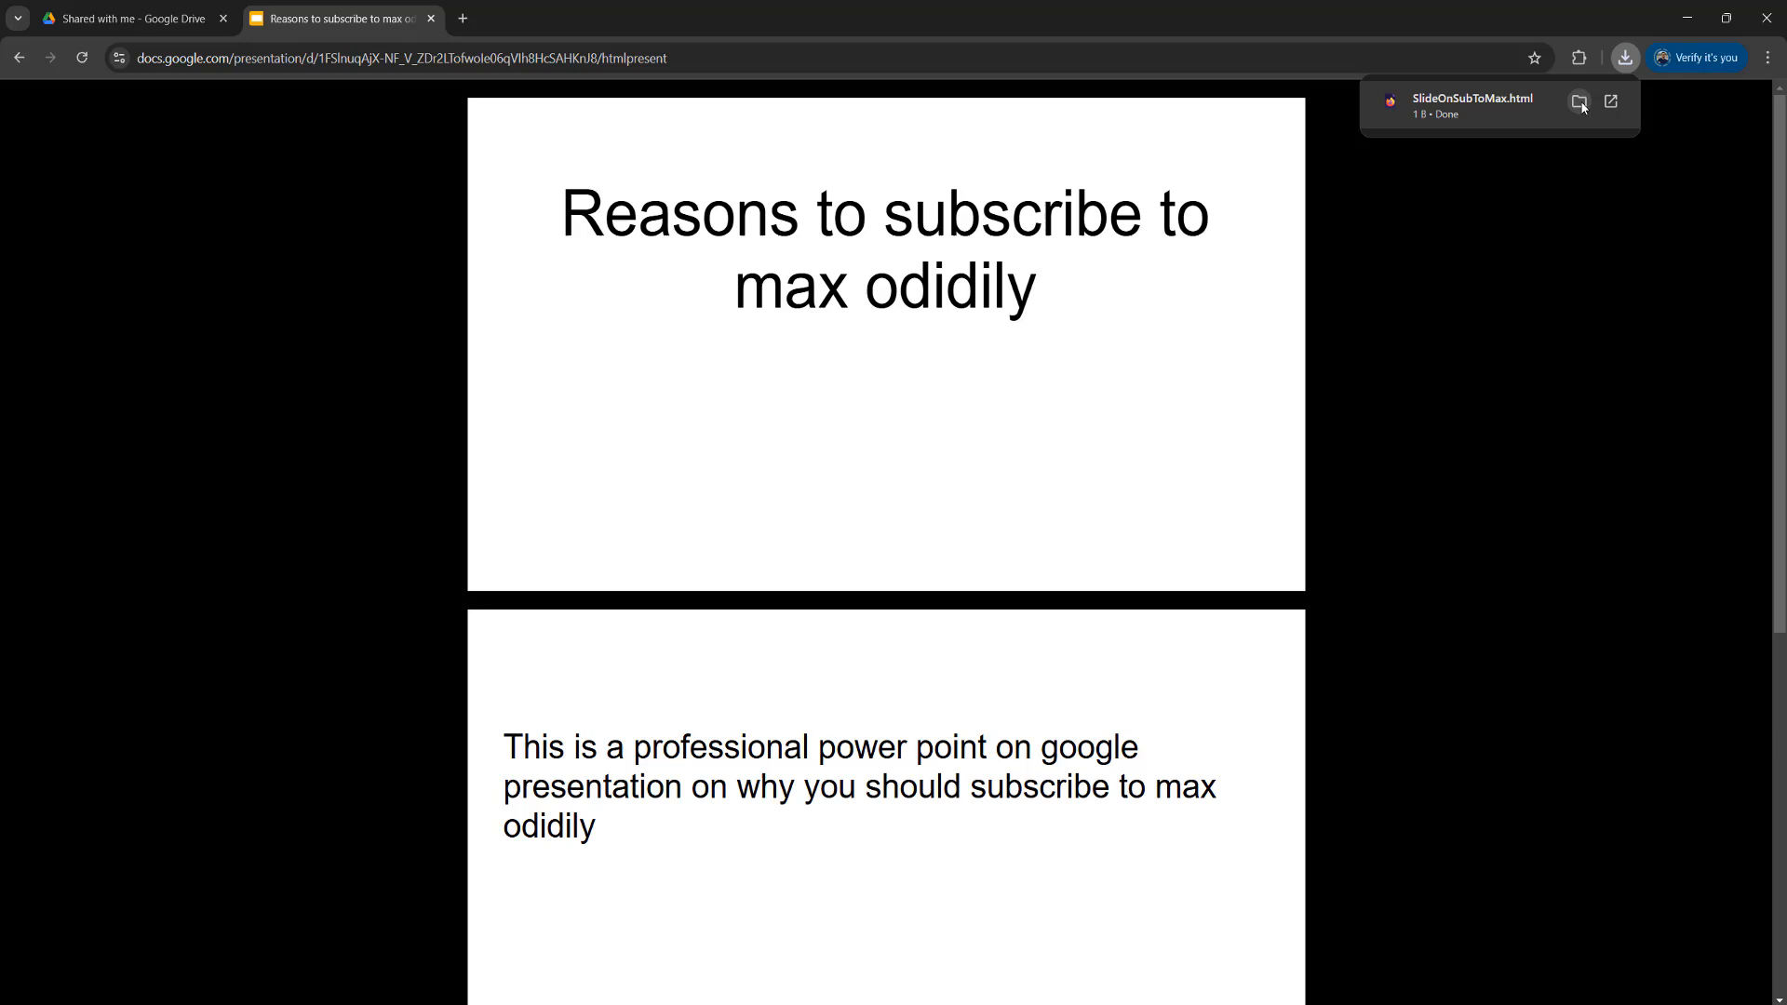
{"action": "mouse_move", "coordinate": [1578, 101]}
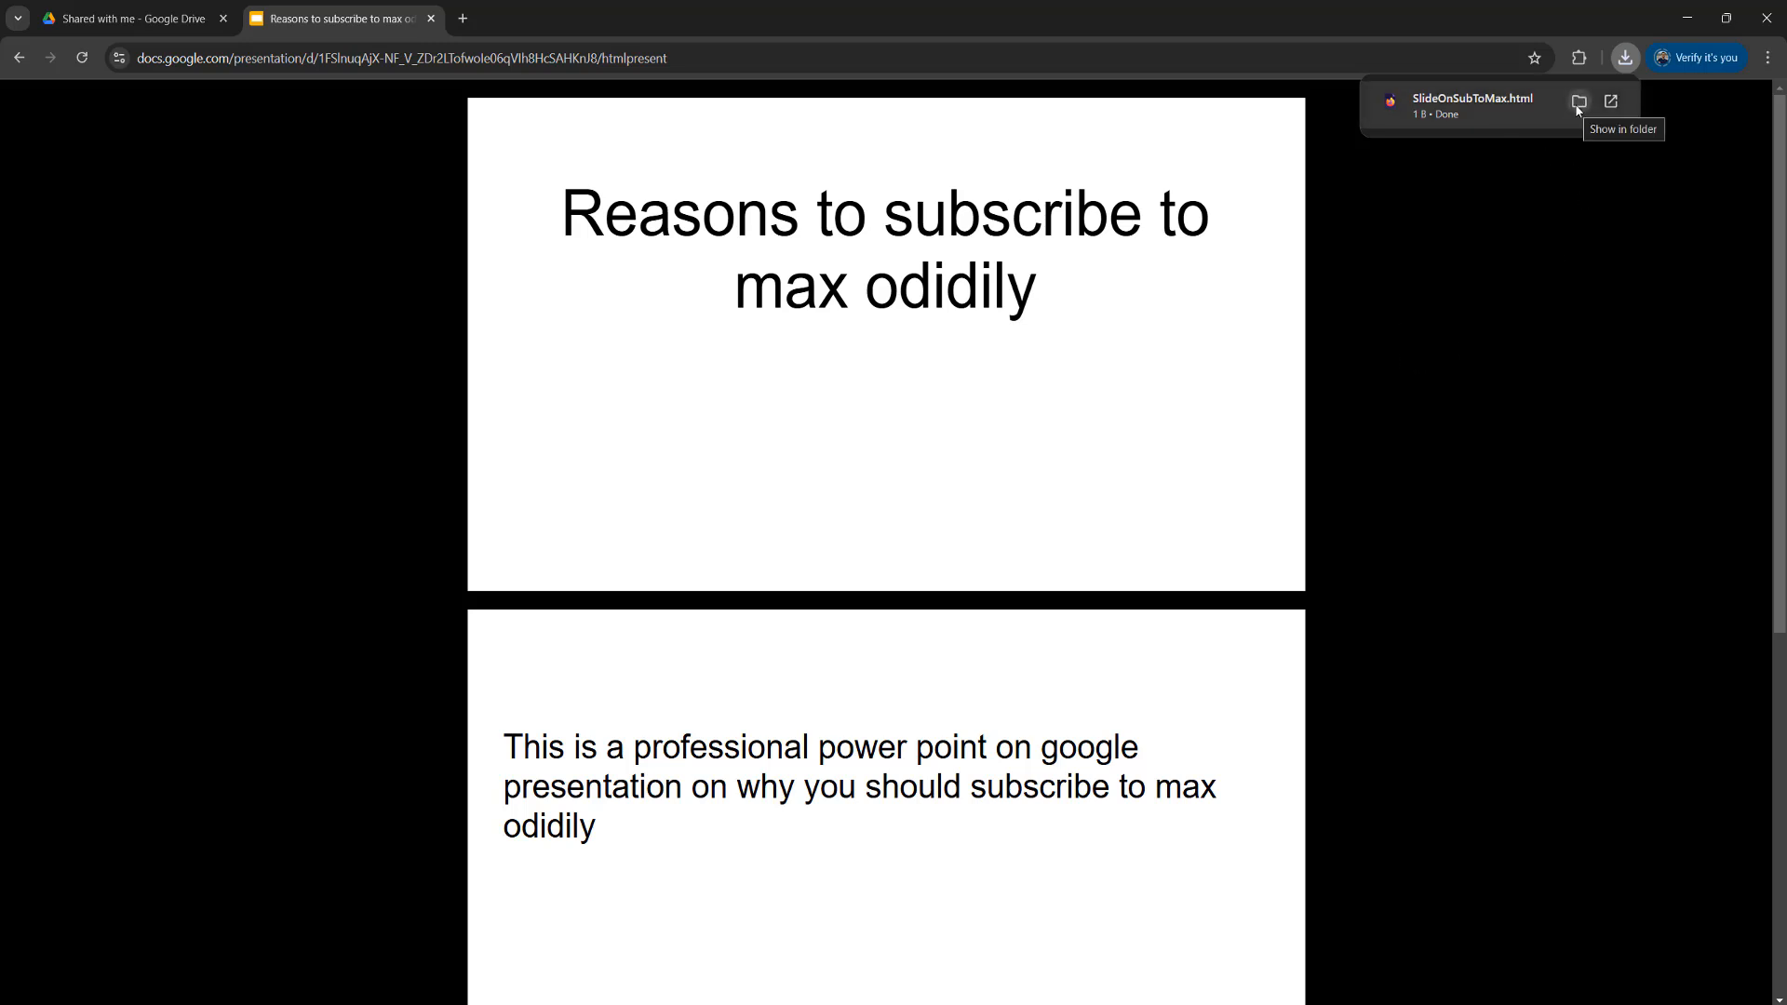
Reveal the downloaded SlideOnSubToMax.html in its File Explorer folder.
{"action": "left_click", "coordinate": [1623, 58]}
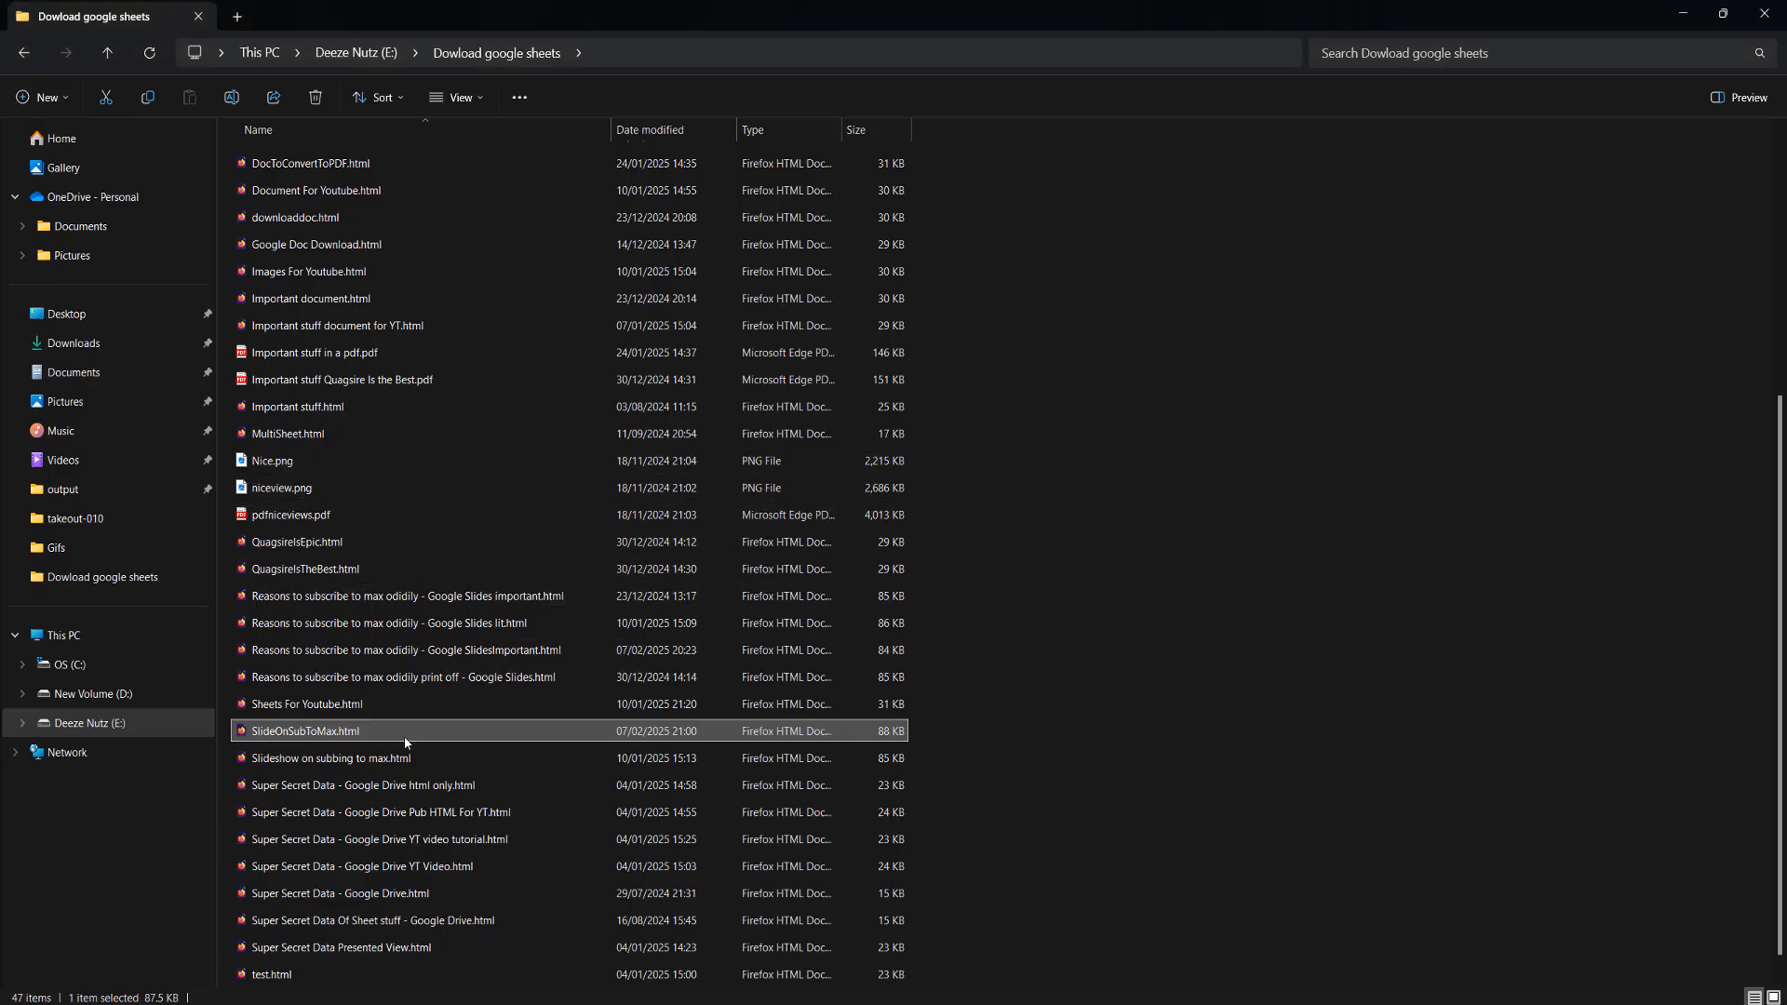
{"action": "mouse_move", "coordinate": [372, 730]}
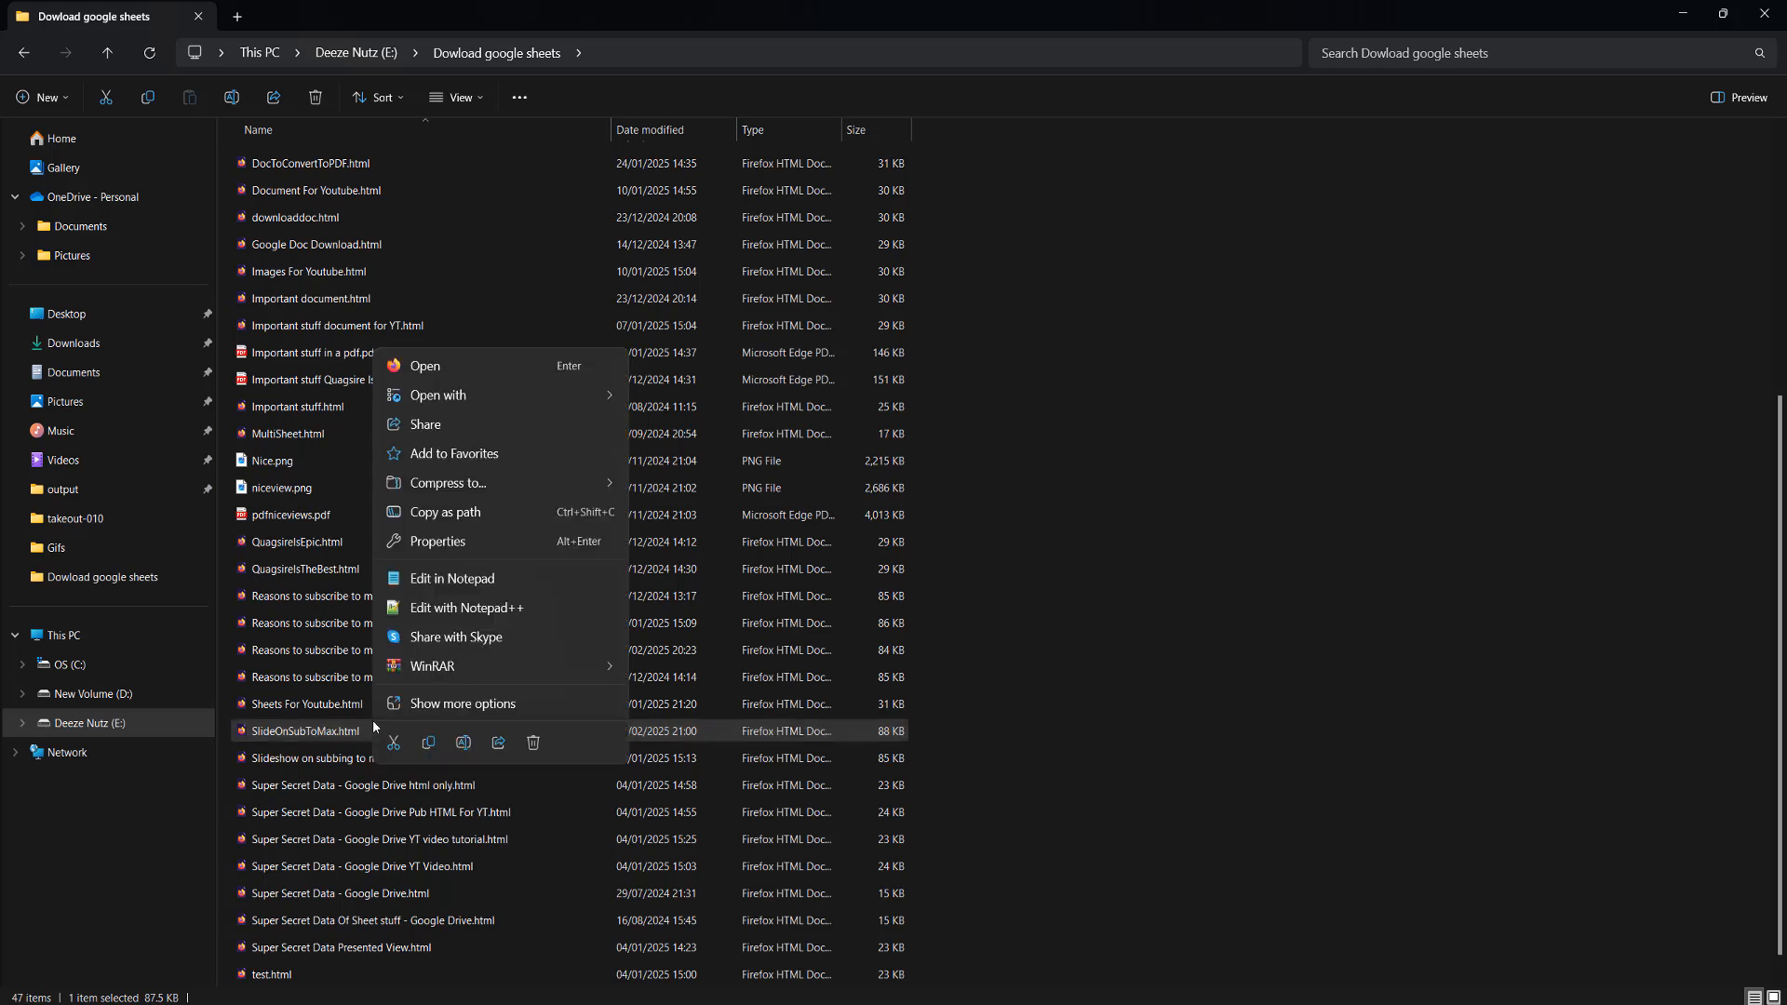
Bring up the Open with app list for SlideOnSubToMax.html.
{"action": "left_click", "coordinate": [436, 395]}
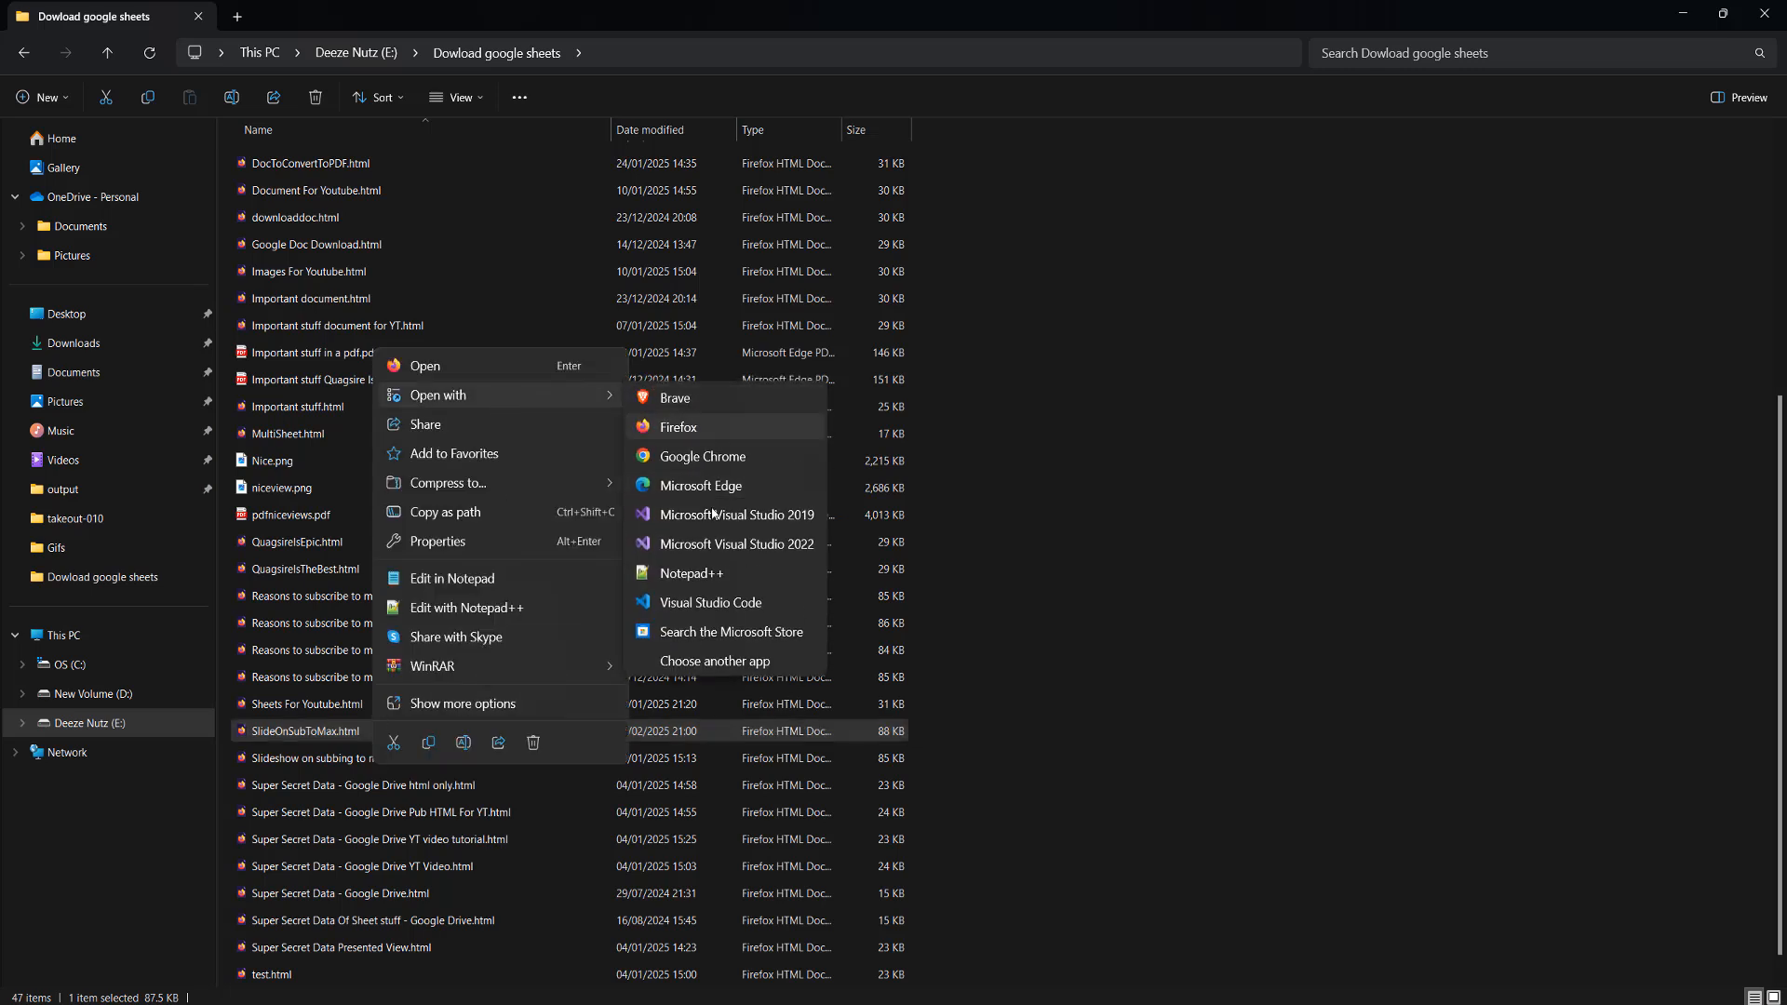
{"action": "mouse_move", "coordinate": [734, 504]}
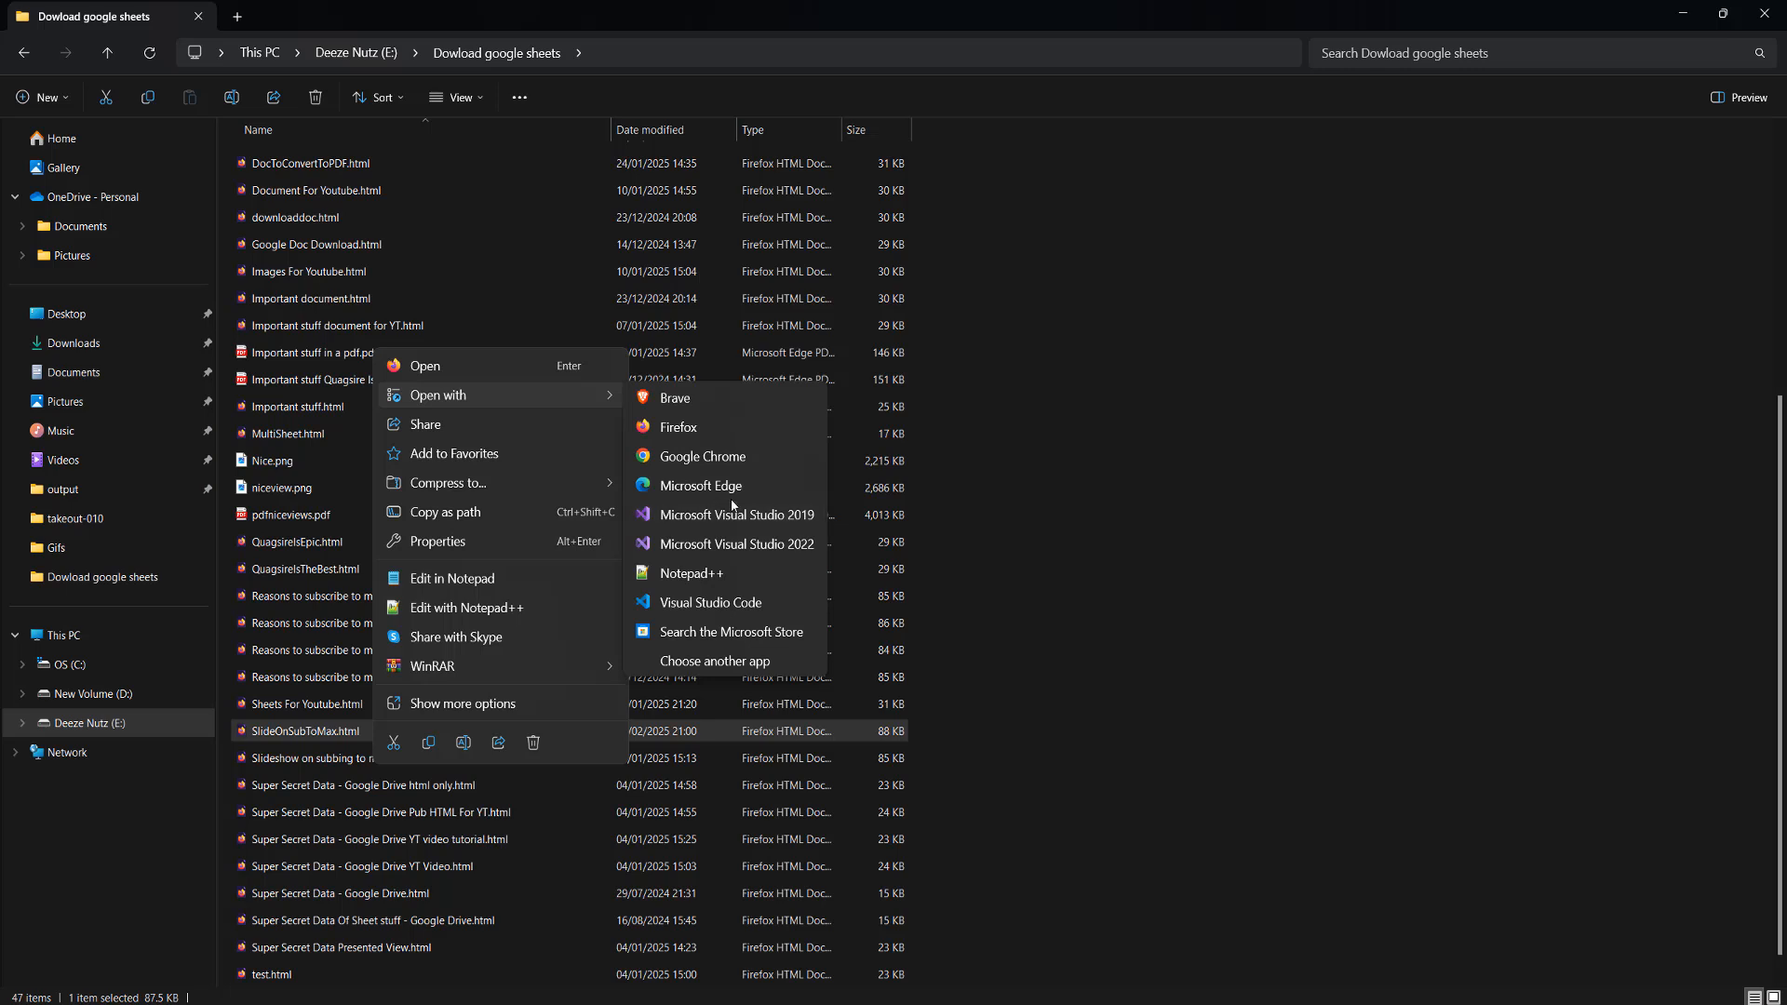
{"action": "mouse_move", "coordinate": [720, 456]}
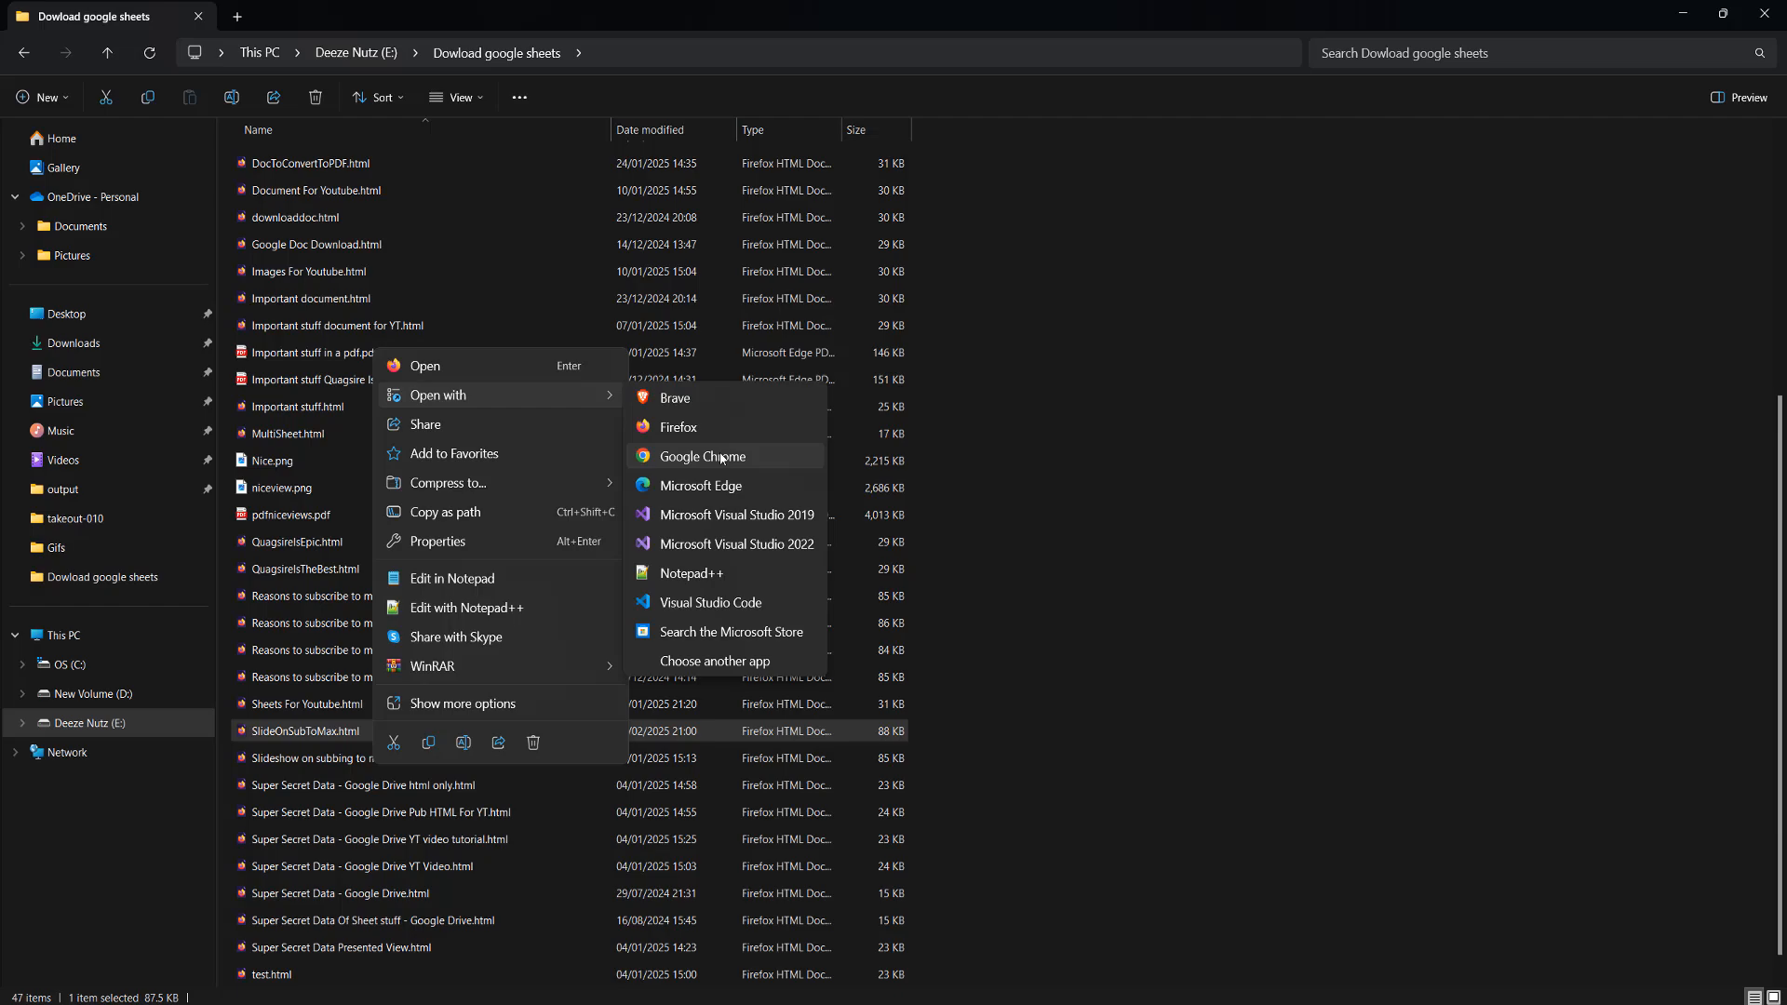
Open SlideOnSubToMax.html from disk in Google Chrome.
{"action": "left_click", "coordinate": [702, 458]}
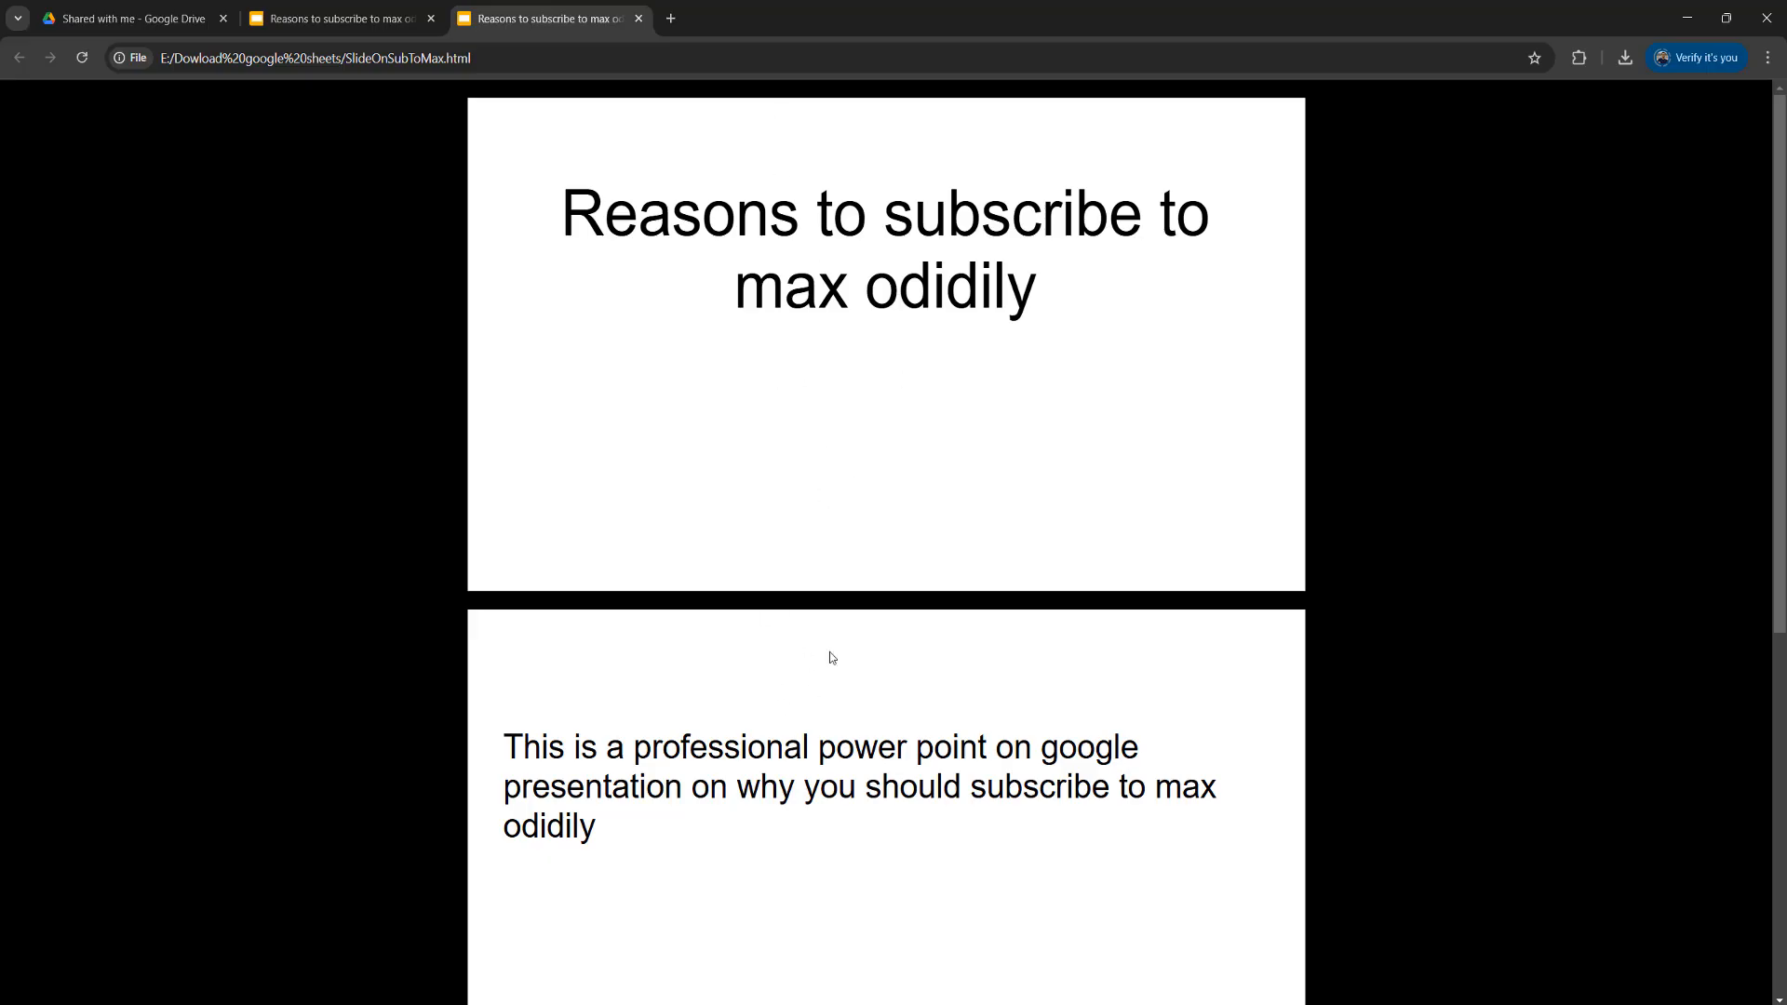
{"action": "mouse_move", "coordinate": [857, 562]}
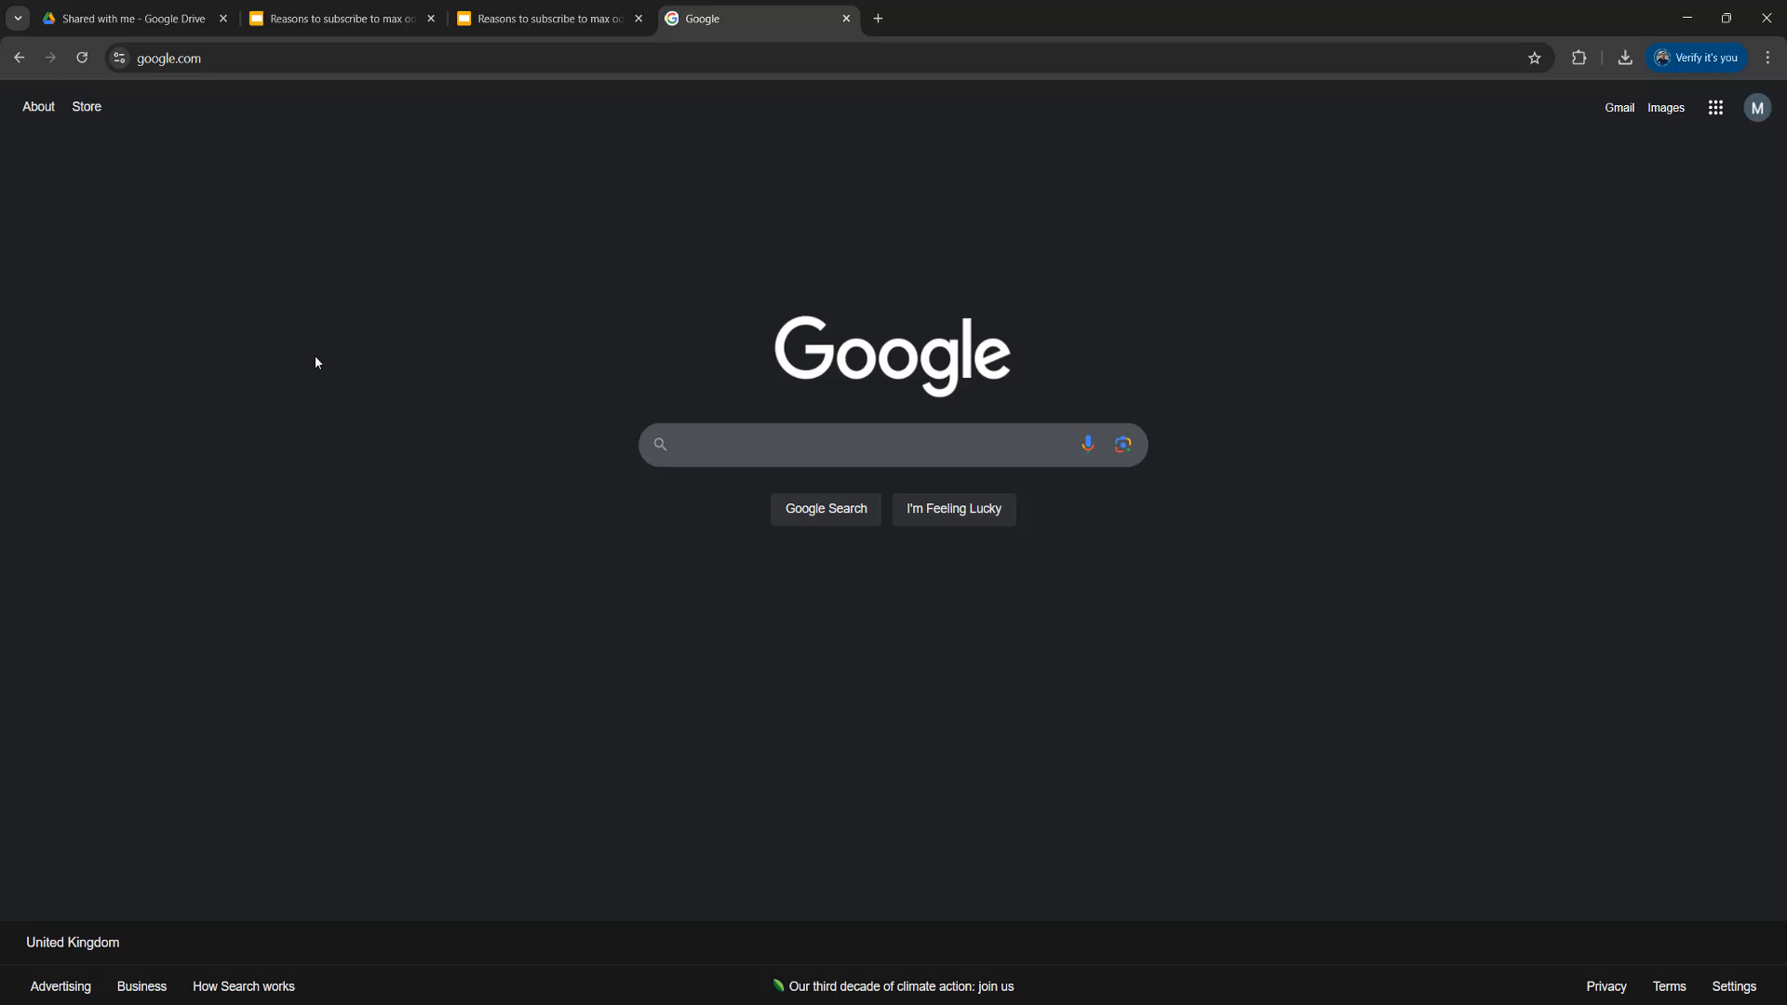
In chrome://settings/content/javascript set 'Don't allow sites to use JavaScript'.
{"action": "type", "text": "chrome://settings/content/javascript"}
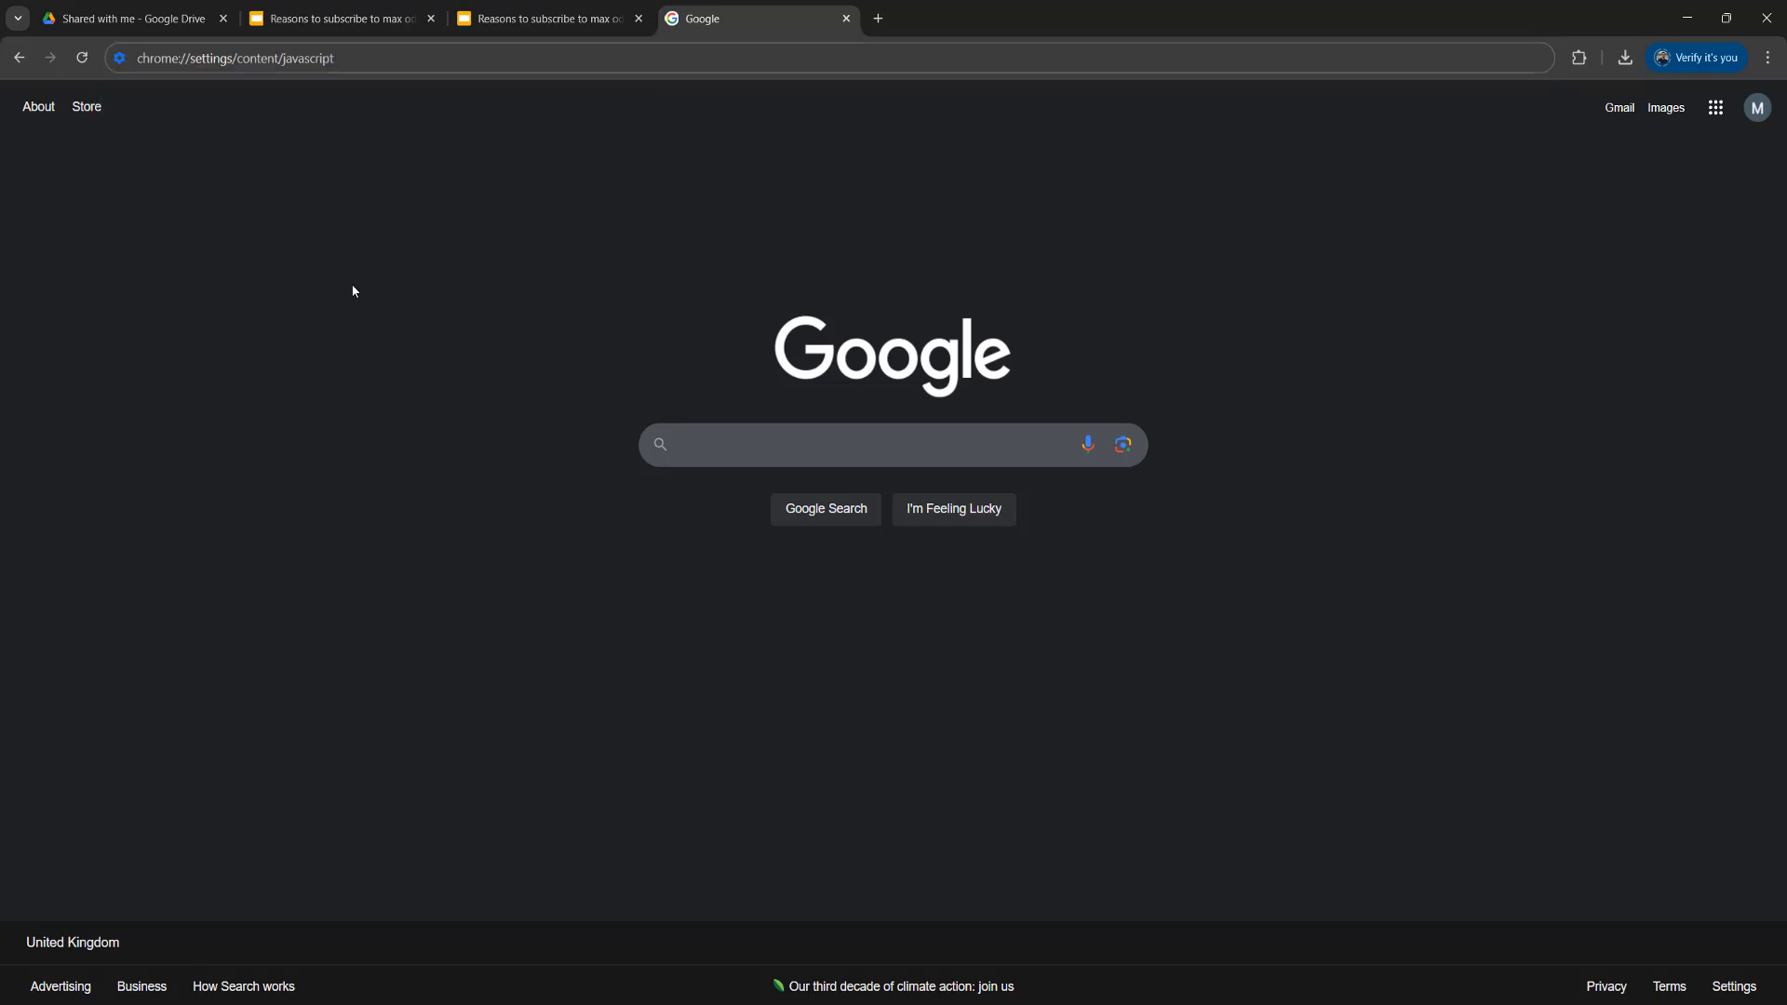
{"action": "mouse_move", "coordinate": [480, 95]}
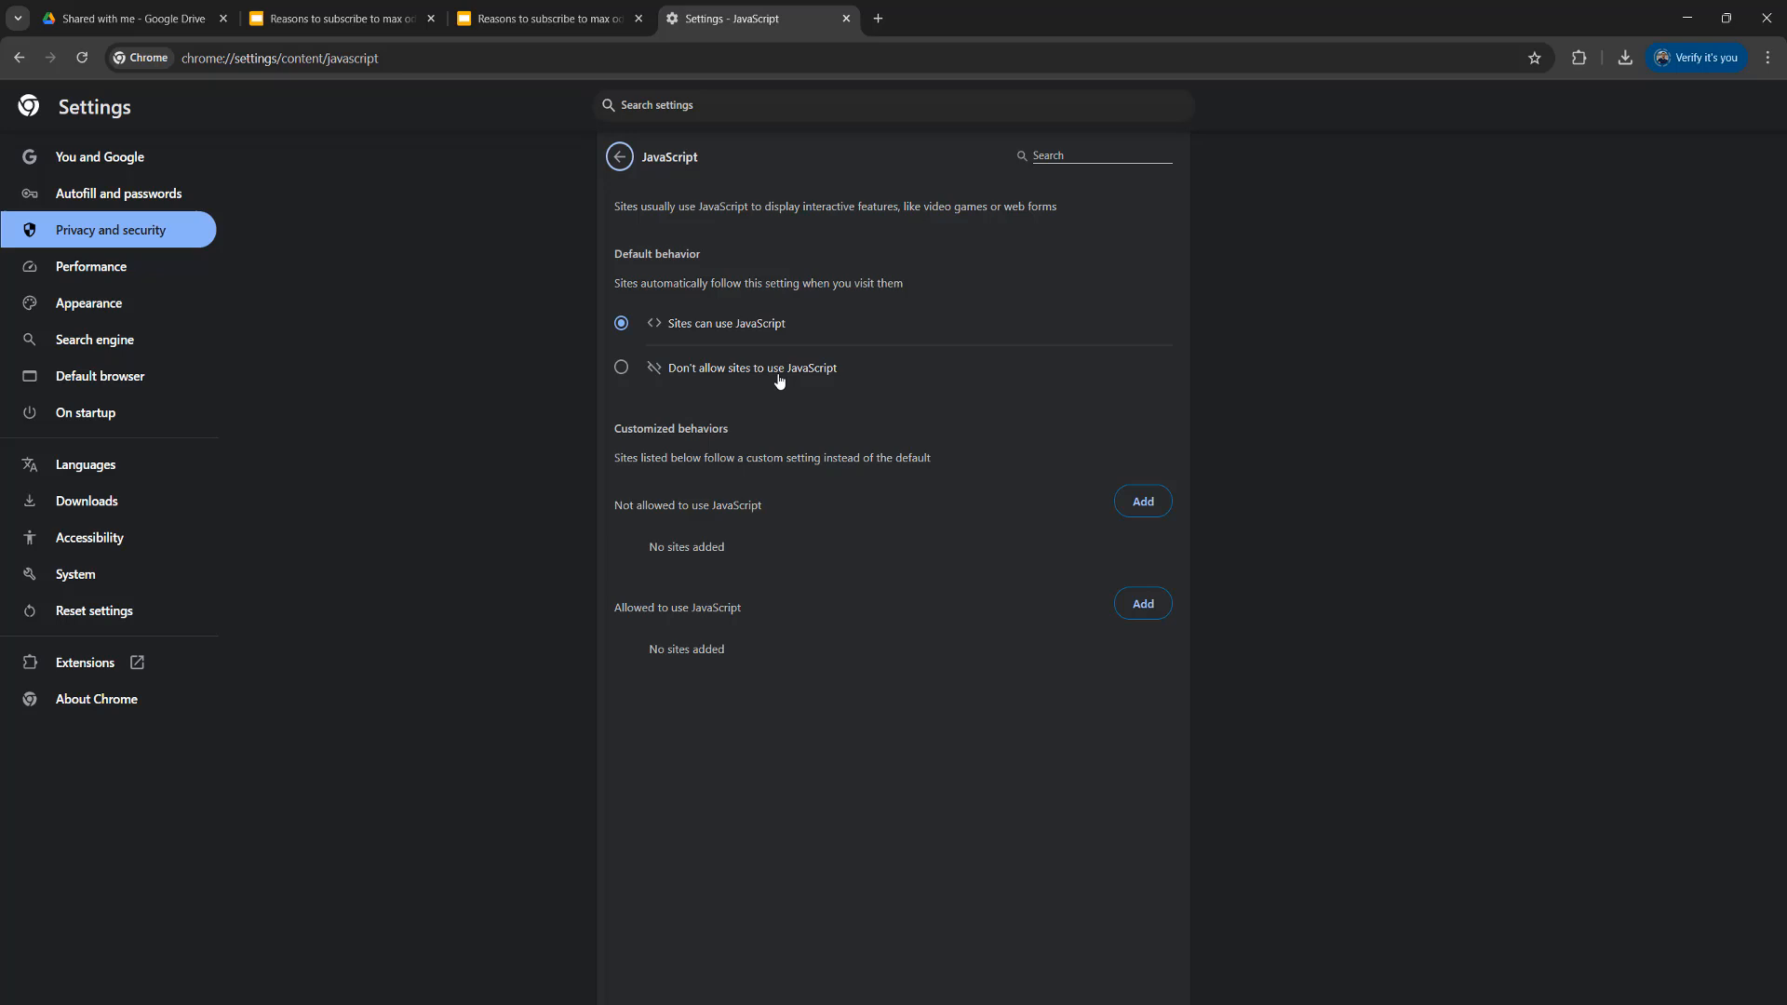
{"action": "left_click", "coordinate": [621, 366]}
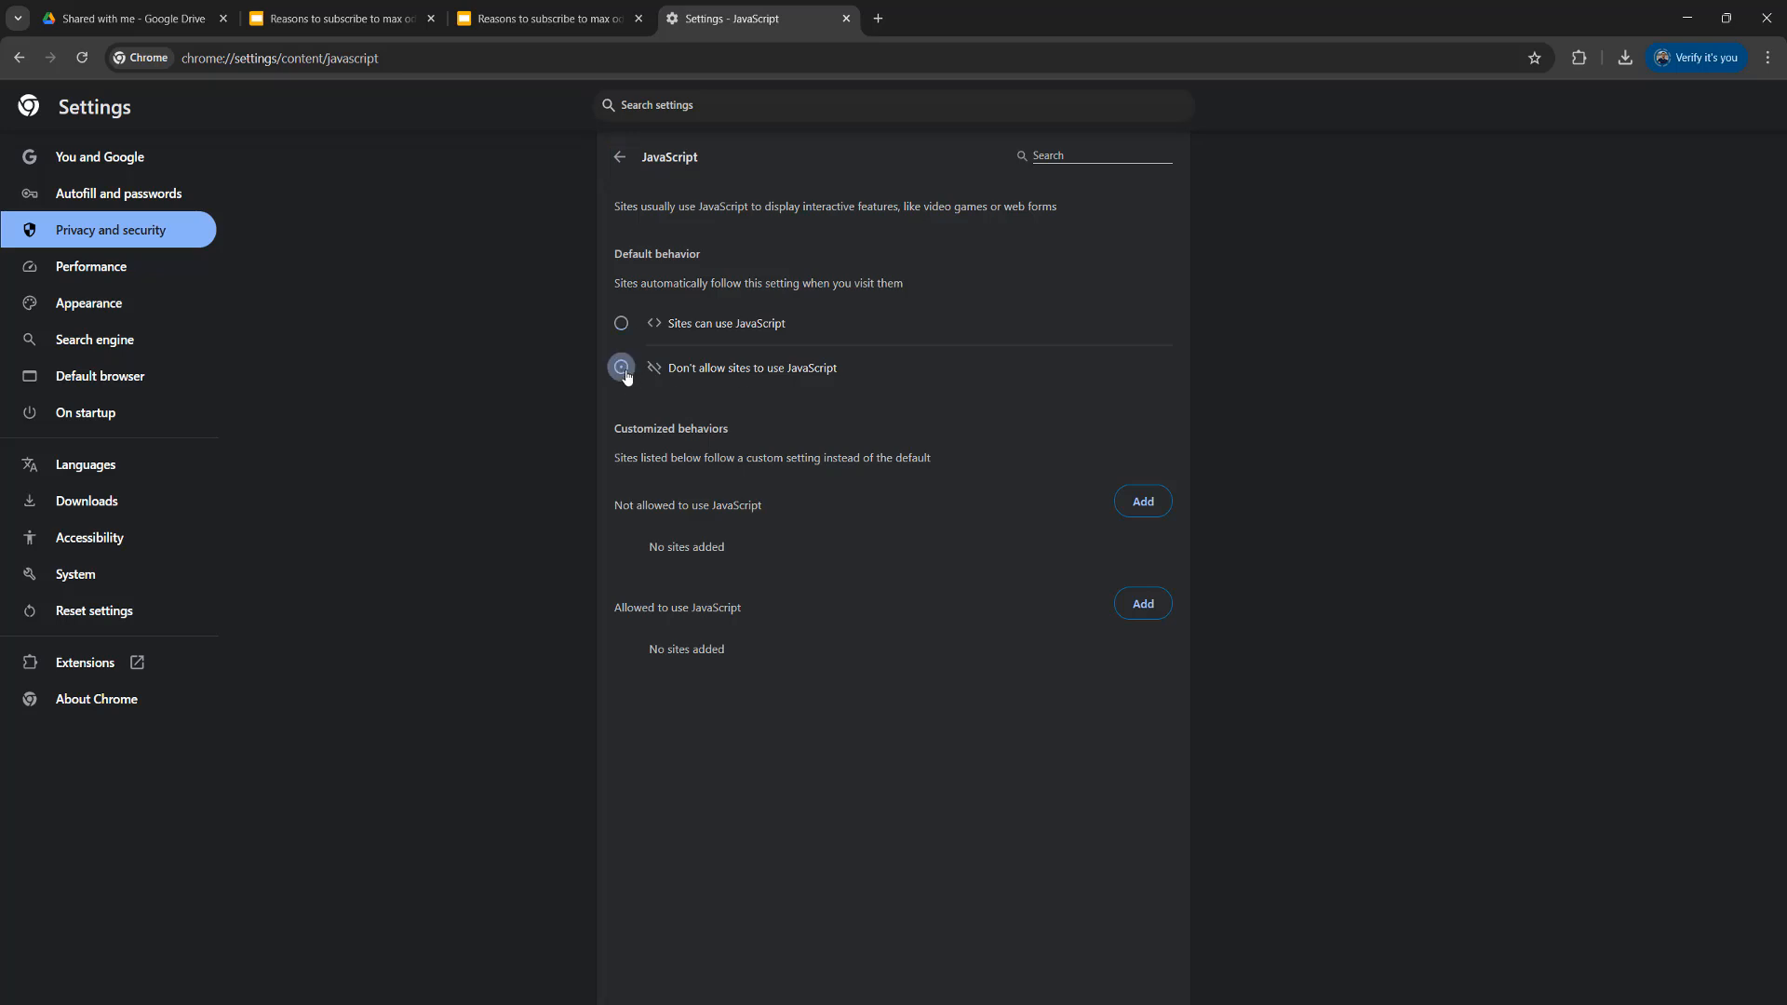
{"action": "left_click", "coordinate": [621, 366]}
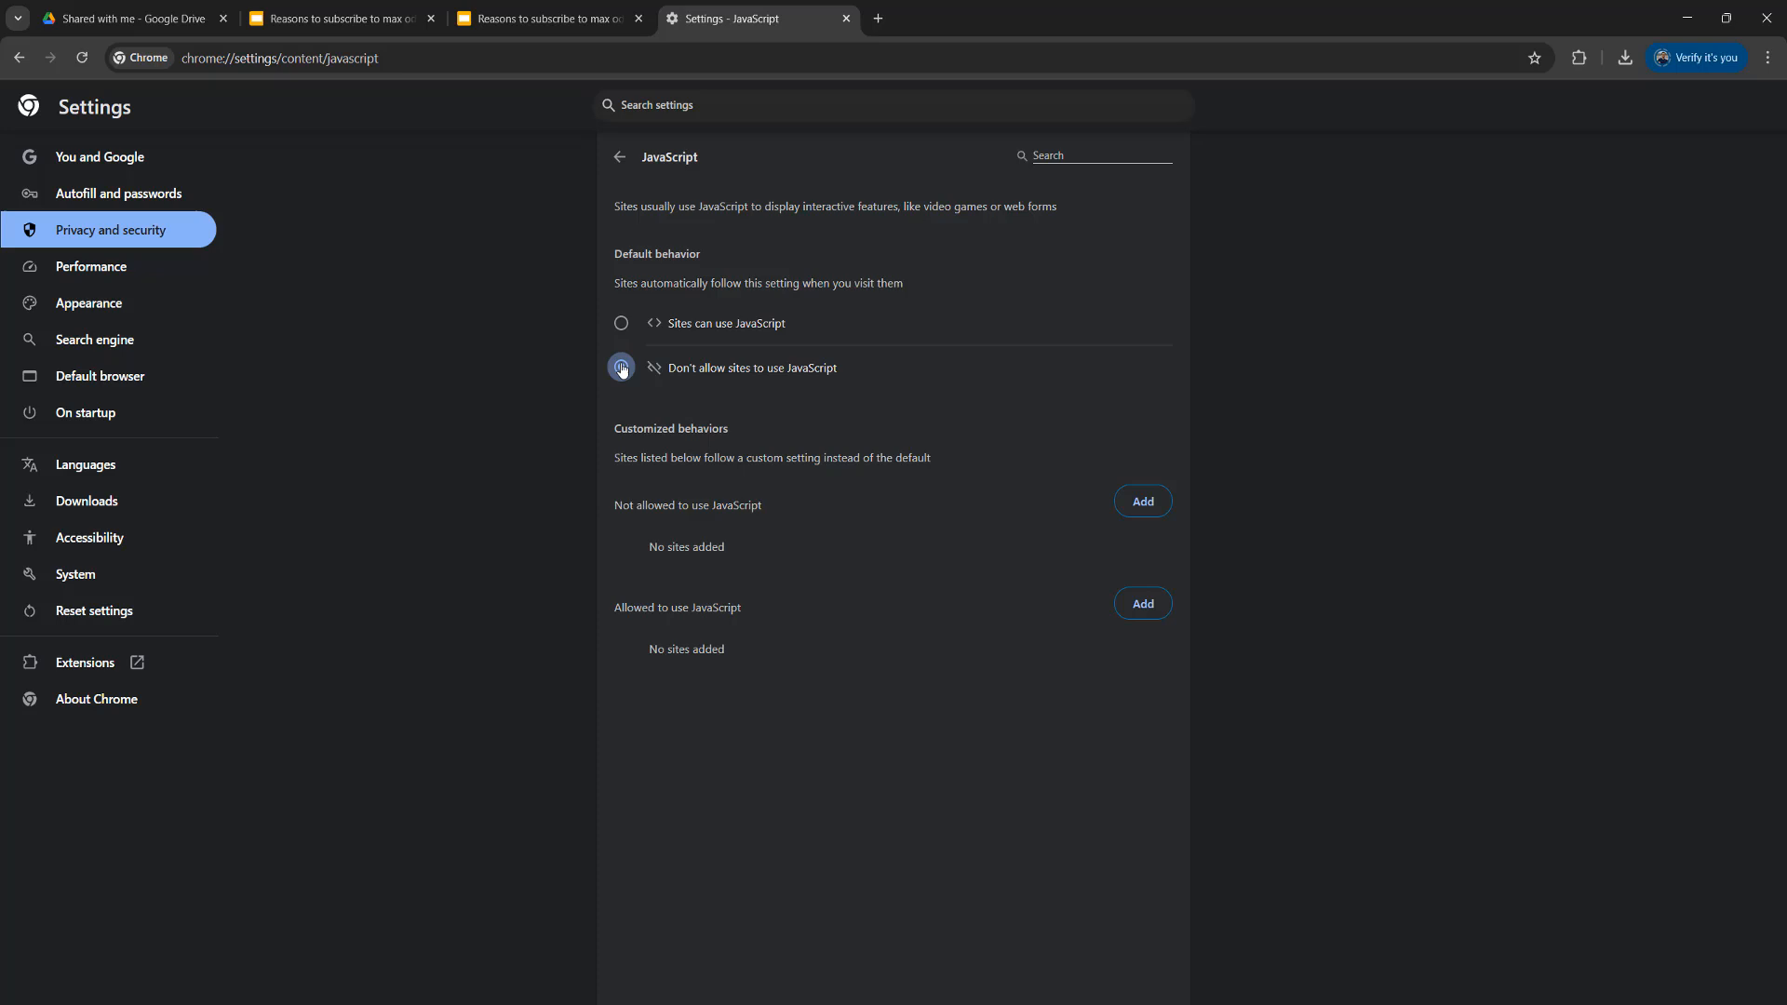
Return to the local SlideOnSubToMax.html tab and bring up Chrome's three-dot menu.
{"action": "left_click", "coordinate": [536, 18]}
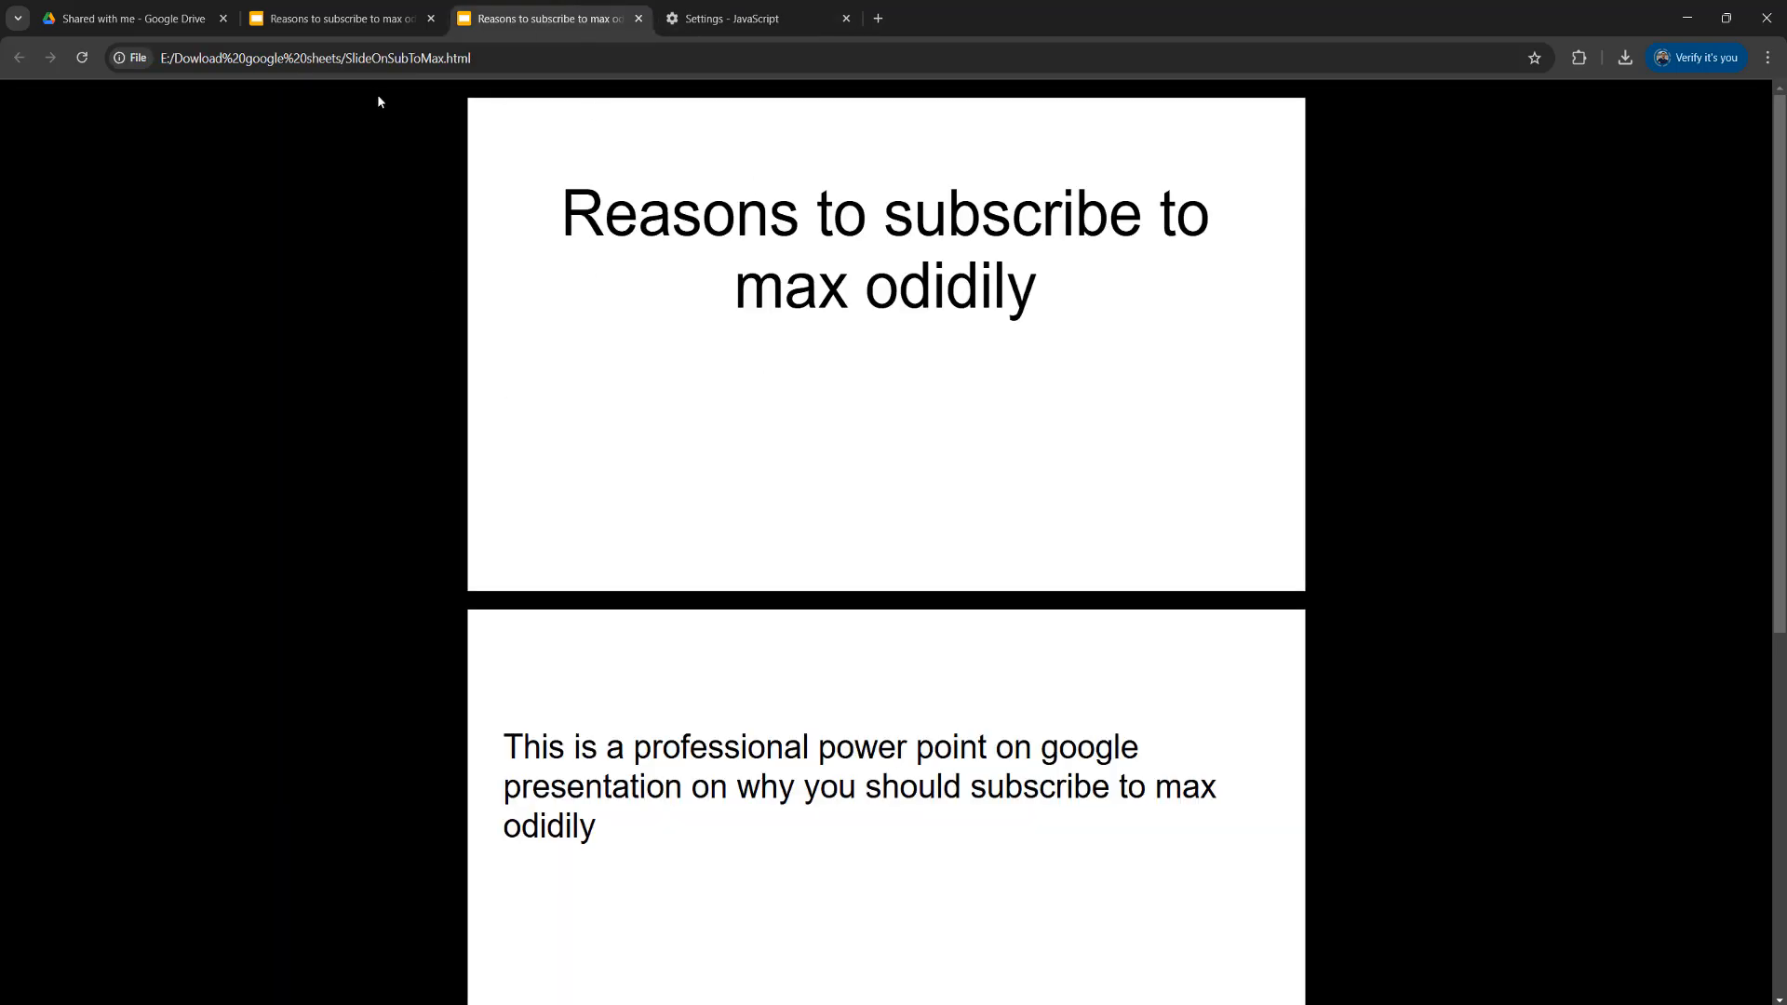
{"action": "mouse_move", "coordinate": [825, 361]}
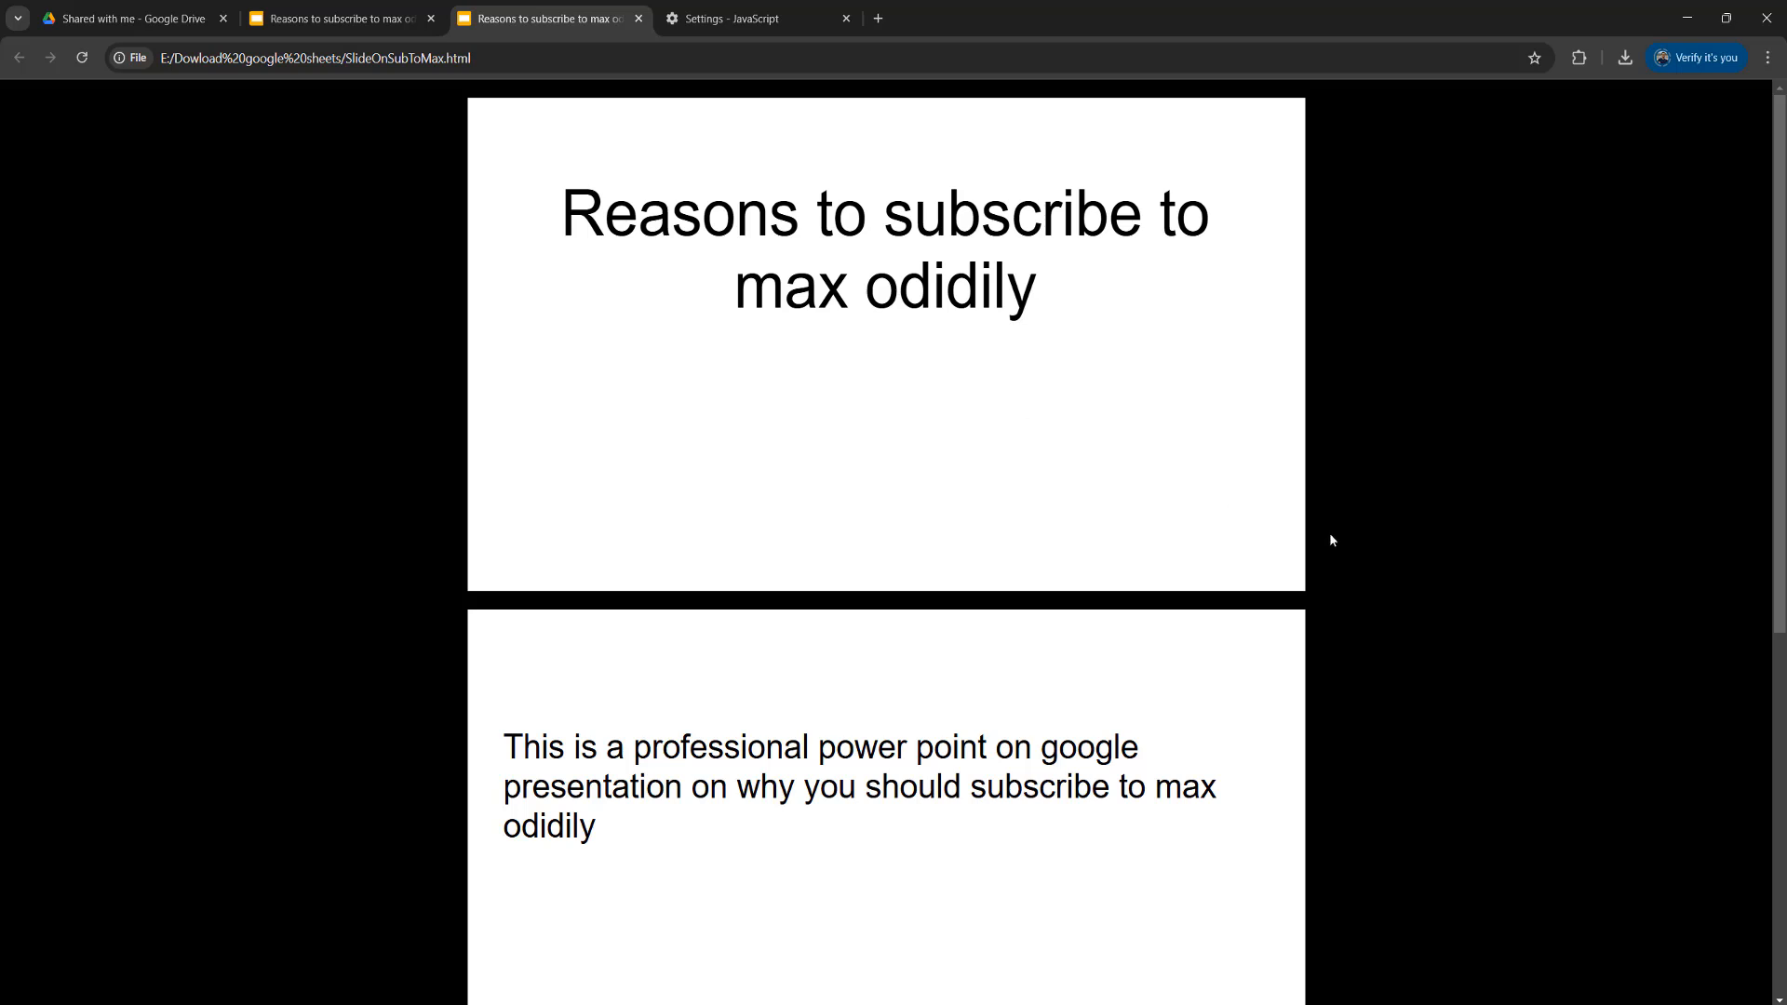
{"action": "mouse_move", "coordinate": [1288, 527]}
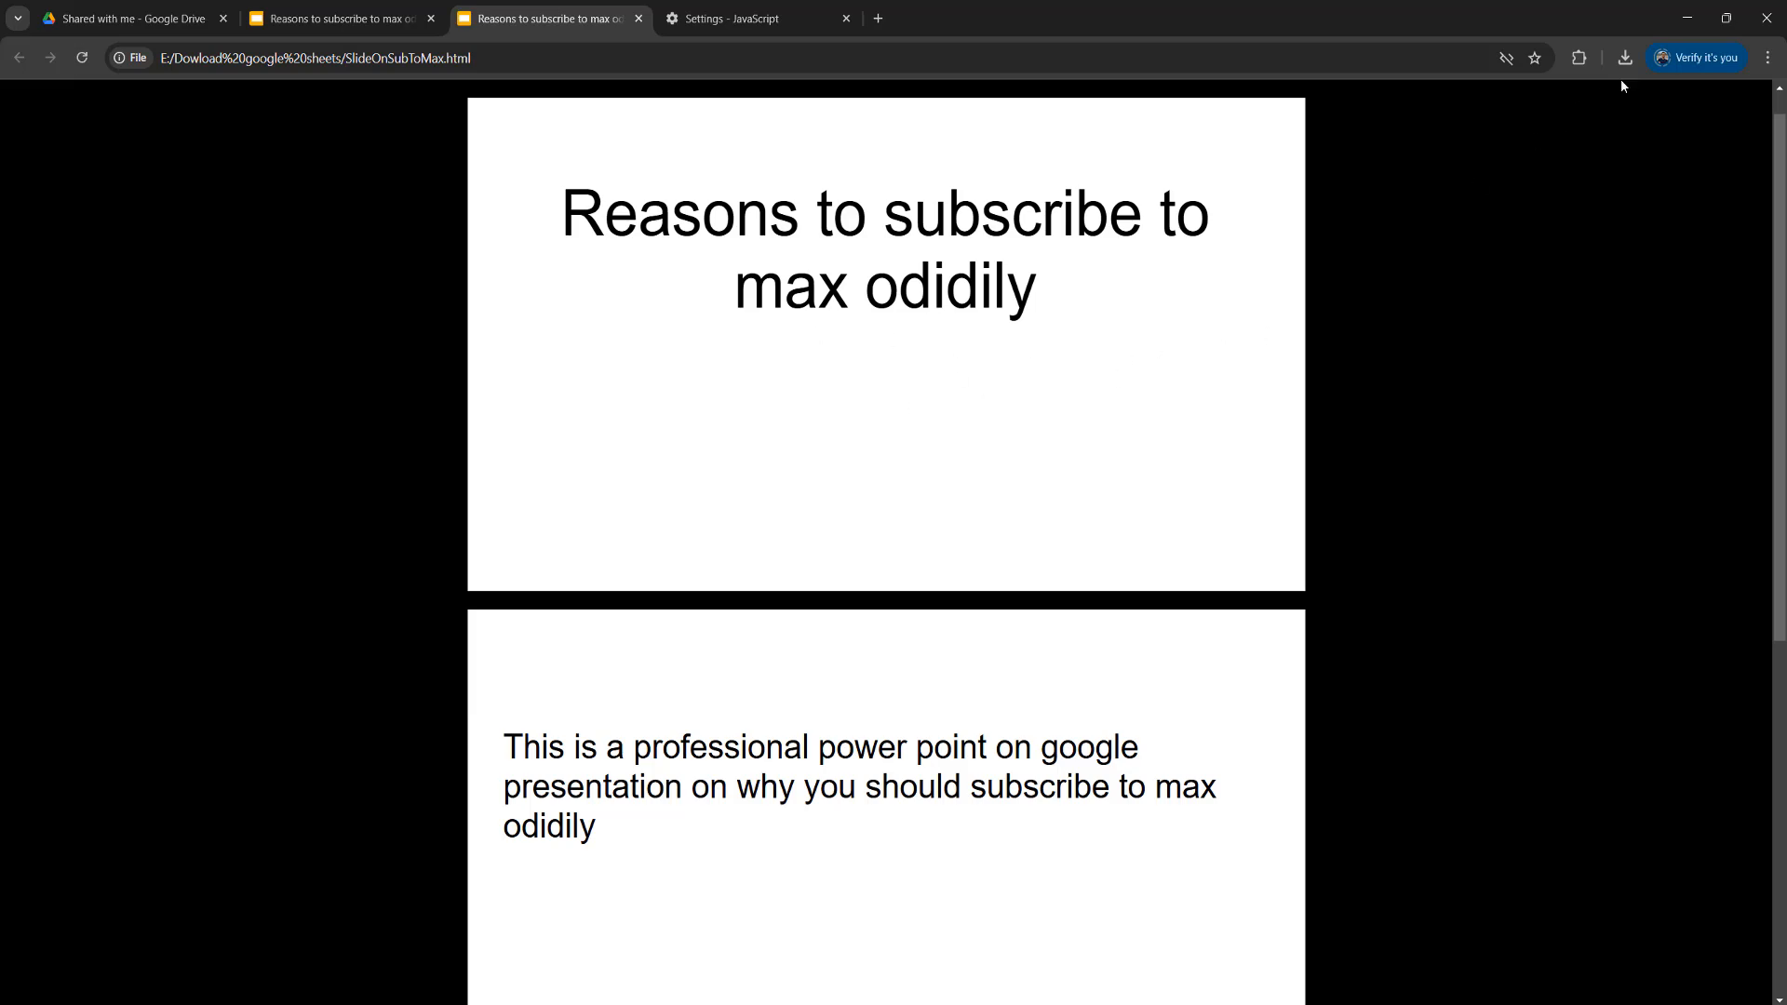
{"action": "left_click", "coordinate": [1768, 57]}
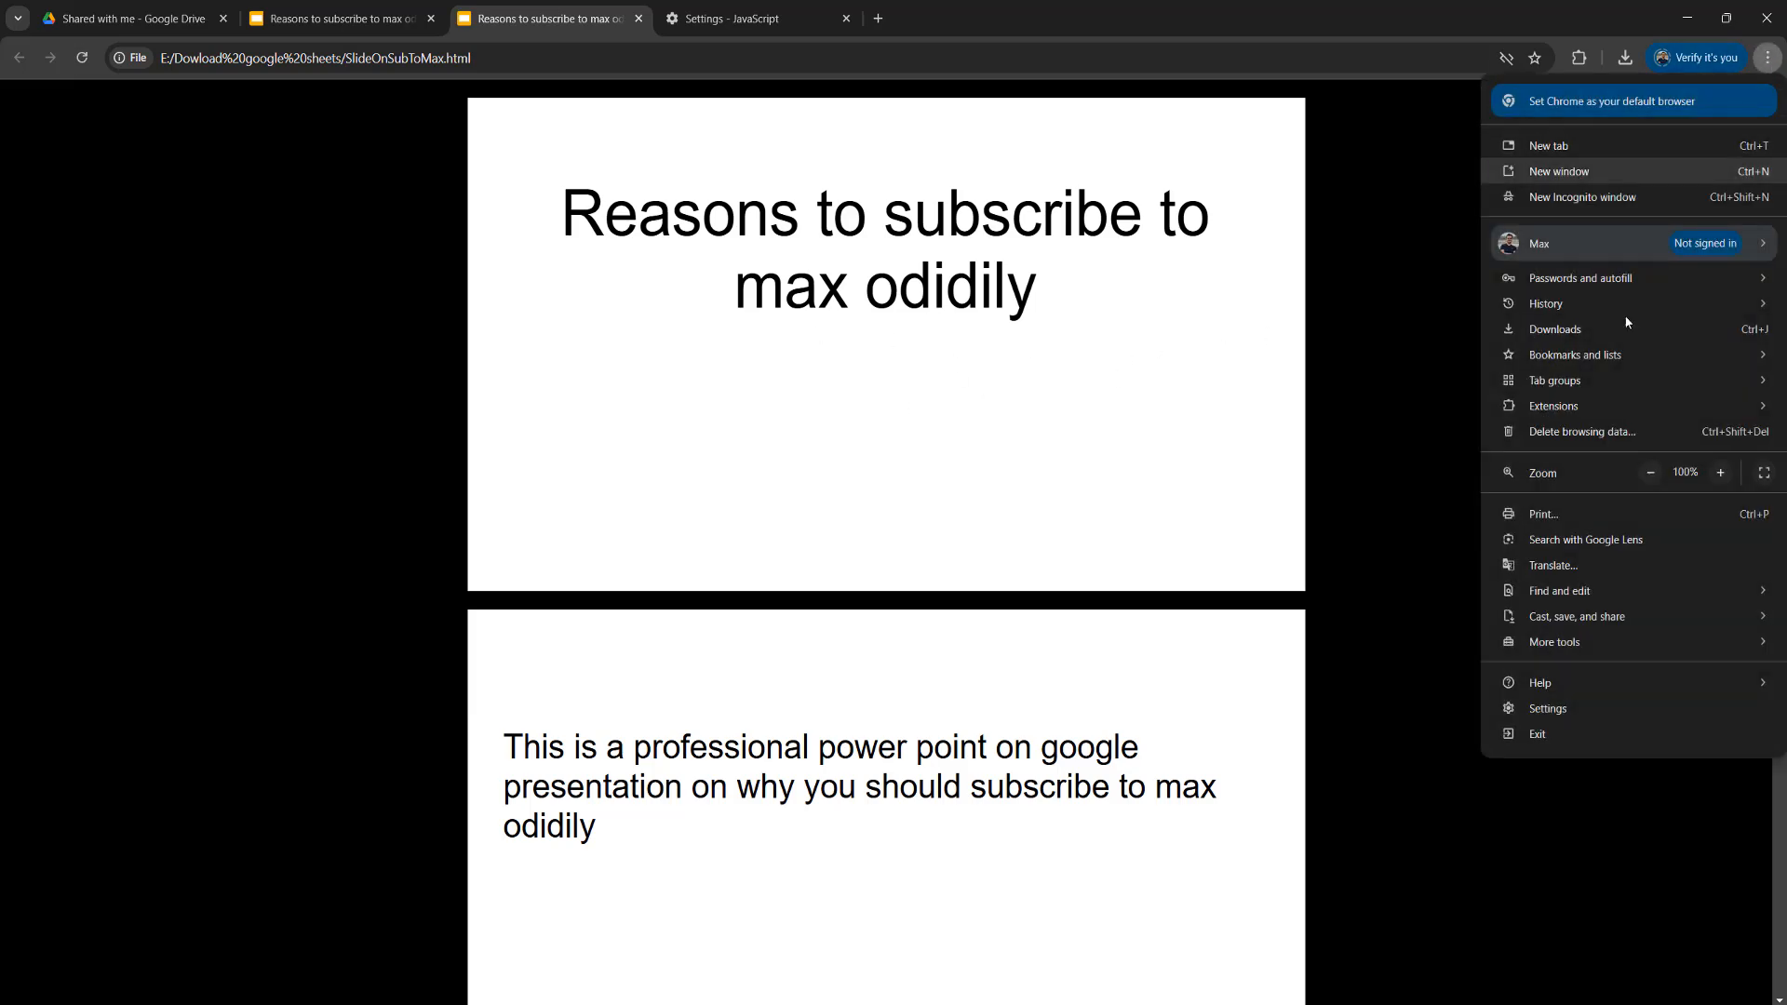
{"action": "mouse_move", "coordinate": [1580, 514]}
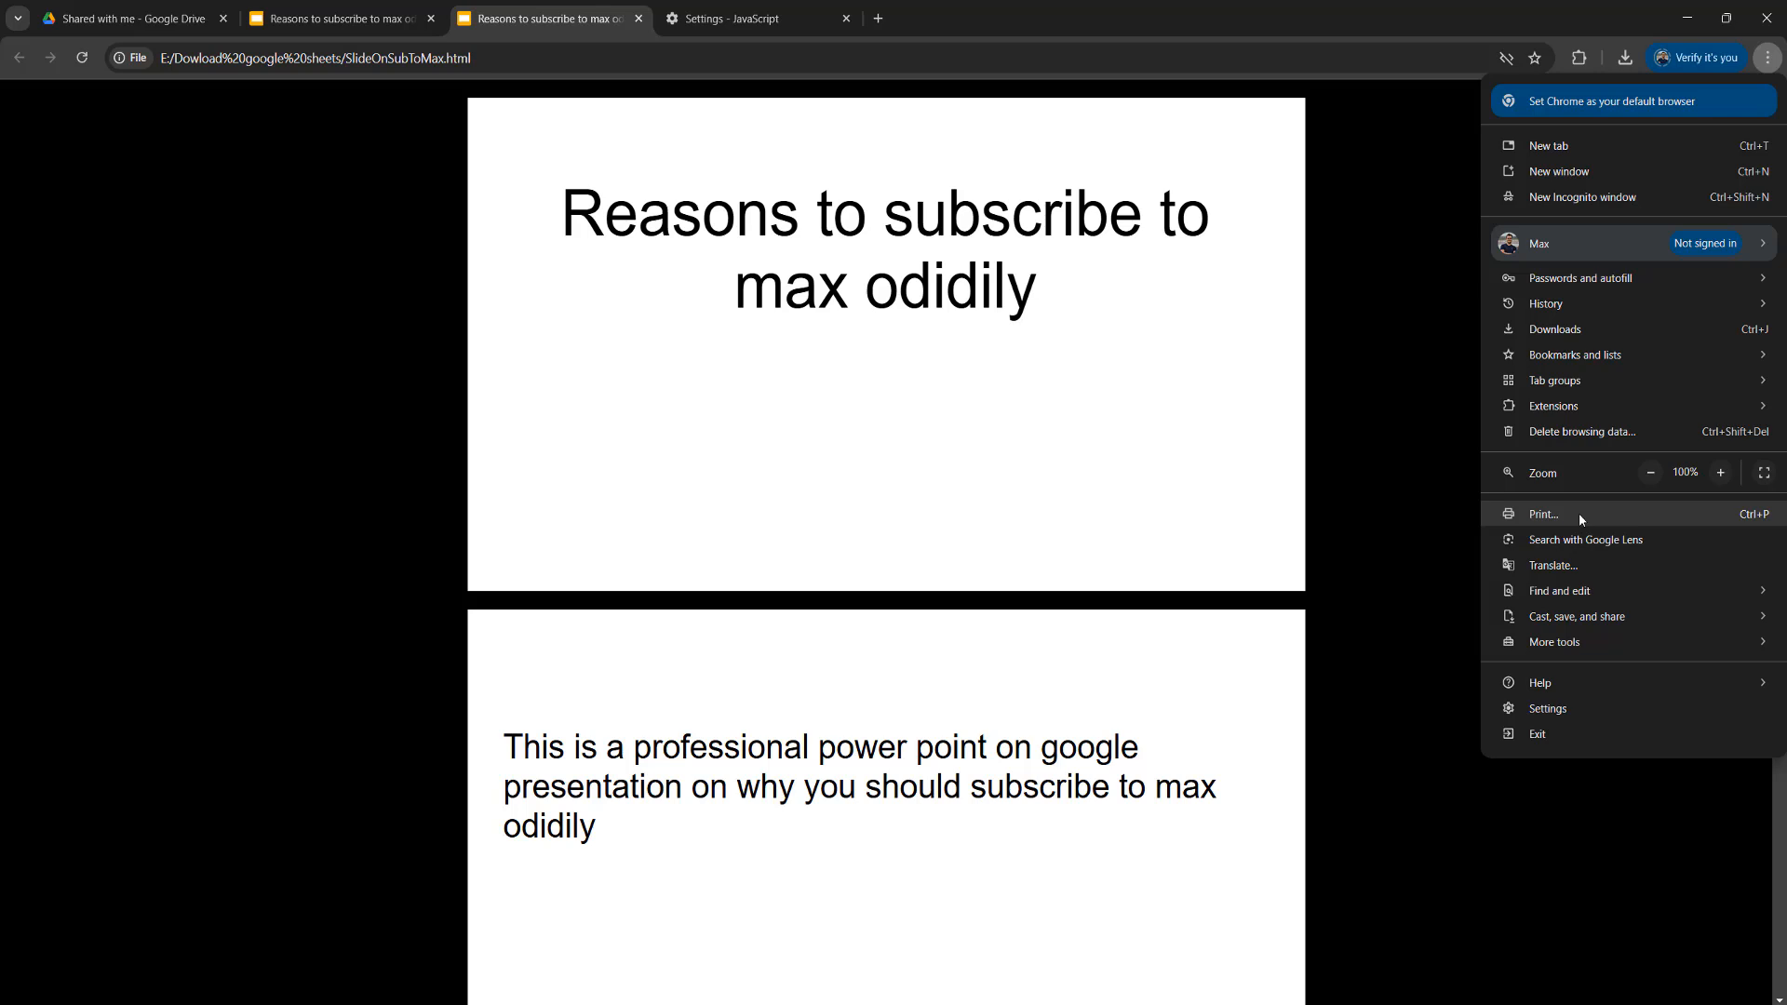
Print the local deck with destination Save as PDF and proceed to save the PDF.
{"action": "left_click", "coordinate": [1545, 513]}
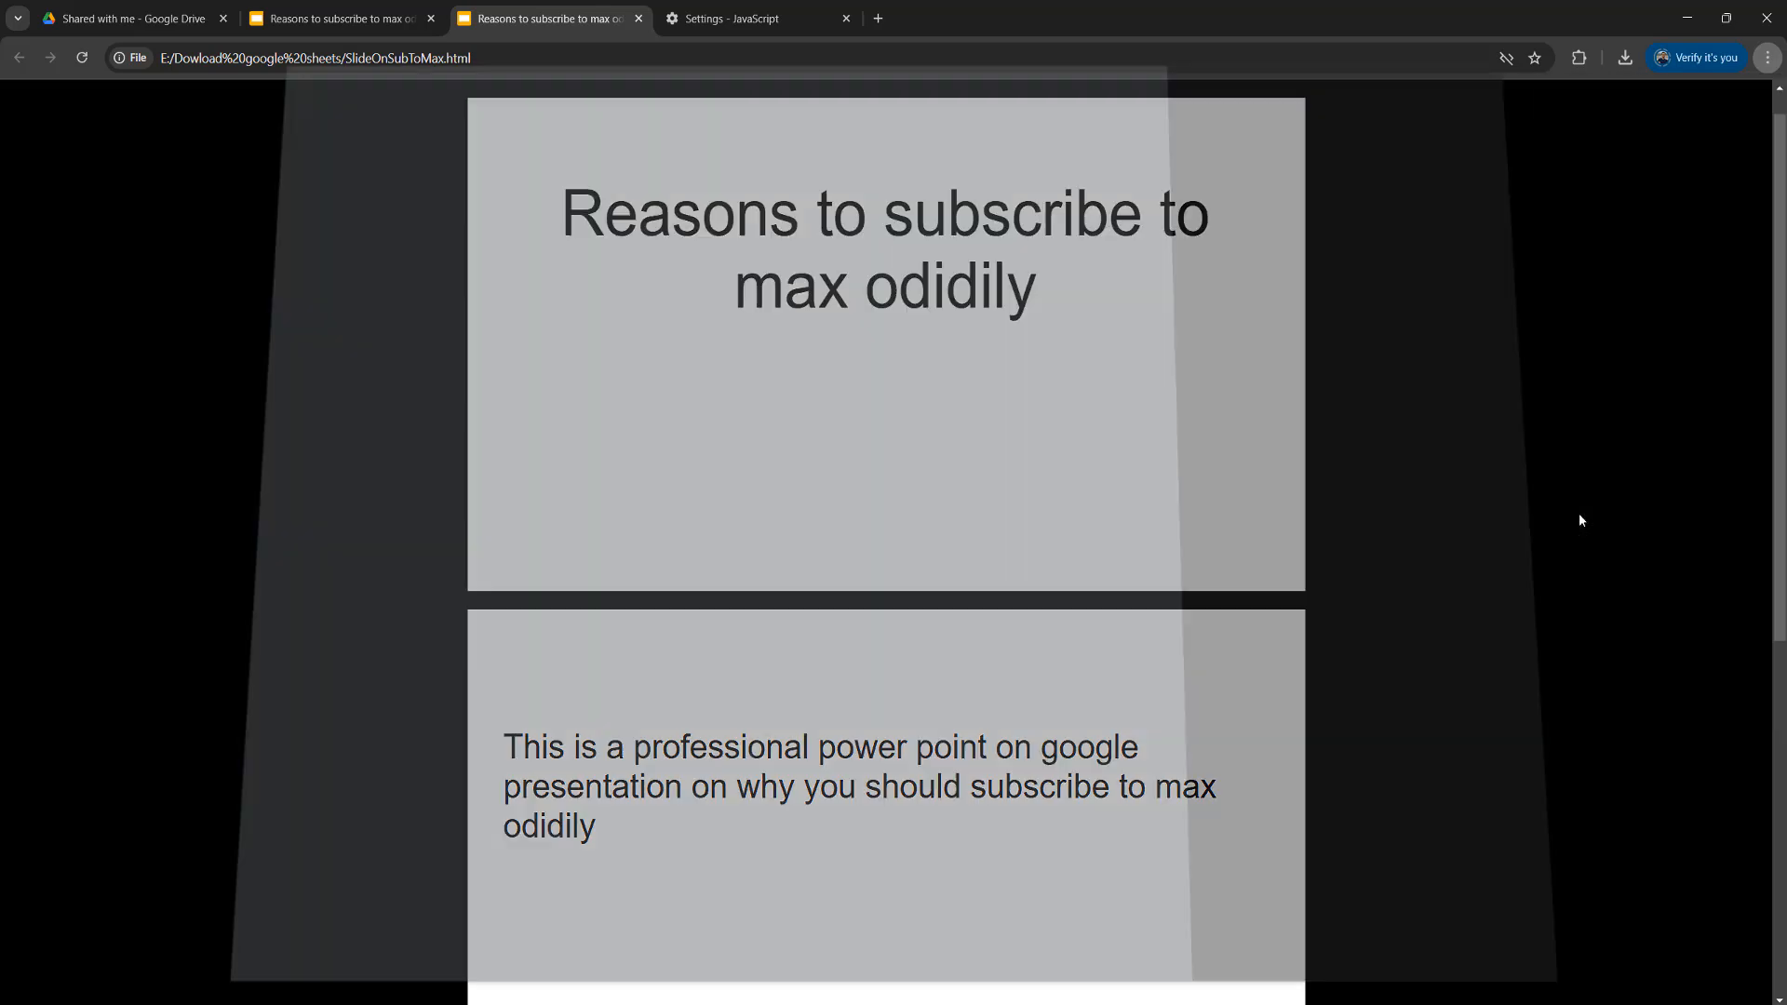
{"action": "key", "text": "ctrl+p"}
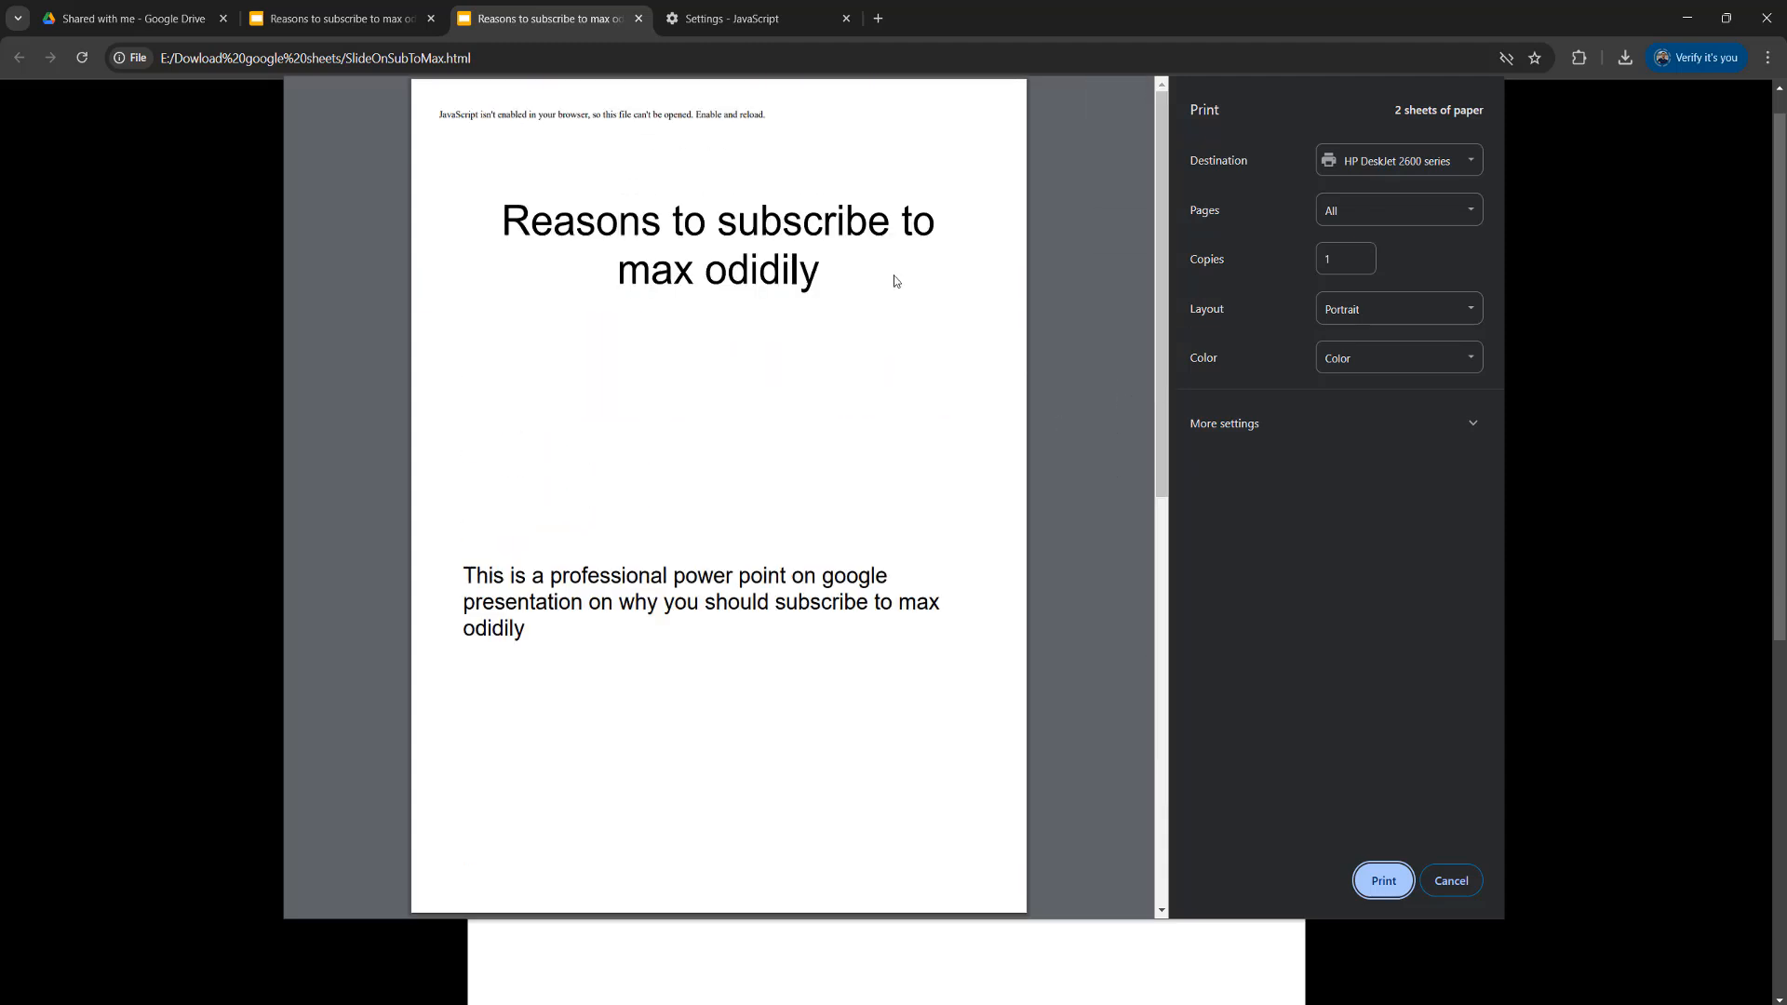
{"action": "left_click", "coordinate": [1396, 160]}
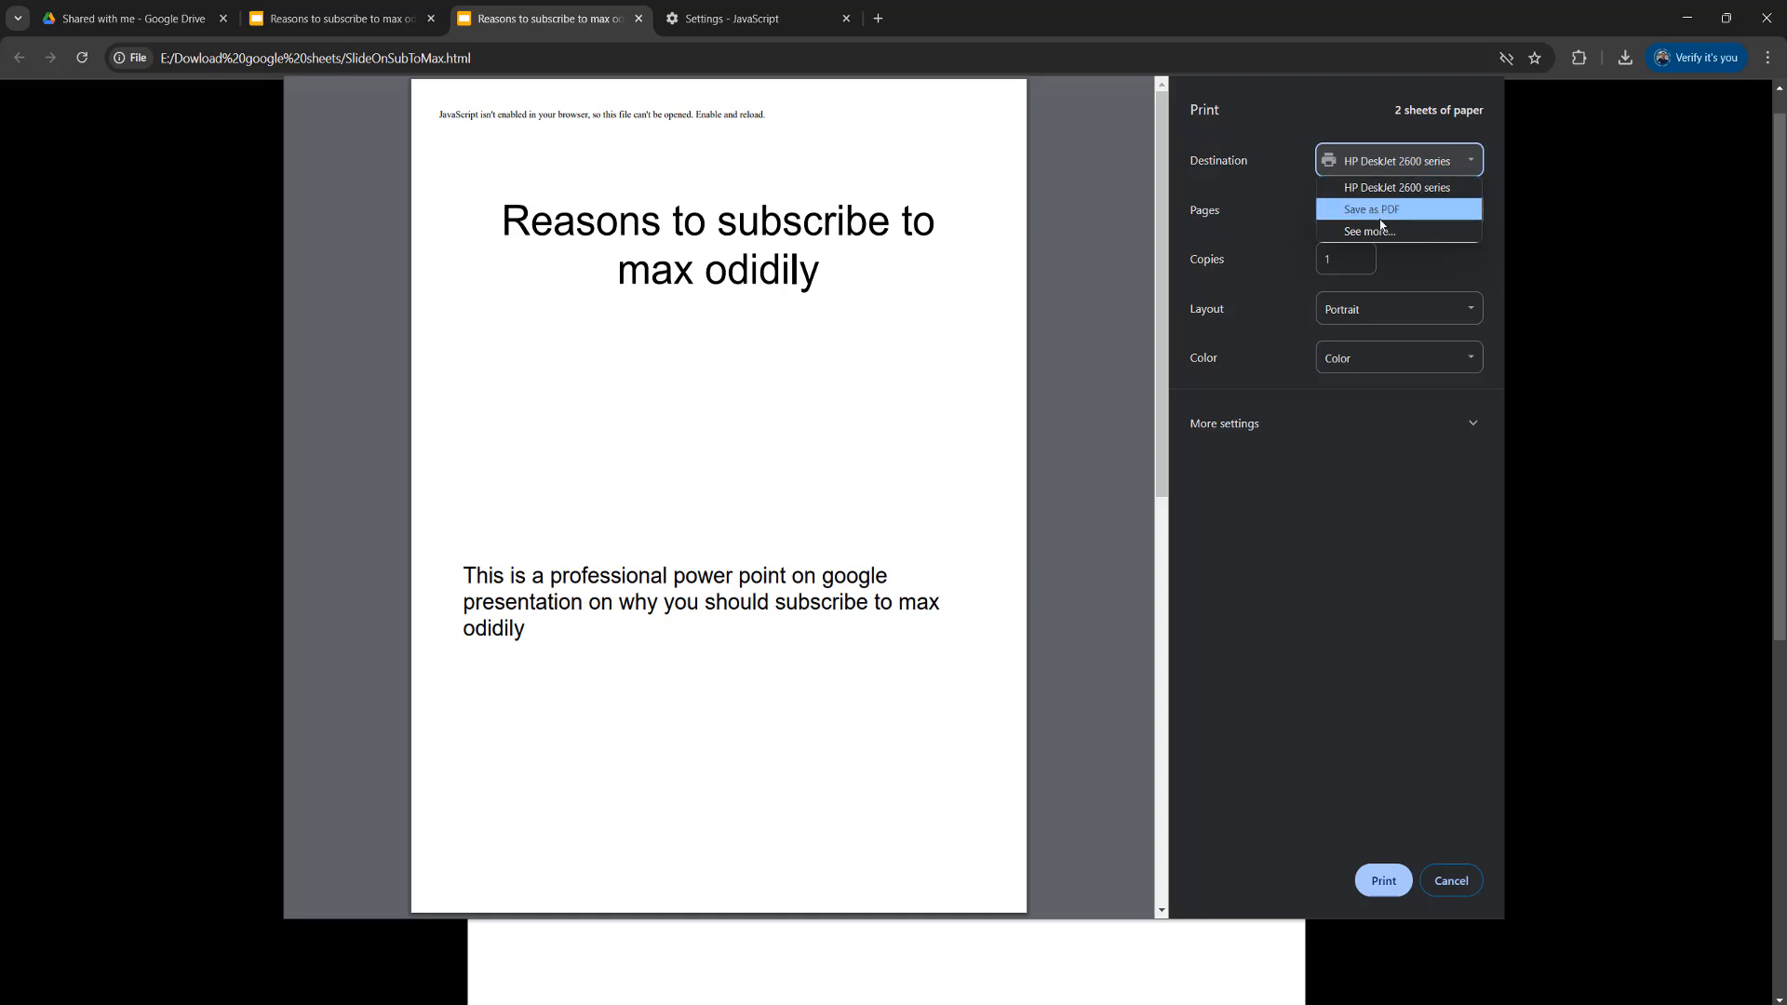
{"action": "left_click", "coordinate": [1372, 209]}
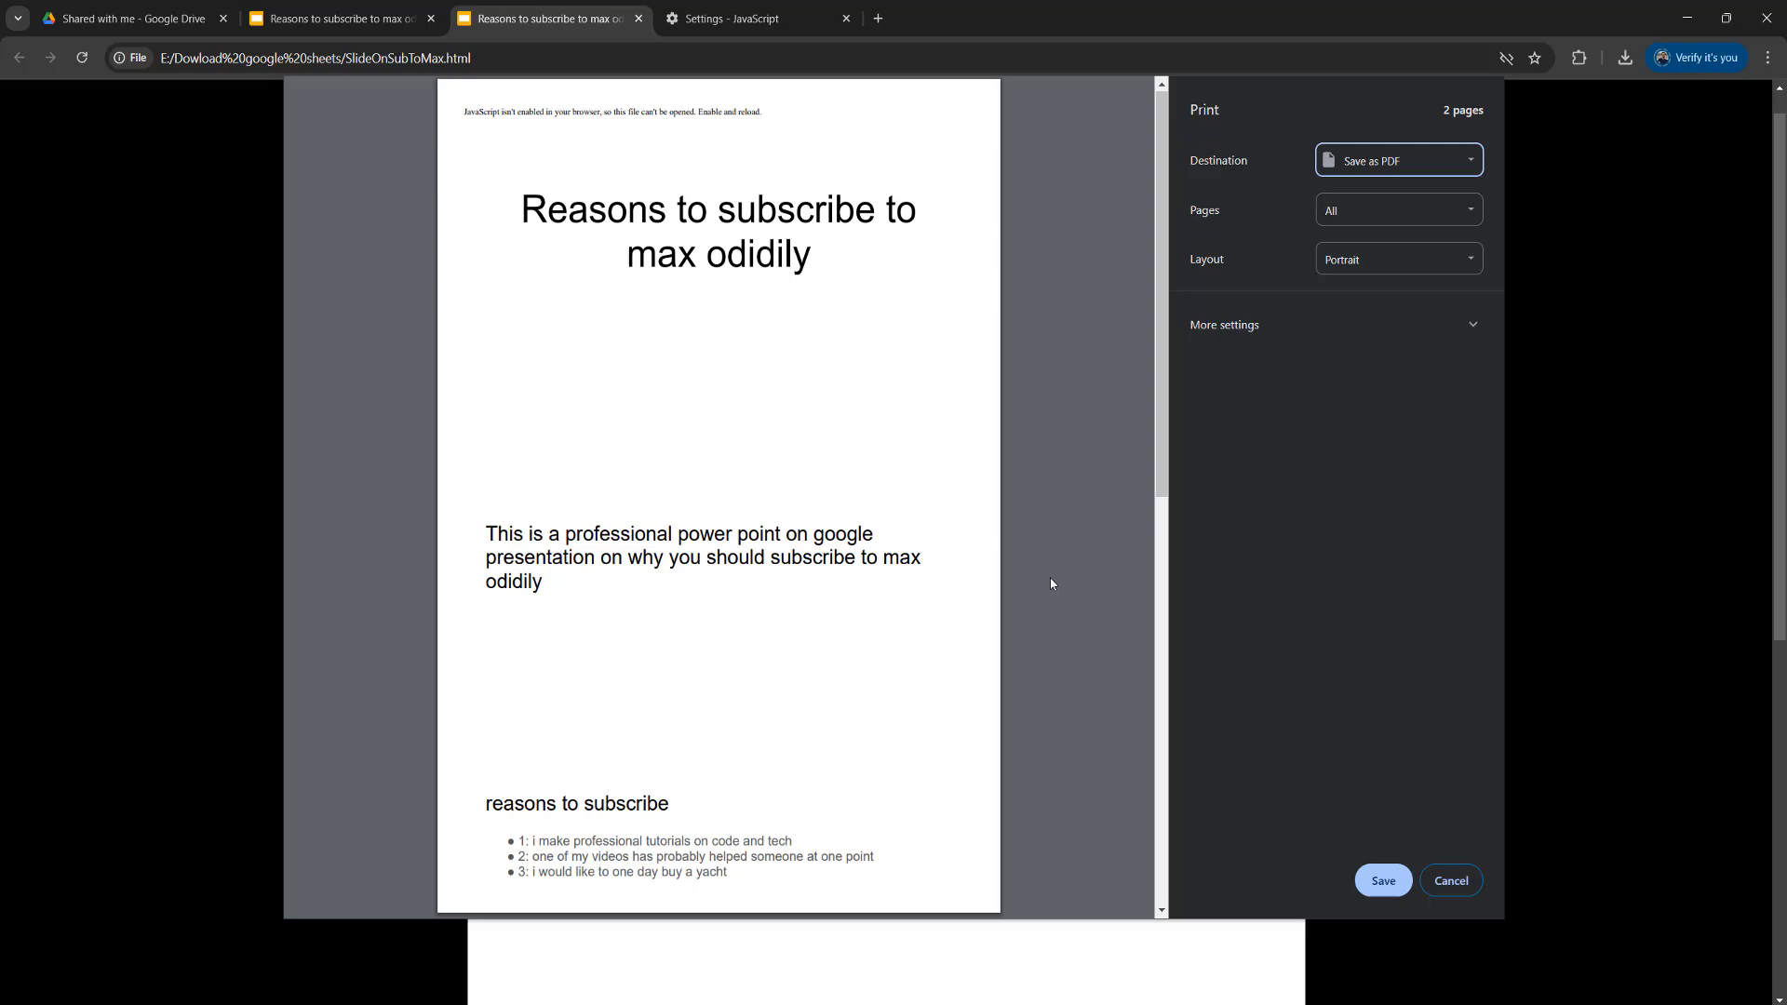
{"action": "left_click", "coordinate": [1383, 881]}
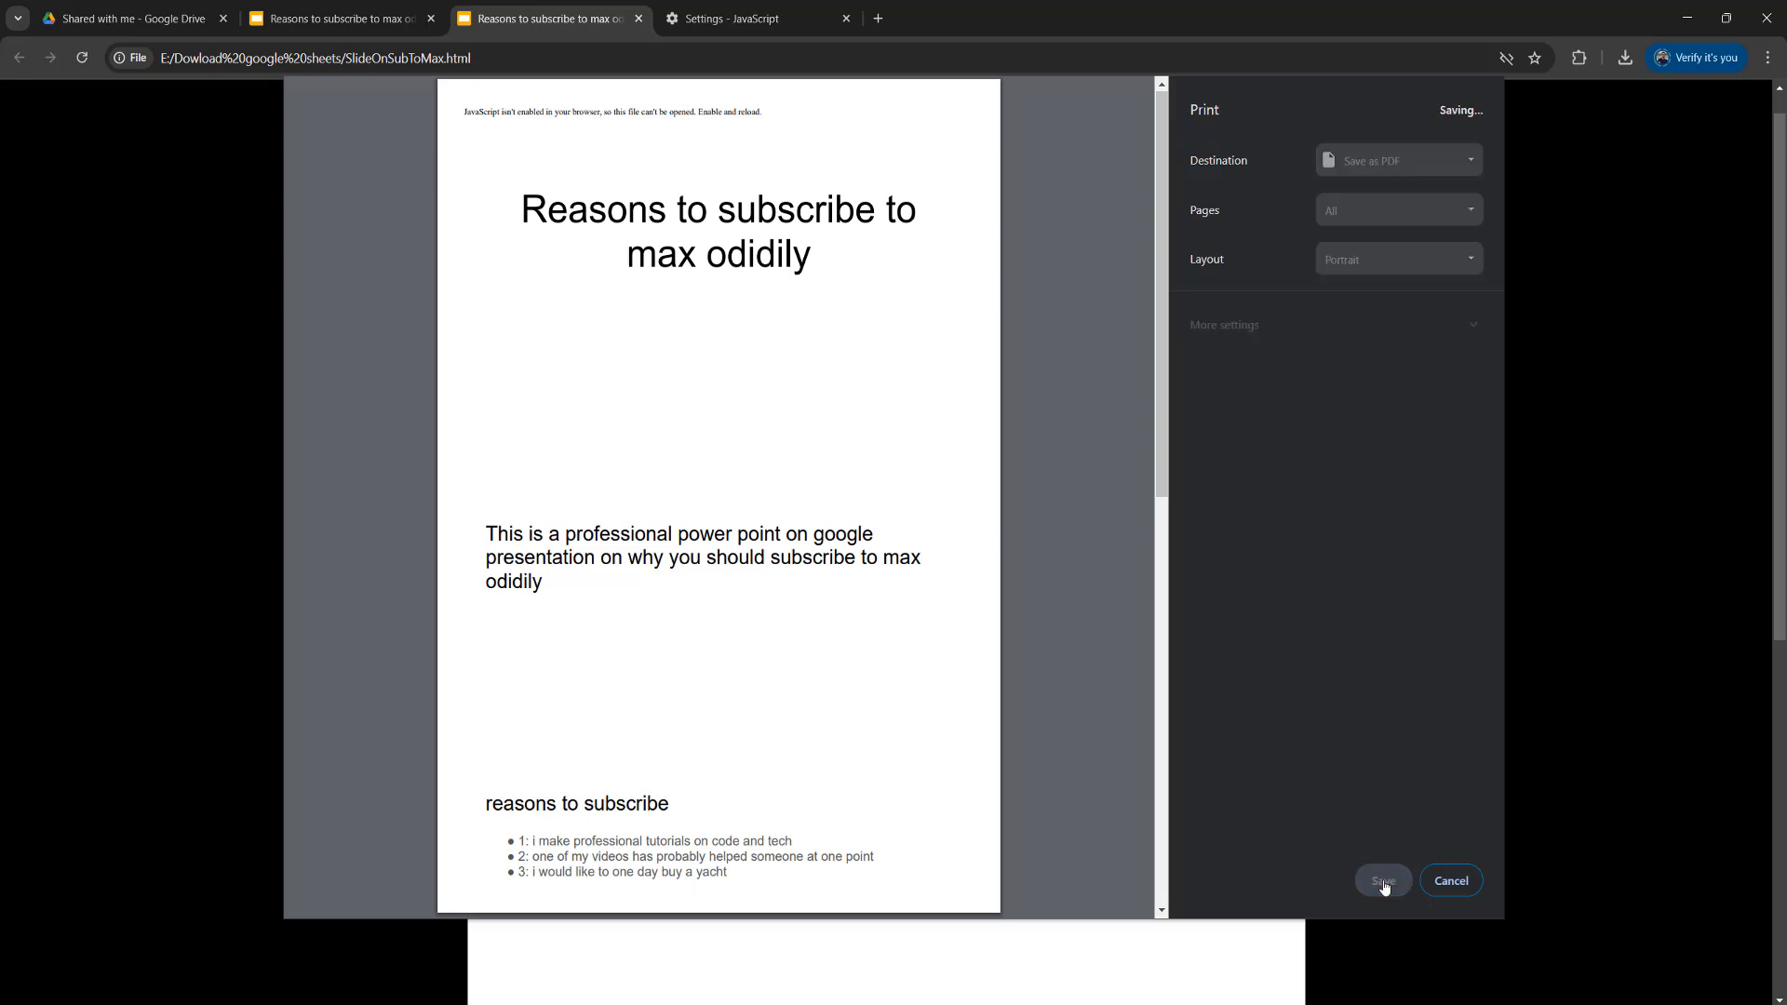
{"action": "left_click", "coordinate": [1382, 880]}
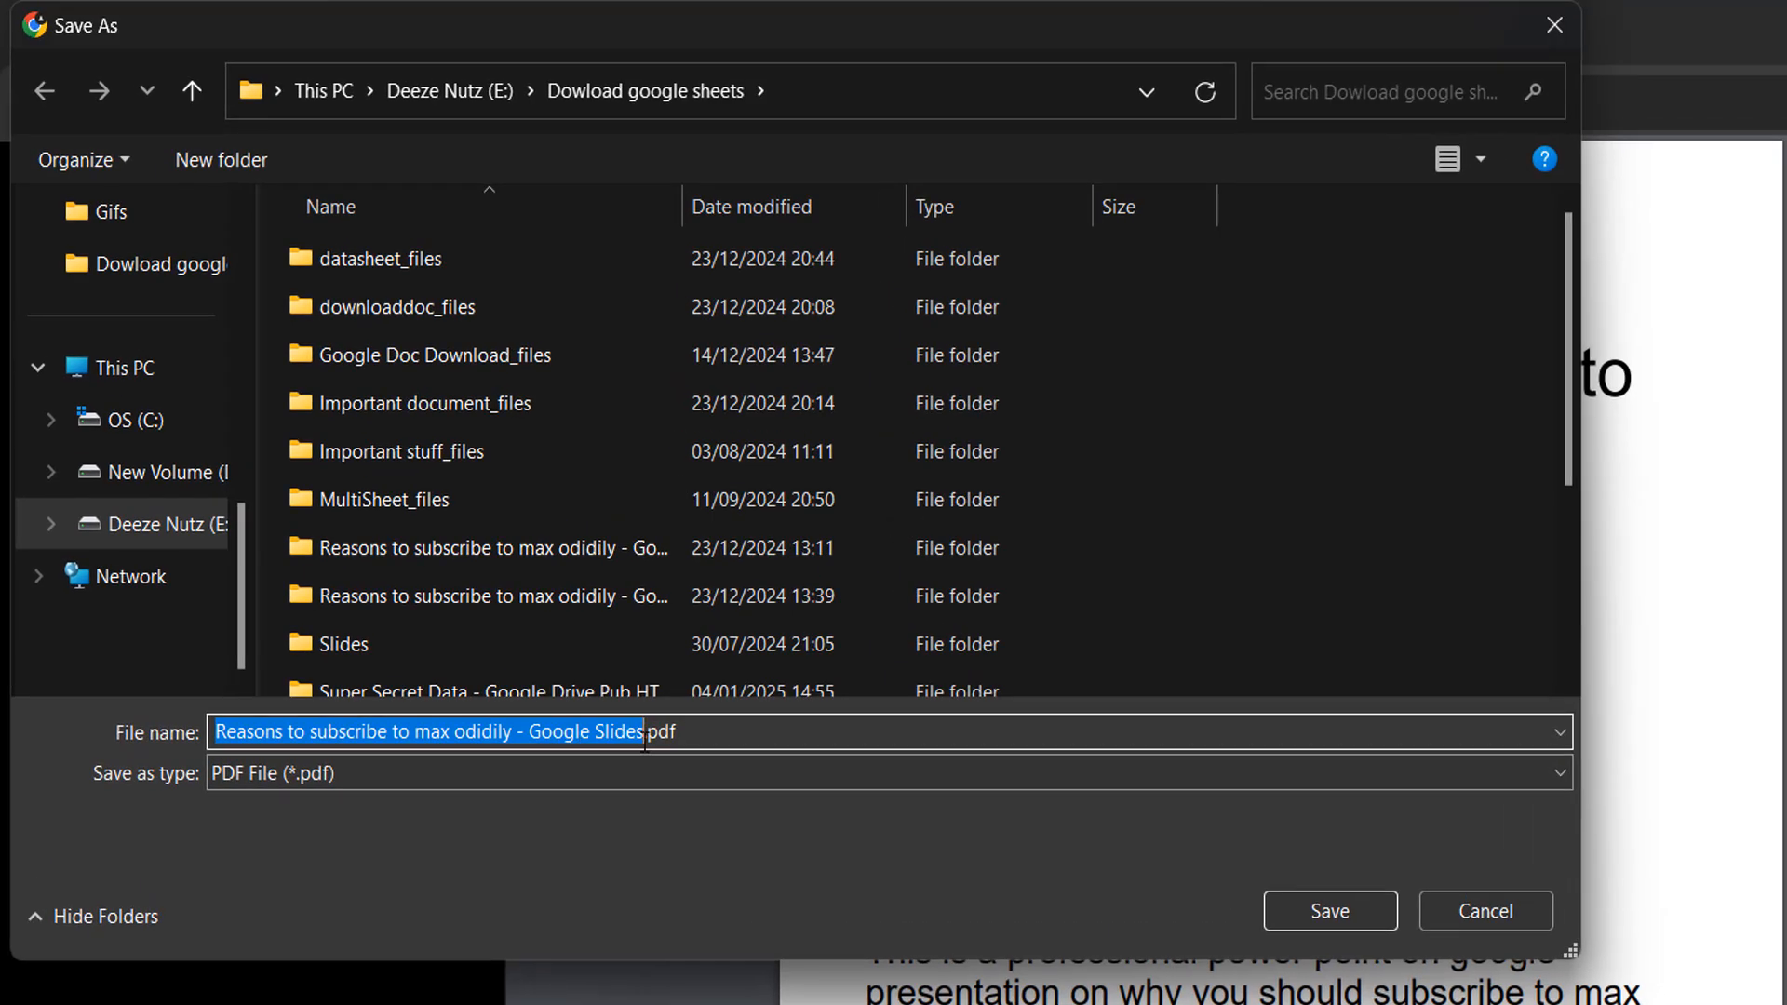
Save the PDF as subtomax.pdf in the Dowload google sheets folder.
{"action": "type", "text": "subto"}
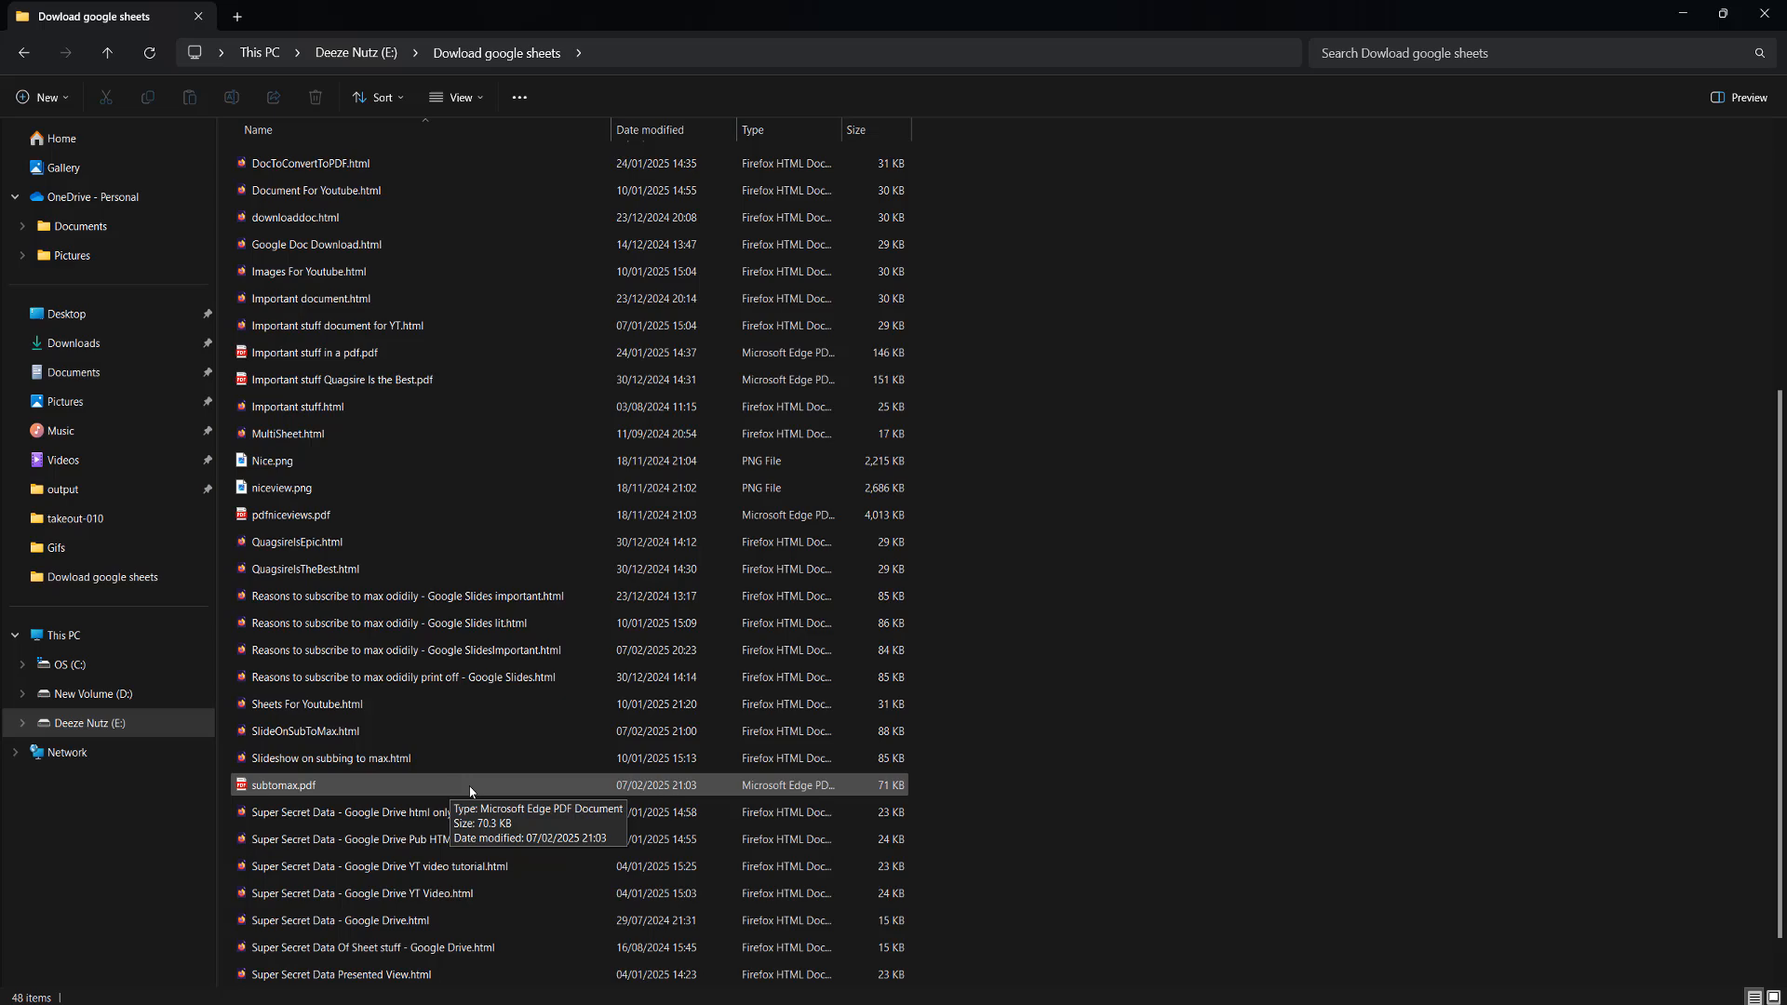
Review subtomax.pdf in Edge, selecting the JavaScript notice line on the slides.
{"action": "double_click", "coordinate": [281, 785]}
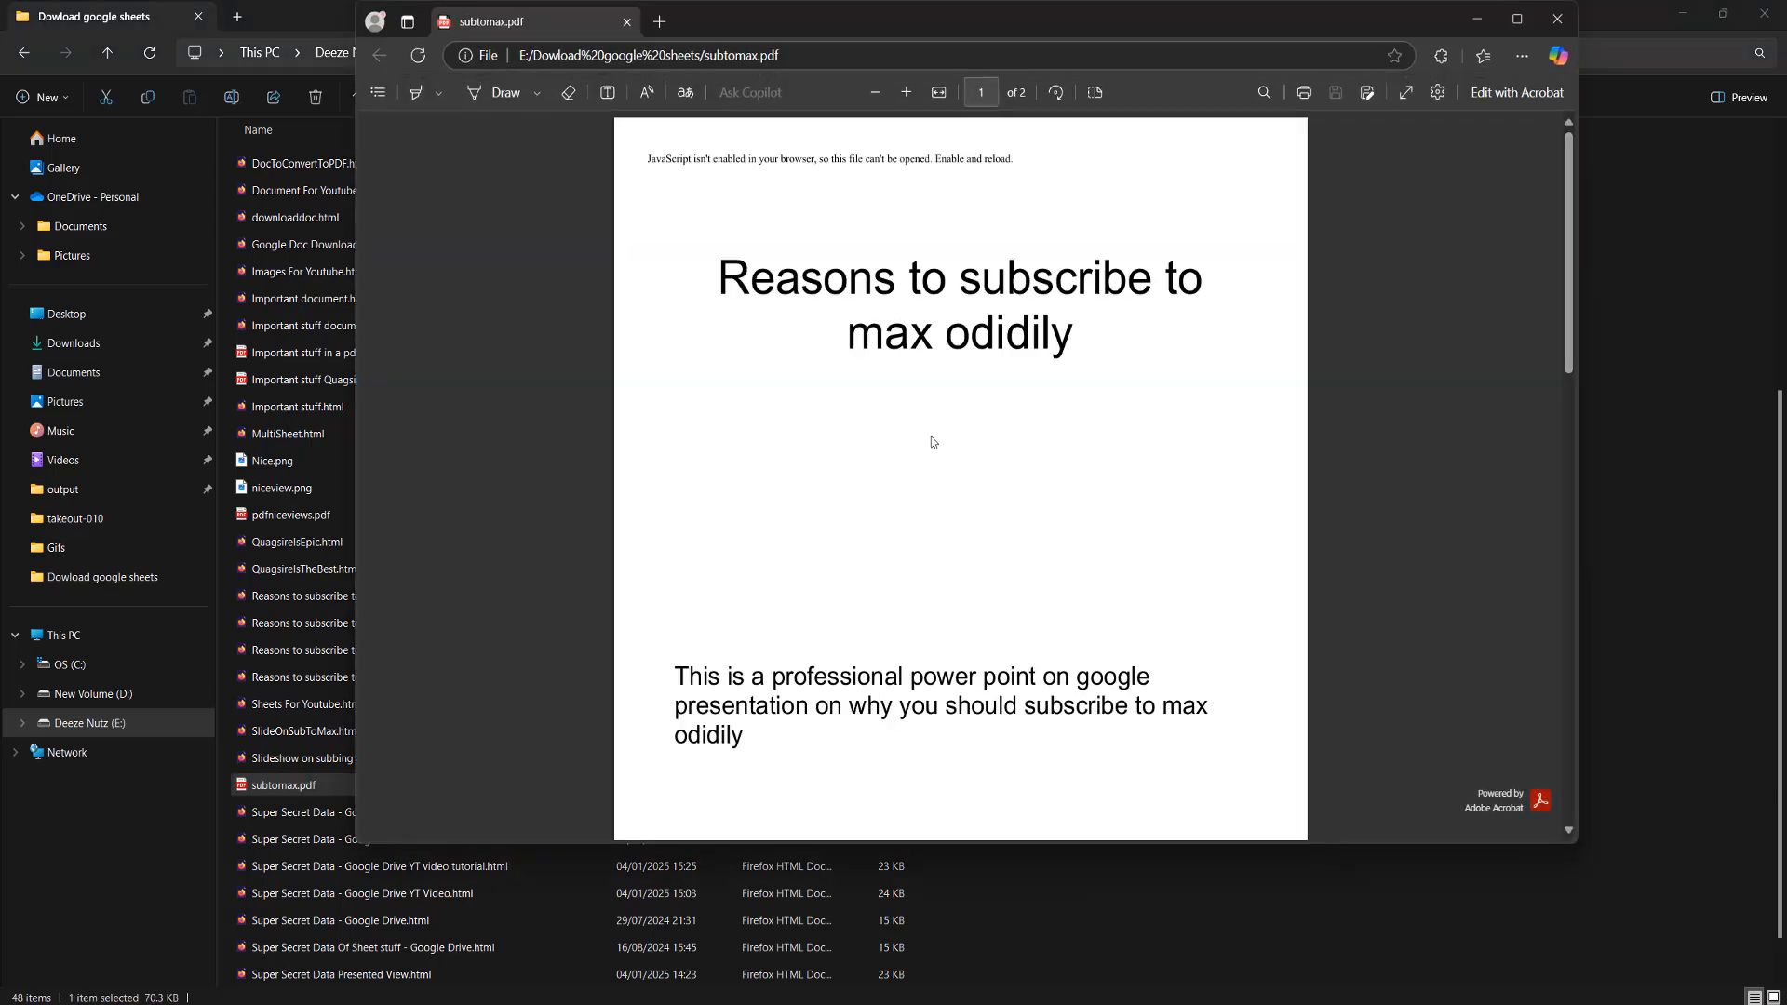
{"action": "mouse_move", "coordinate": [1087, 379]}
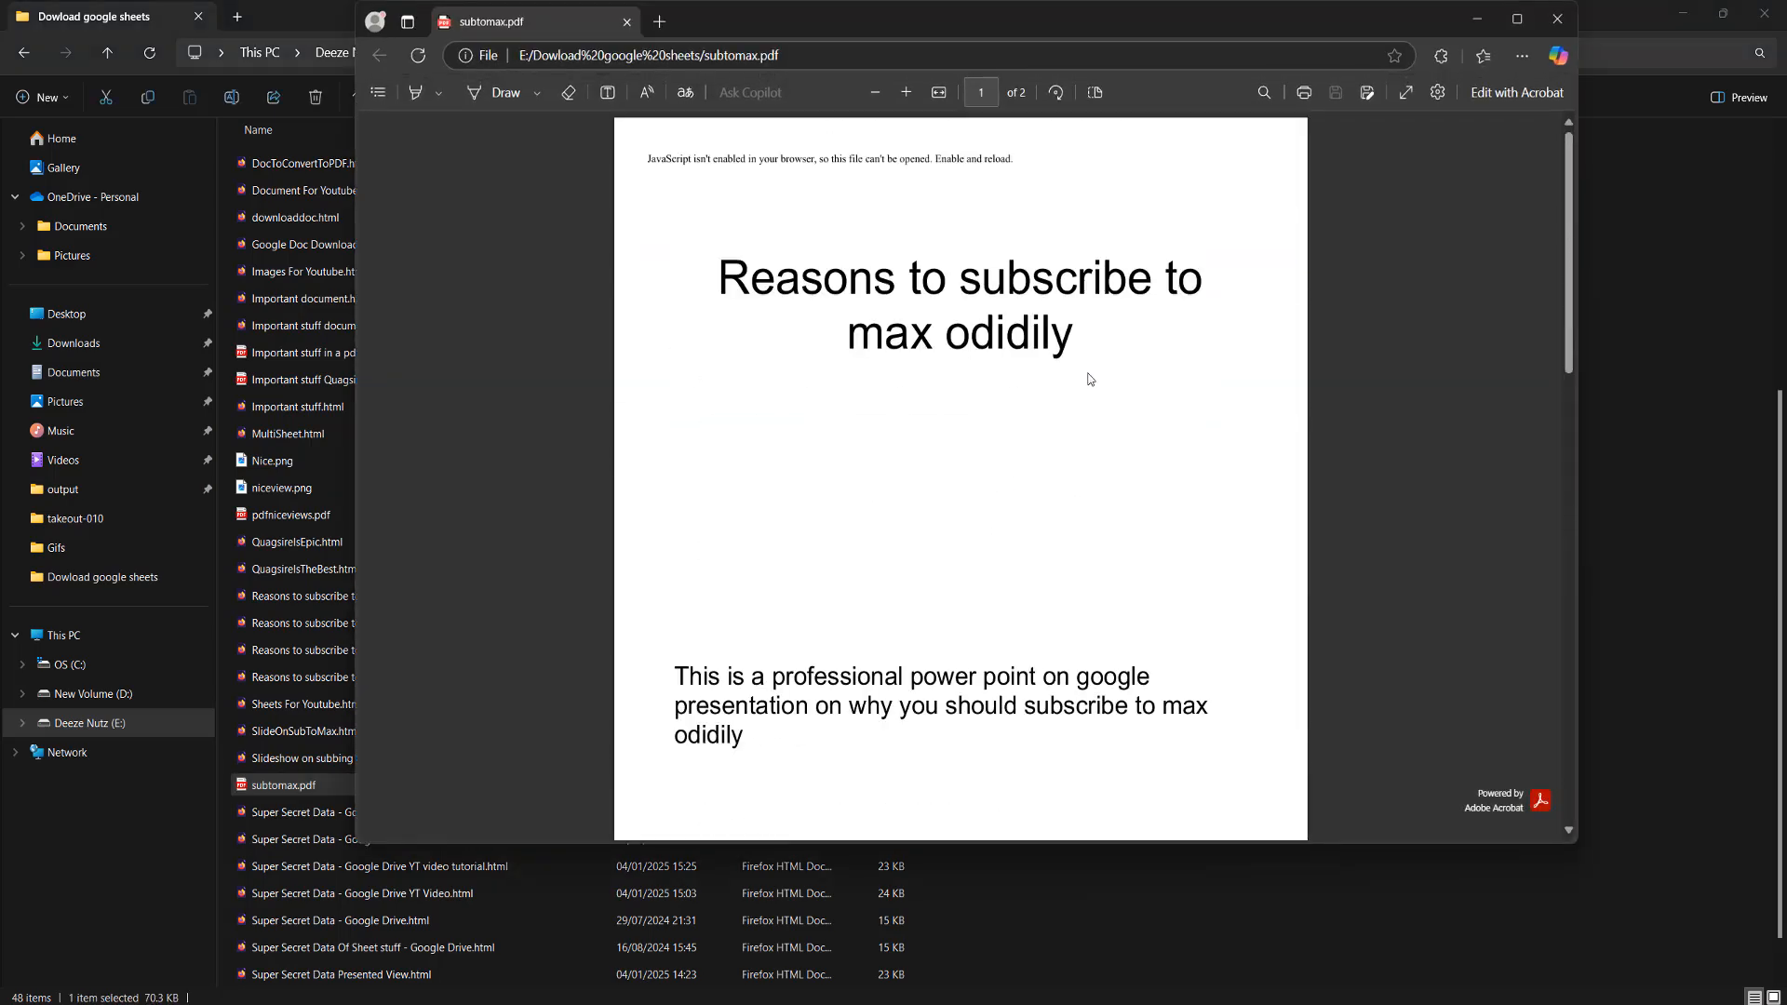
{"action": "mouse_move", "coordinate": [818, 443]}
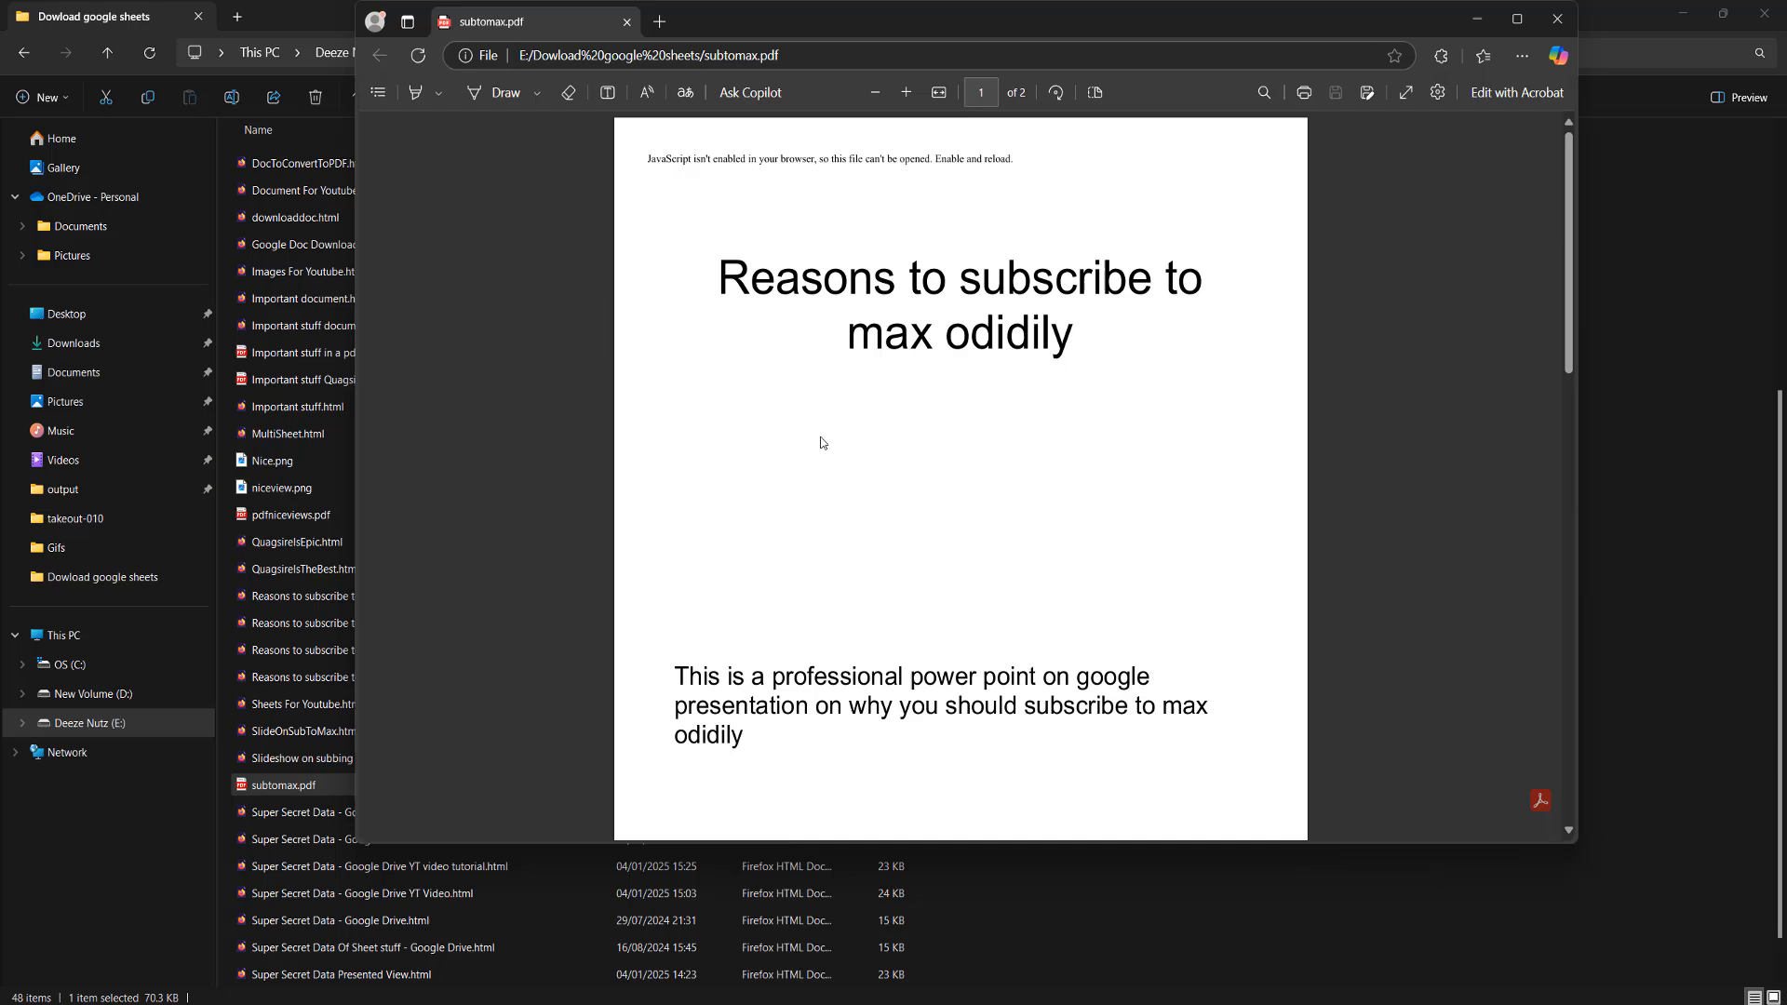
{"action": "double_click", "coordinate": [668, 159]}
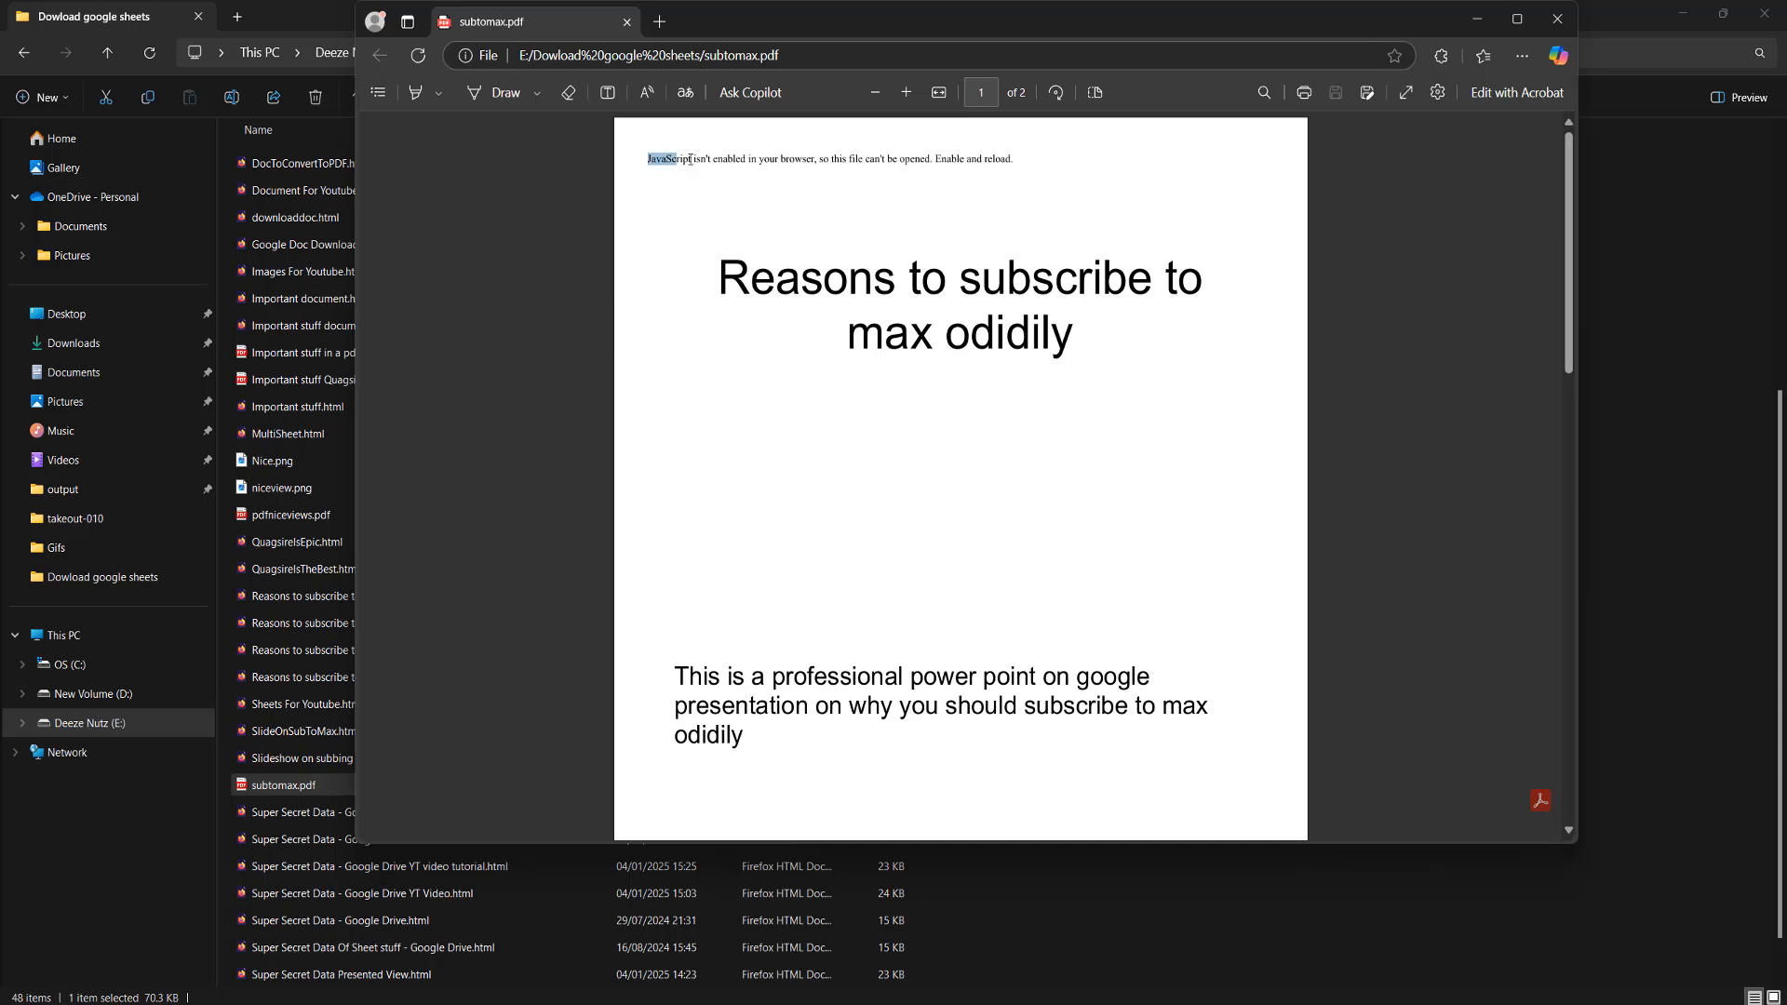
{"action": "left_click_drag", "start_coordinate": [692, 159], "coordinate": [981, 160]}
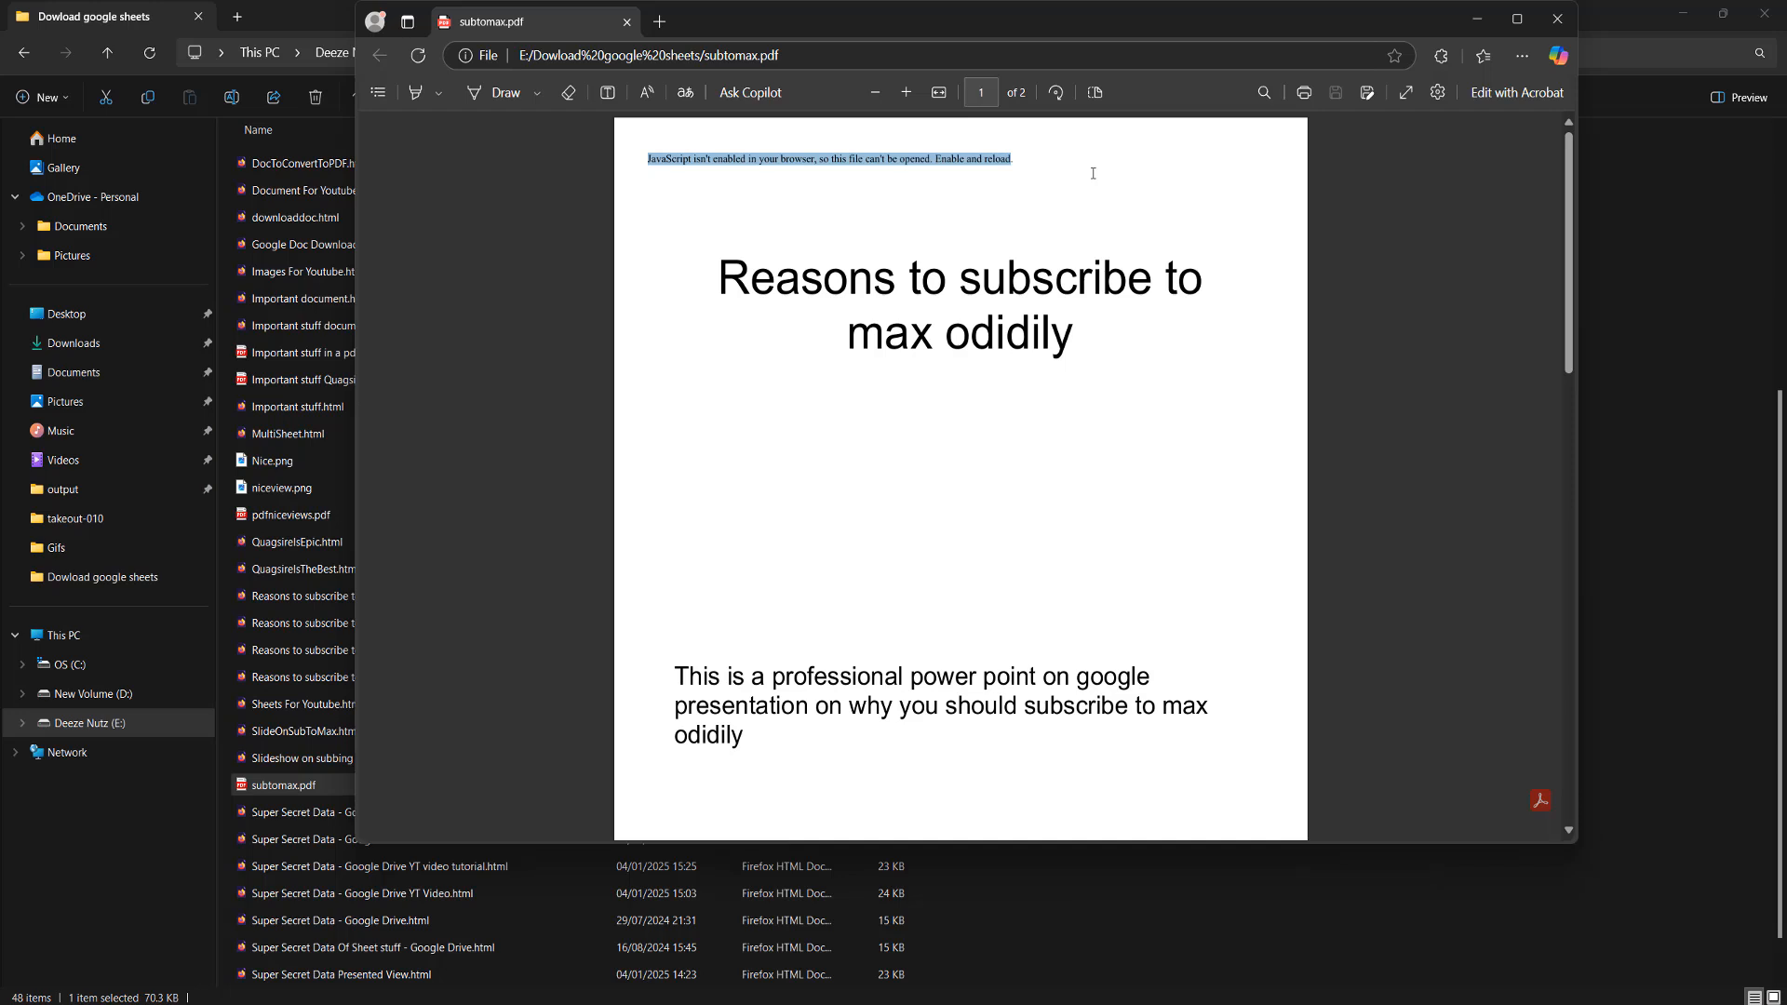
{"action": "left_click", "coordinate": [1001, 181]}
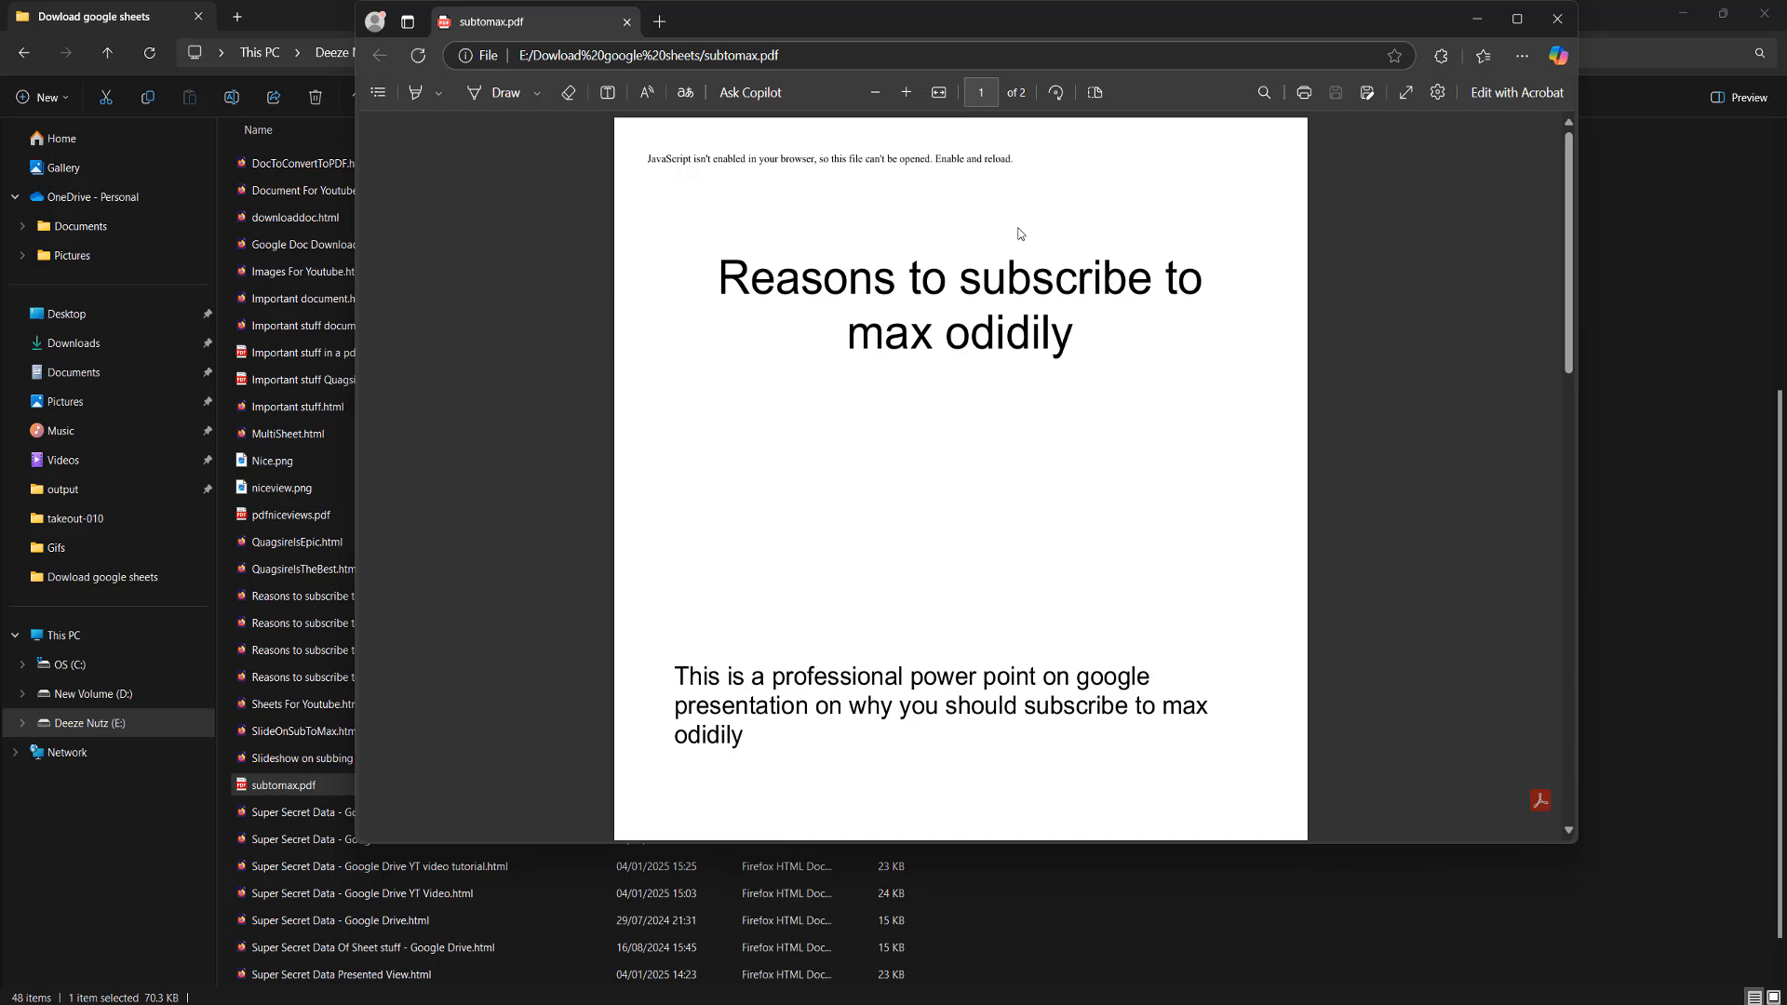
{"action": "mouse_move", "coordinate": [1024, 475]}
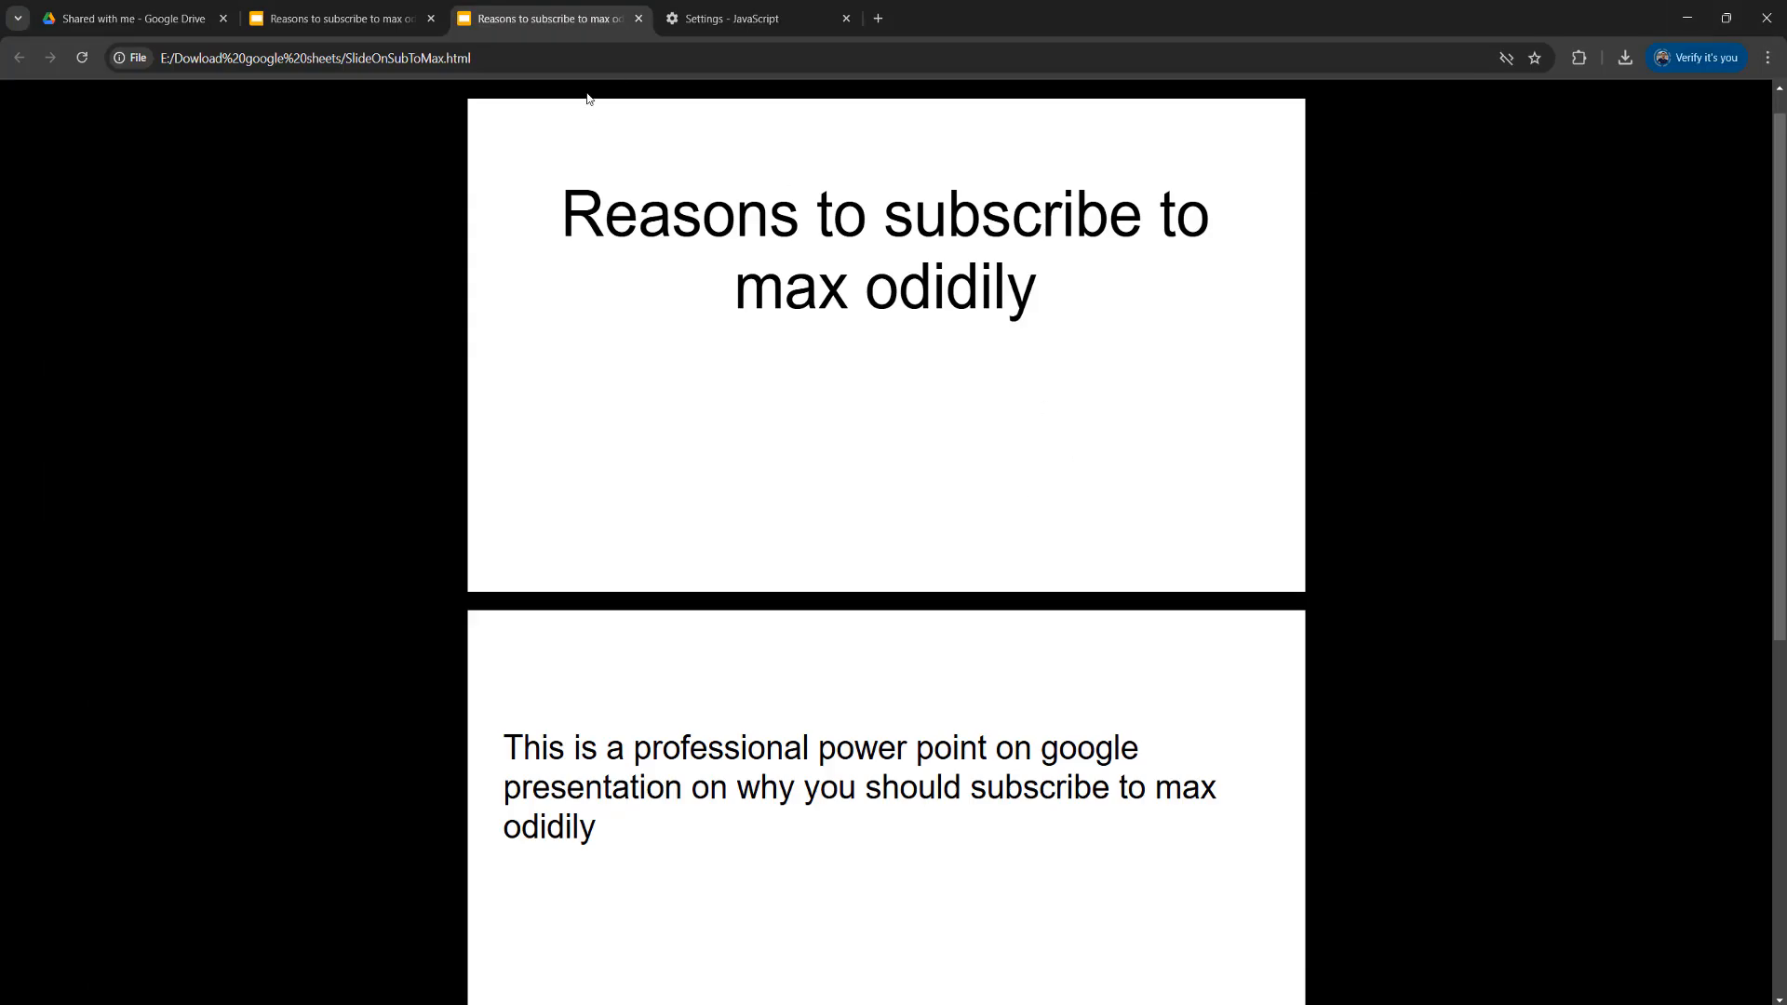
Restore Chrome's default so sites can use JavaScript again.
{"action": "left_click", "coordinate": [753, 19]}
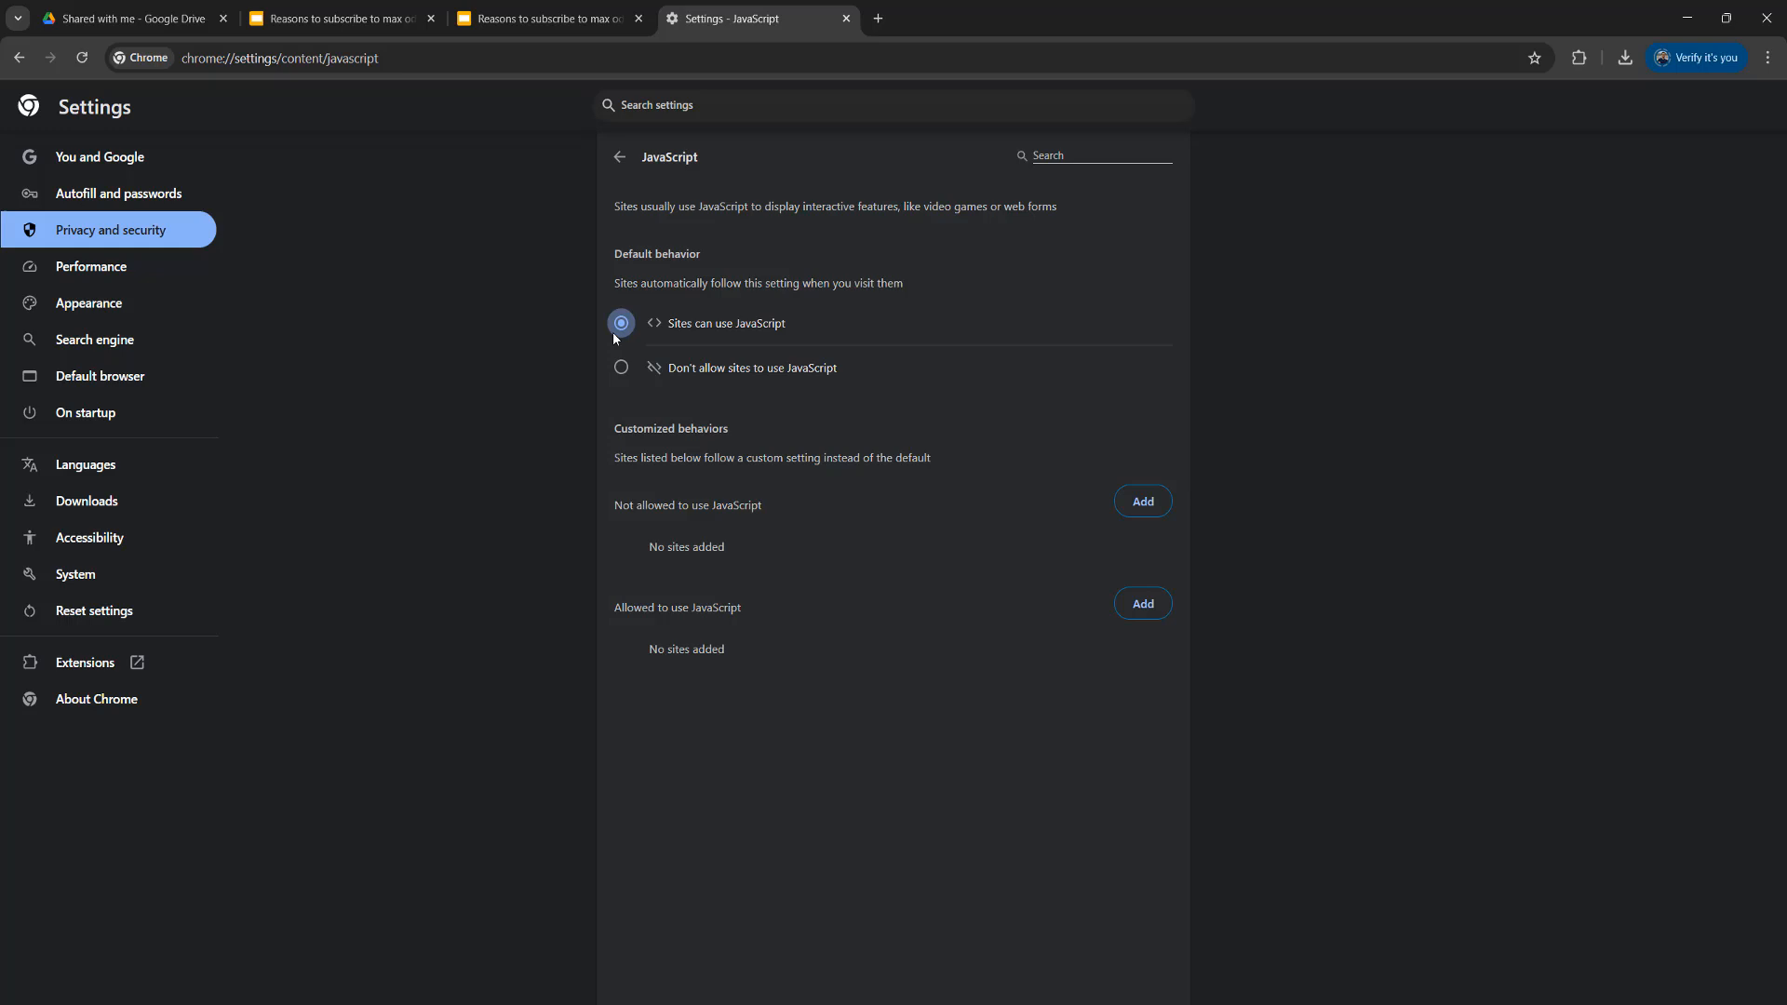